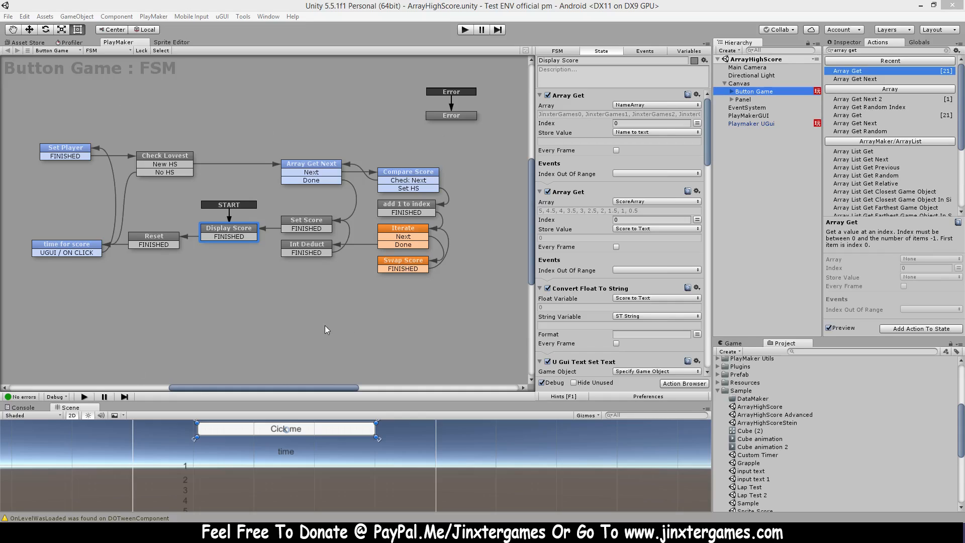
pyautogui.moveTo(302, 414)
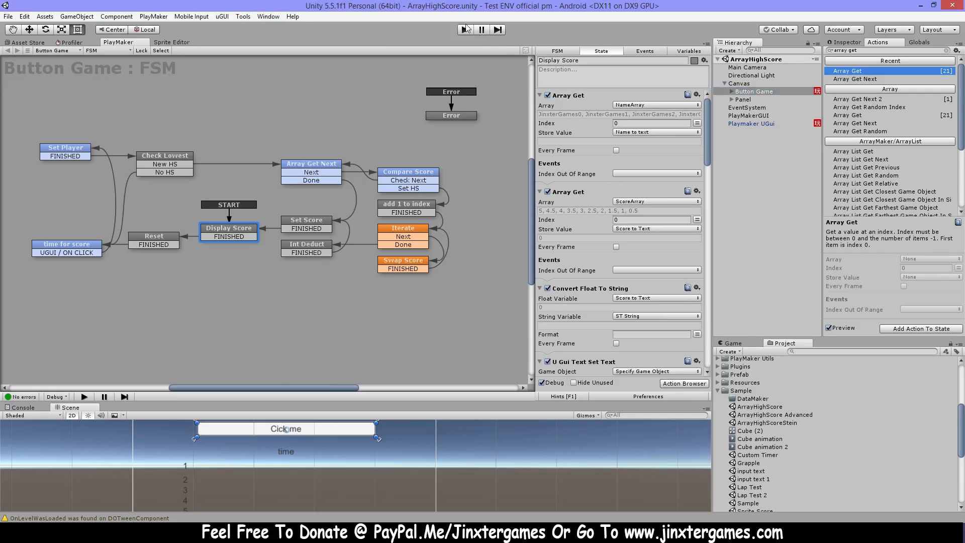
# Run the scene and submit two player times into the top-ten table, then stop Play.
pyautogui.click(465, 29)
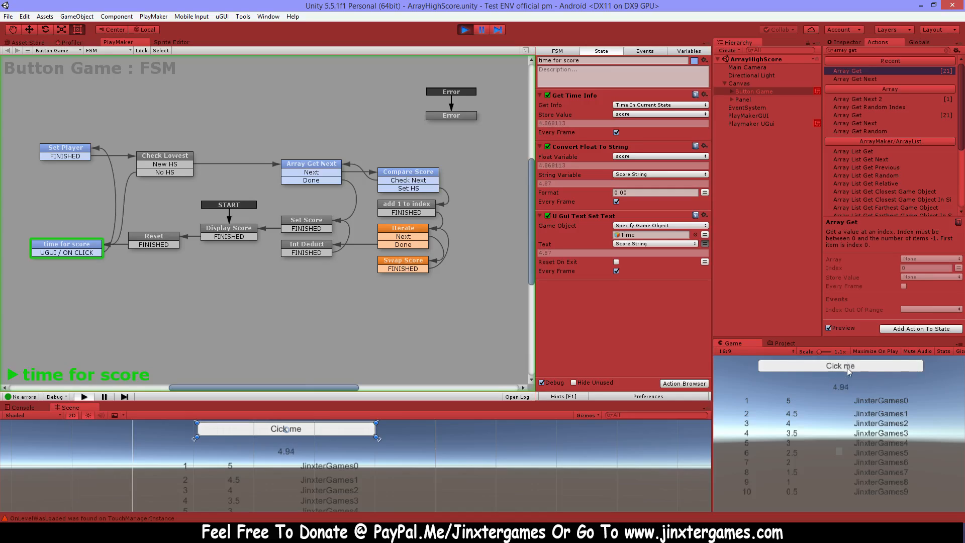
pyautogui.click(839, 366)
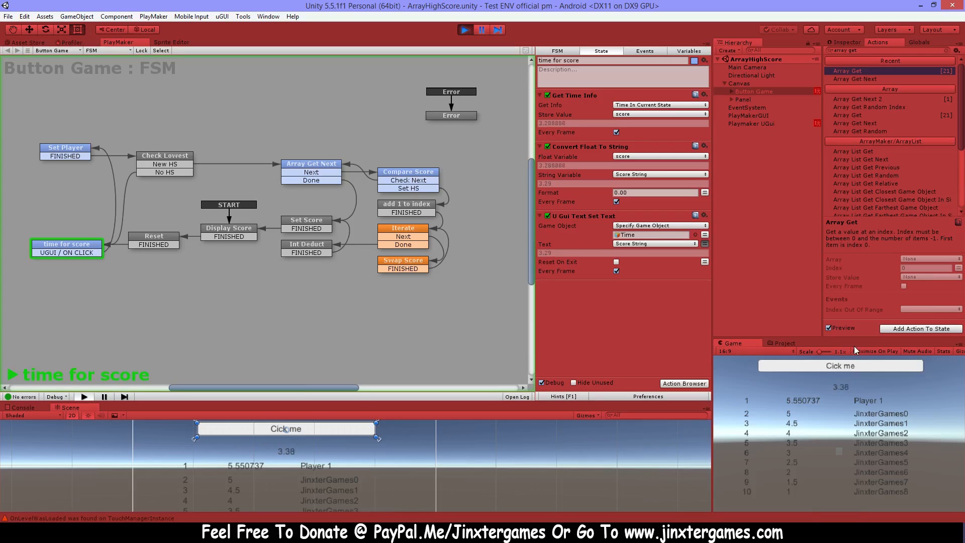
pyautogui.click(840, 365)
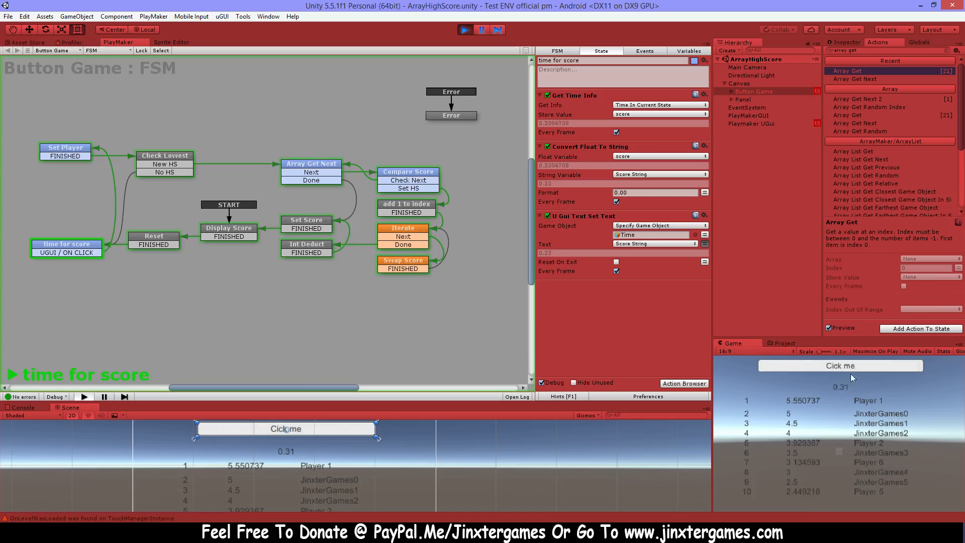
pyautogui.click(228, 231)
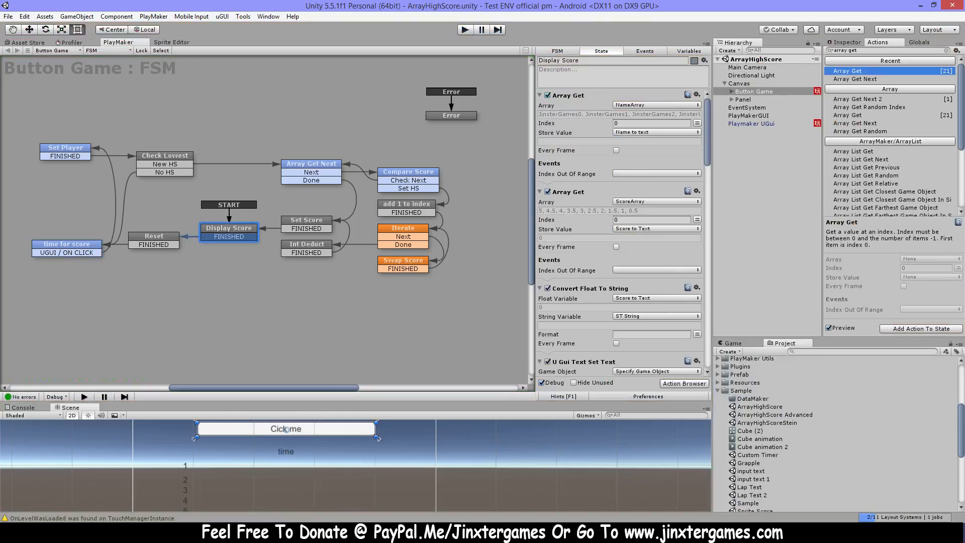
pyautogui.moveTo(827, 396)
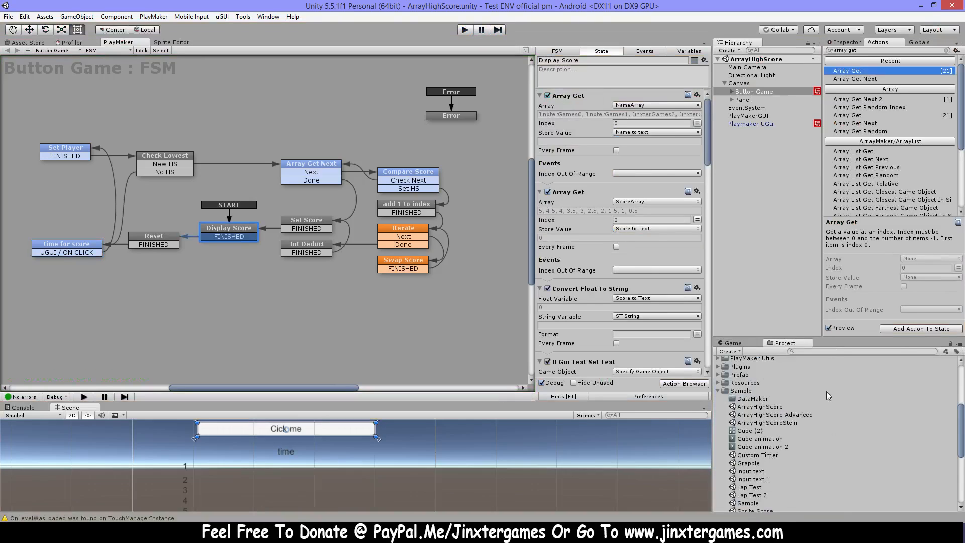
pyautogui.moveTo(785, 163)
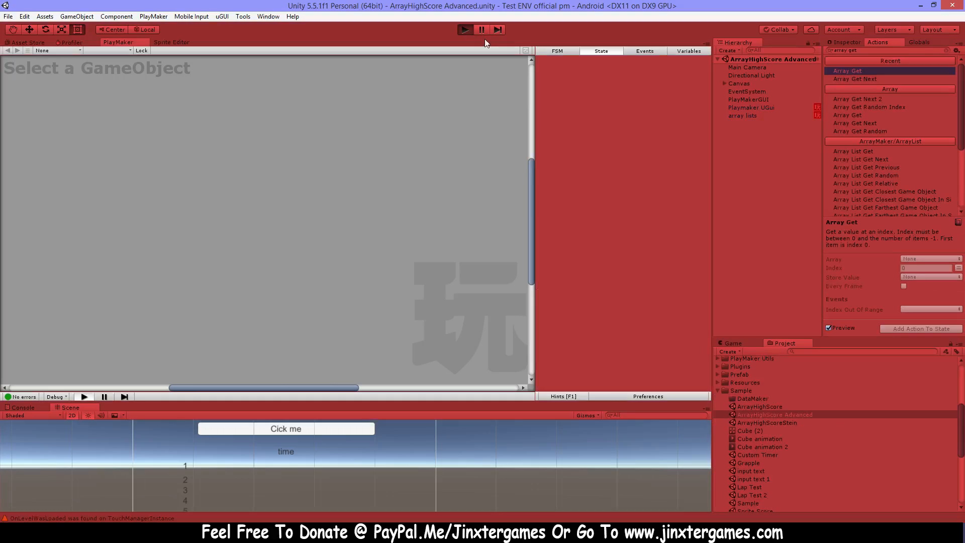
pyautogui.moveTo(807, 376)
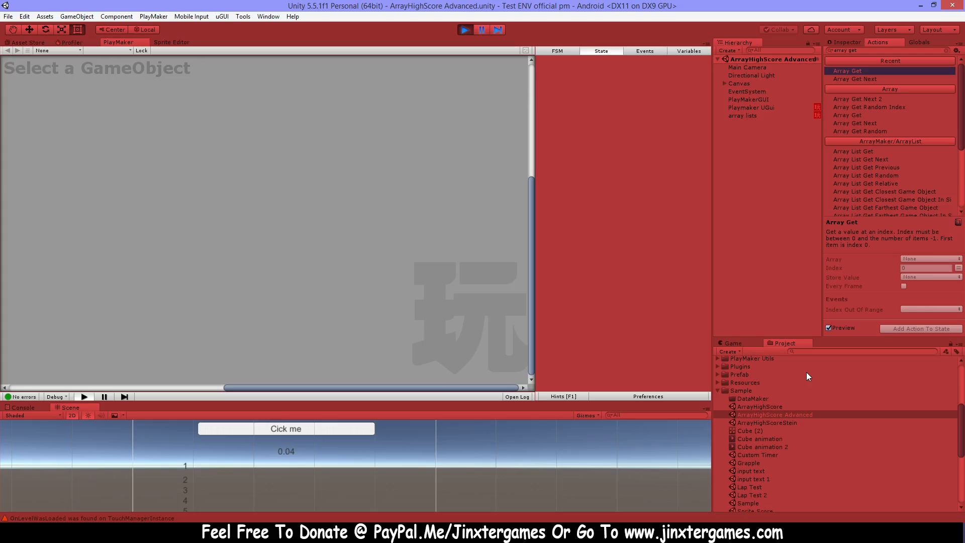
# Run the scene again, add several more player scores to the table, and stop Play.
pyautogui.click(733, 343)
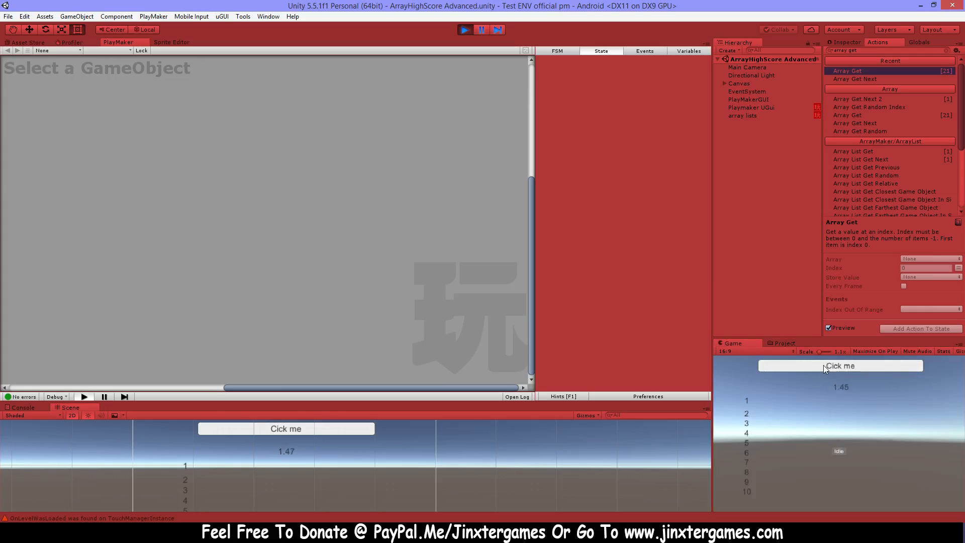
pyautogui.click(840, 366)
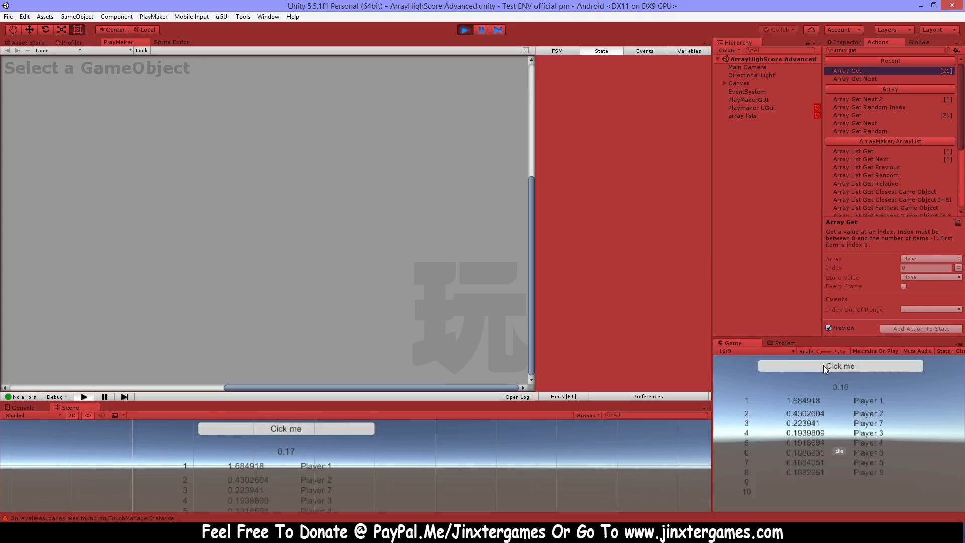
pyautogui.click(839, 365)
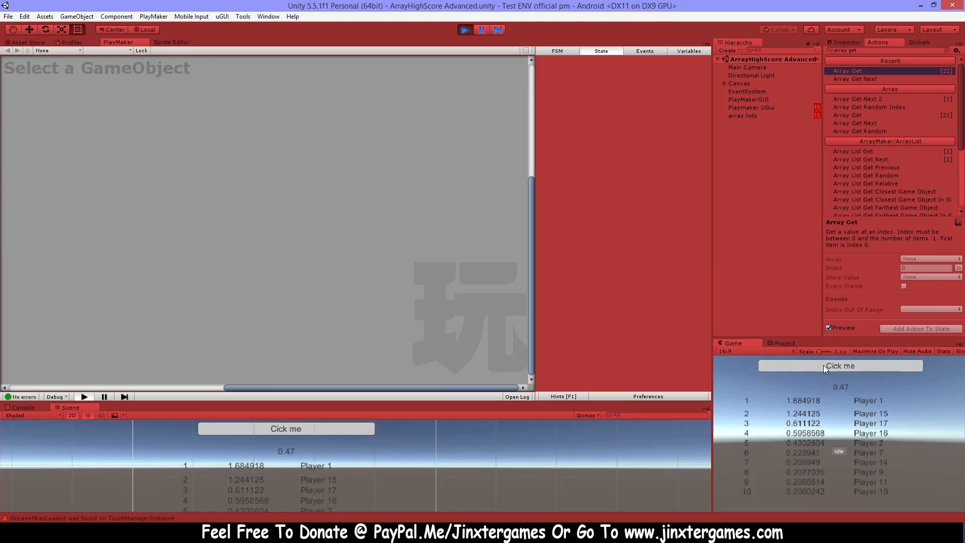
pyautogui.click(841, 366)
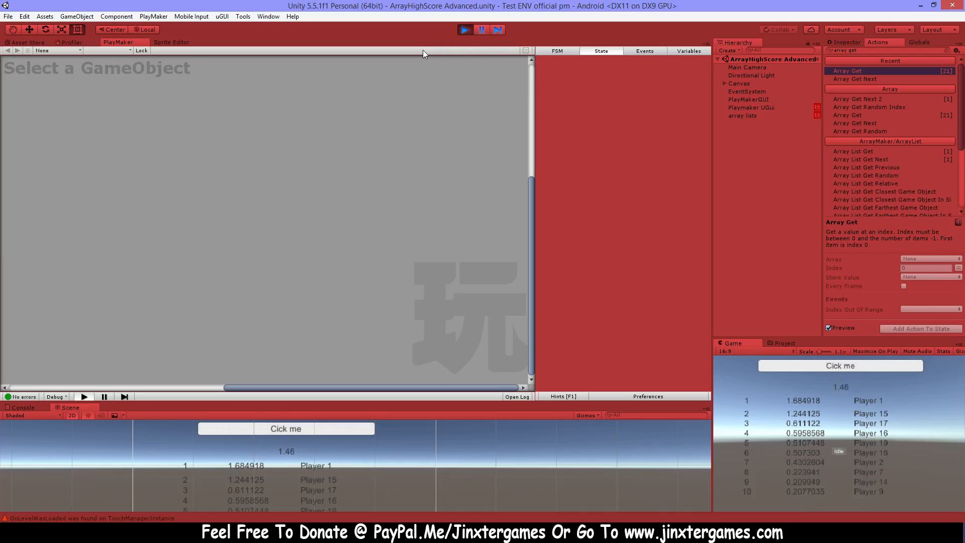
pyautogui.click(465, 29)
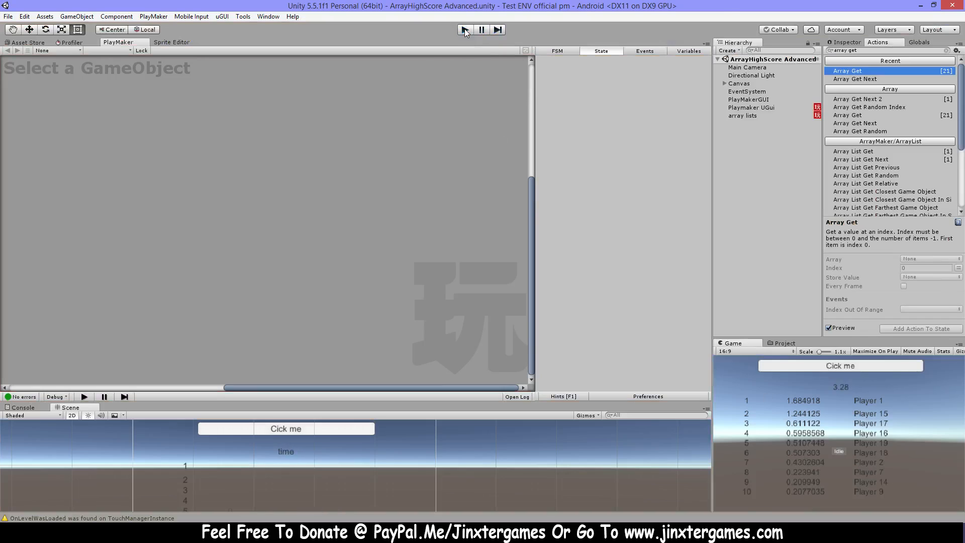
pyautogui.click(785, 343)
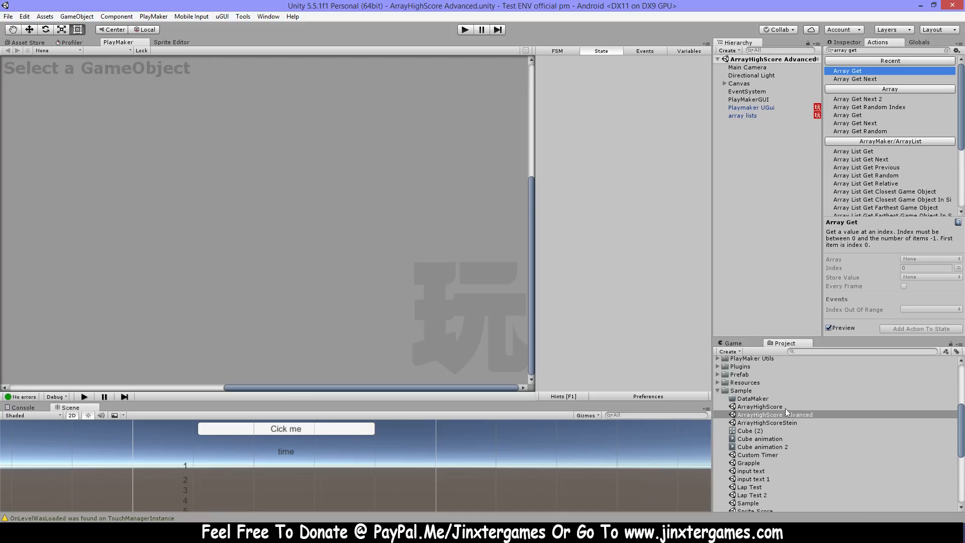
# Load the ArrayHighScore scene and inspect the Button Game FSM's NameArray of ten player names.
pyautogui.click(759, 406)
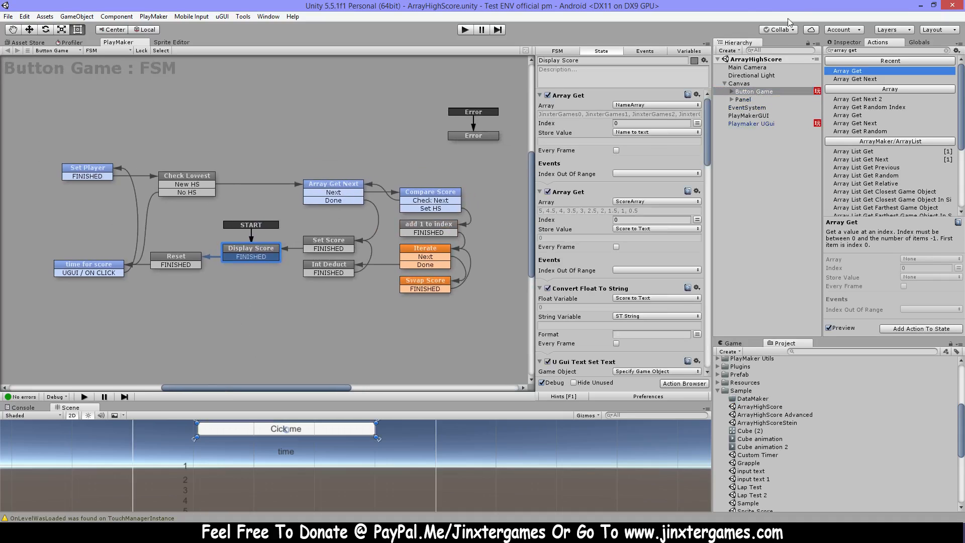
pyautogui.click(688, 50)
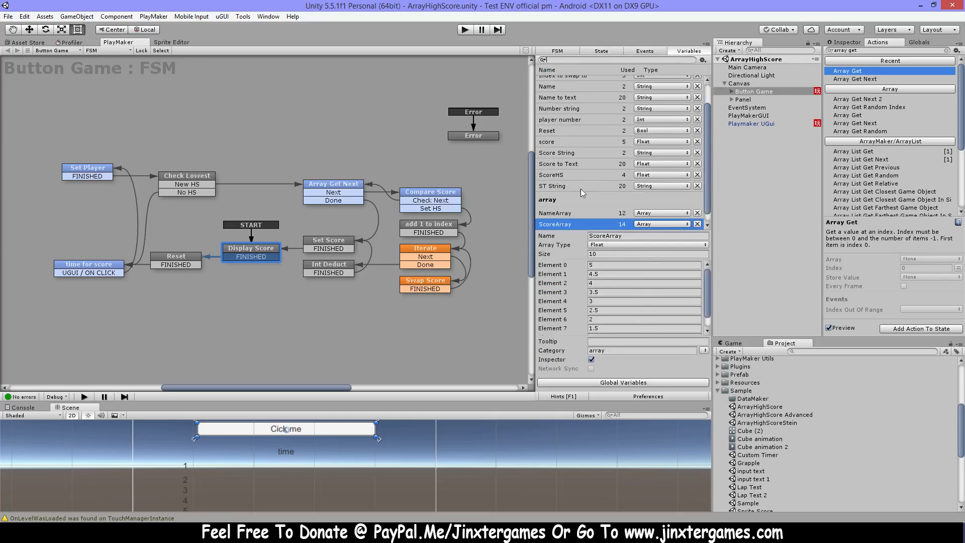
pyautogui.click(555, 203)
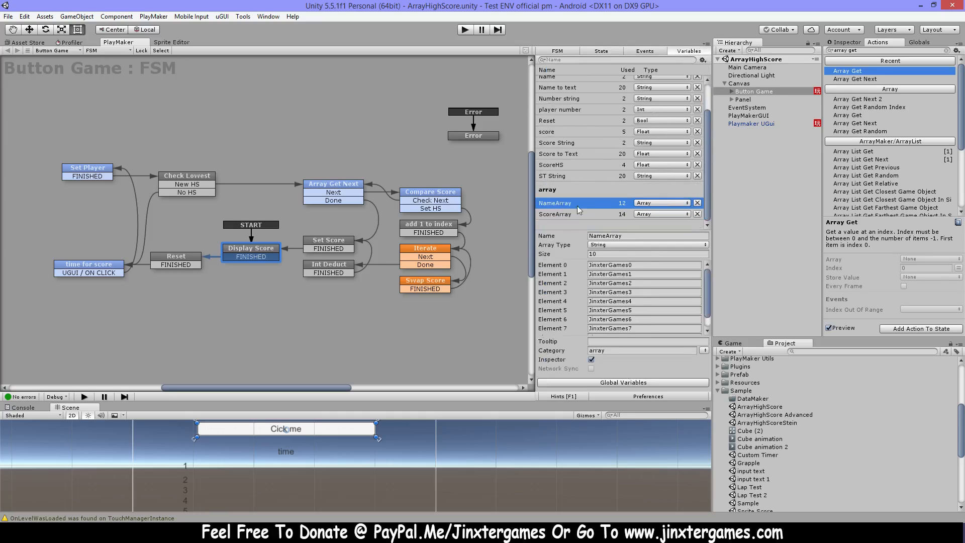
pyautogui.click(555, 213)
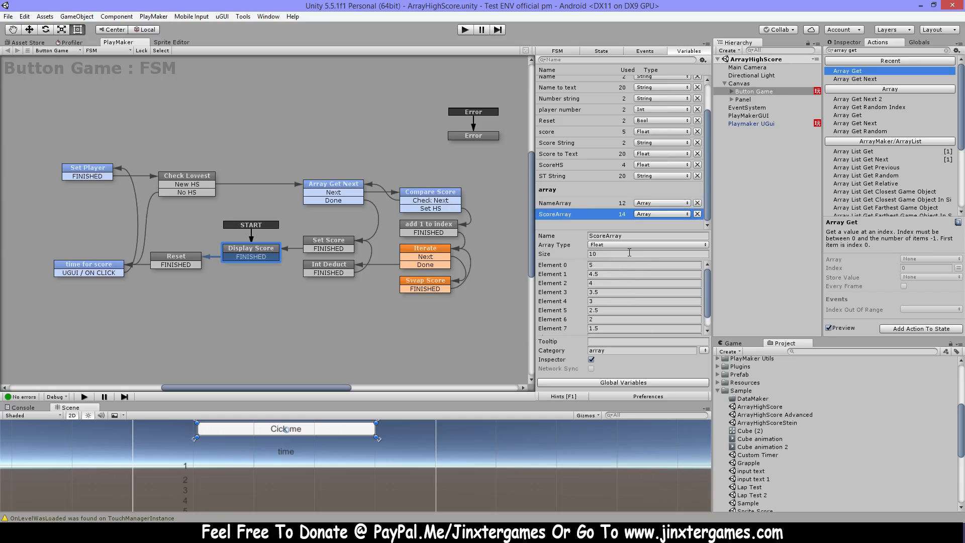
pyautogui.click(555, 202)
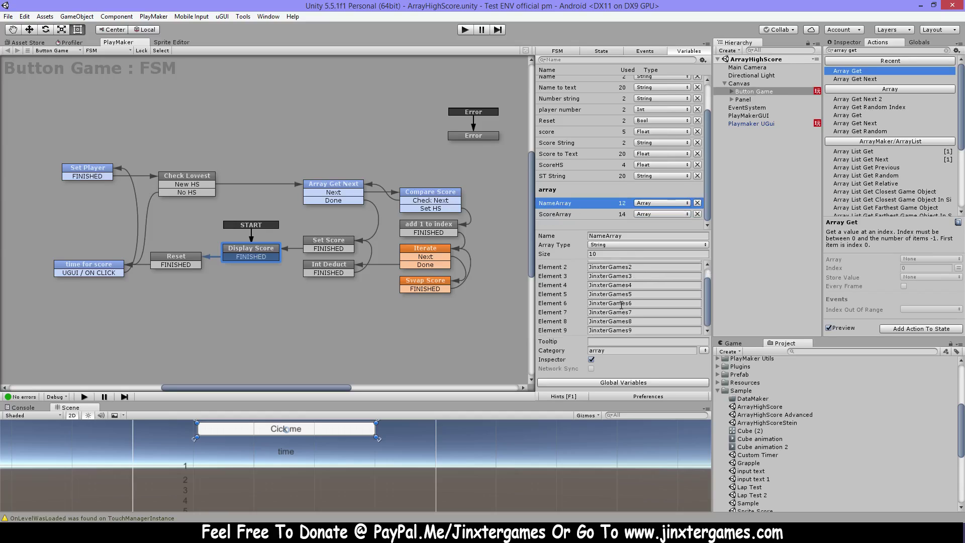
pyautogui.scroll(3)
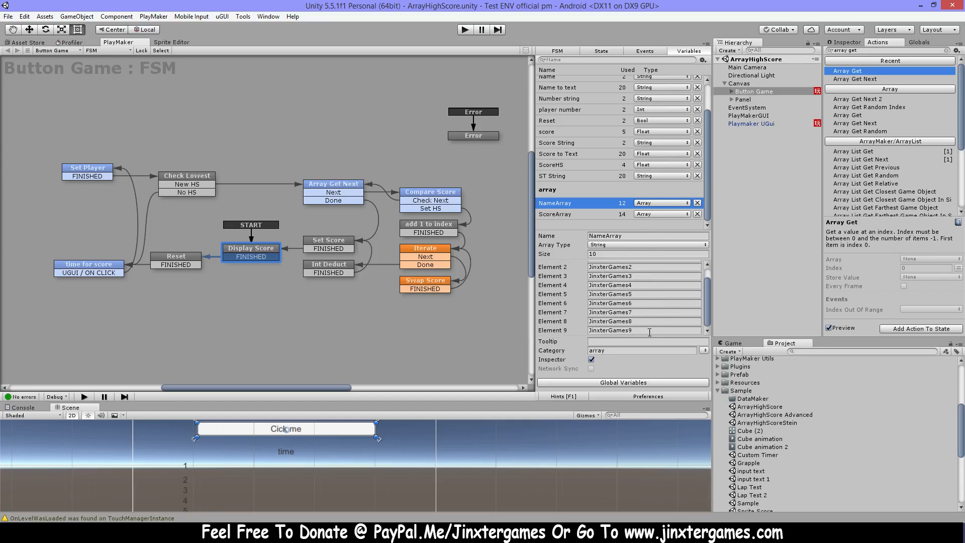
pyautogui.scroll(3)
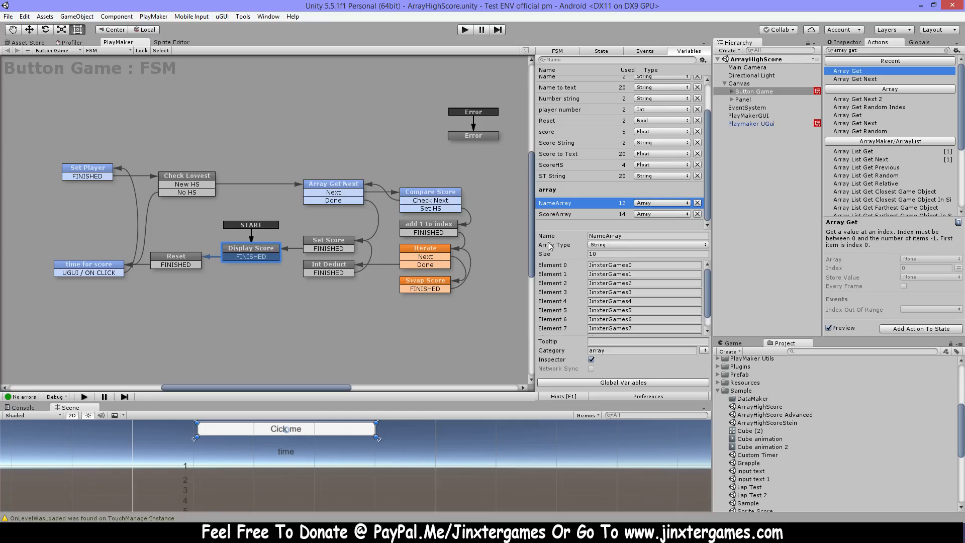
# Inspect ScoreArray's ten float values (first entry 5), then return to the Display Score state.
pyautogui.click(555, 213)
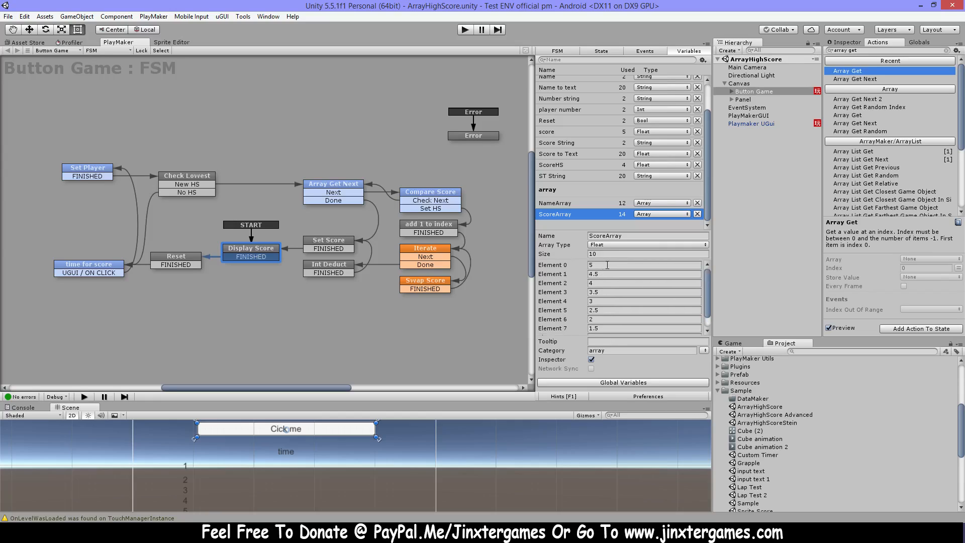
pyautogui.click(643, 265)
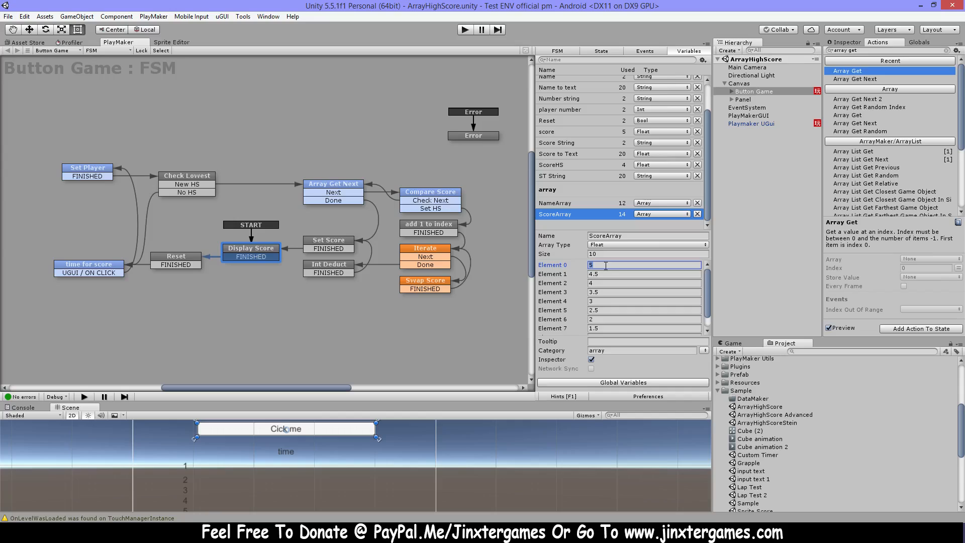
pyautogui.moveTo(575, 267)
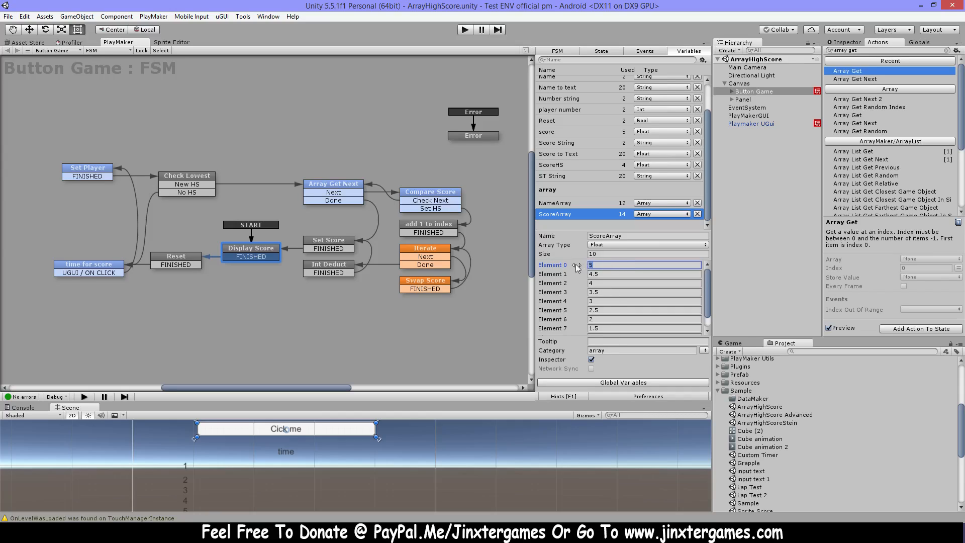
pyautogui.scroll(-3)
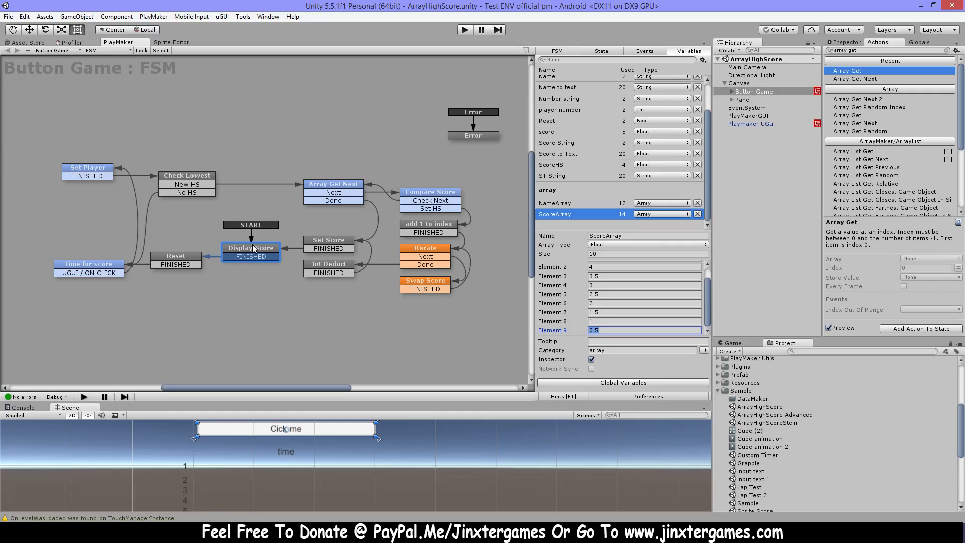
pyautogui.scroll(3)
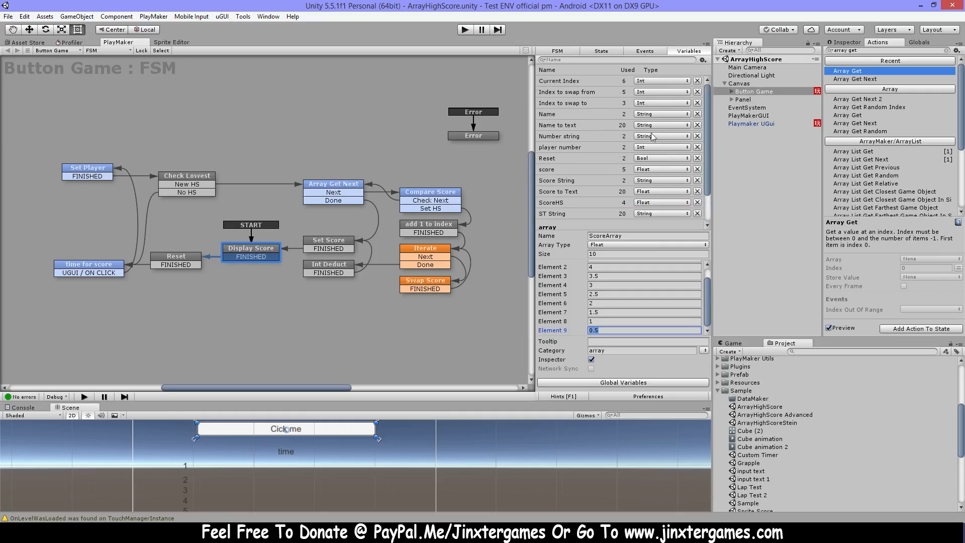
pyautogui.click(250, 249)
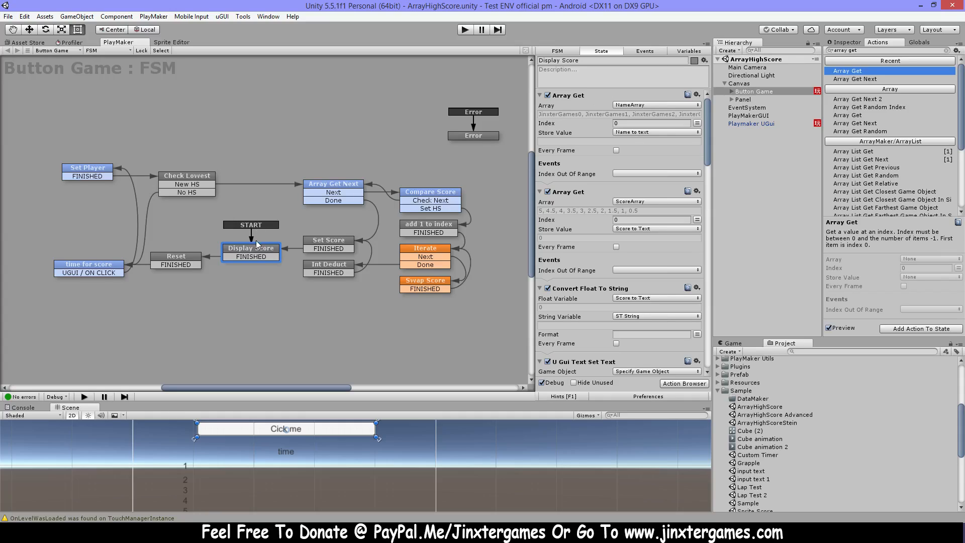
pyautogui.moveTo(258, 275)
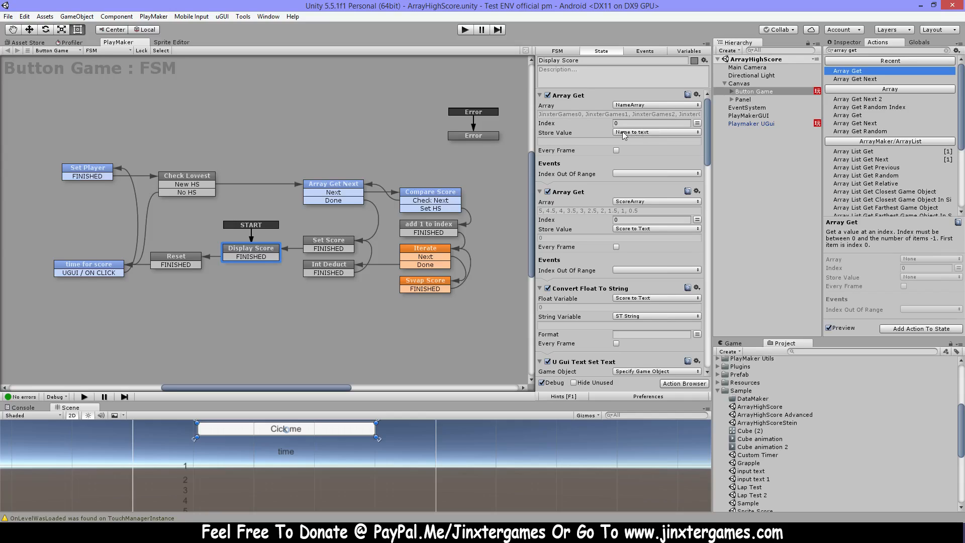
pyautogui.moveTo(640, 98)
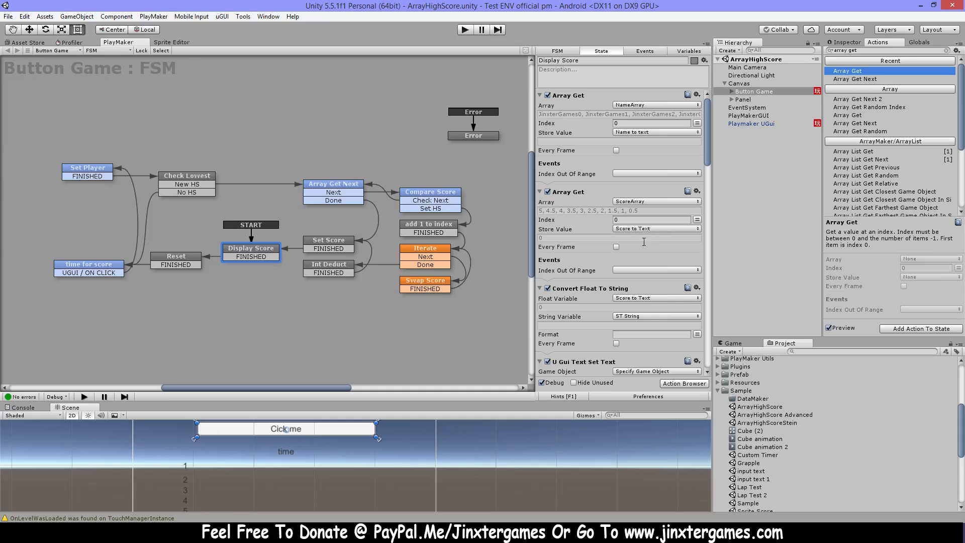
# Review the first Array Get action and the Score 1 and Name 1 UI text objects it targets.
pyautogui.click(540, 94)
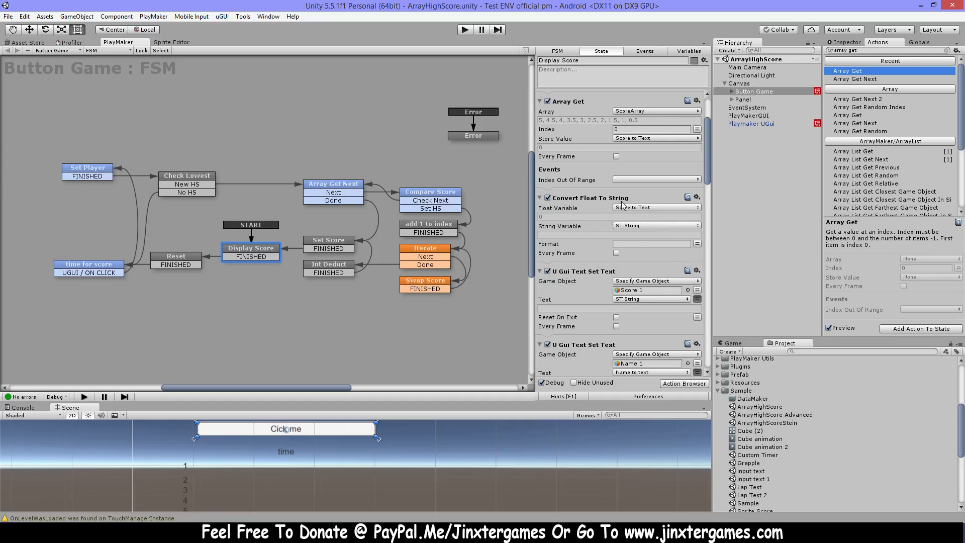
pyautogui.moveTo(652, 215)
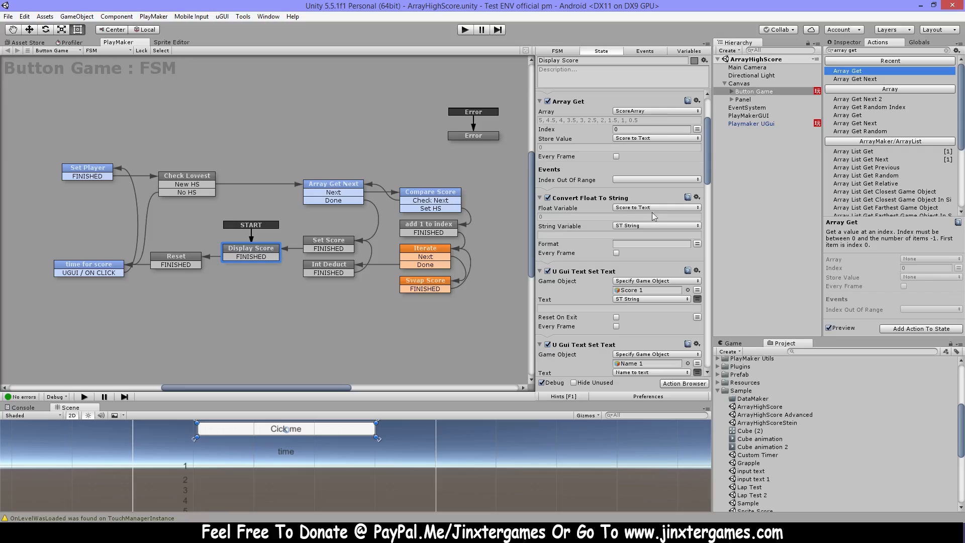
pyautogui.scroll(-3)
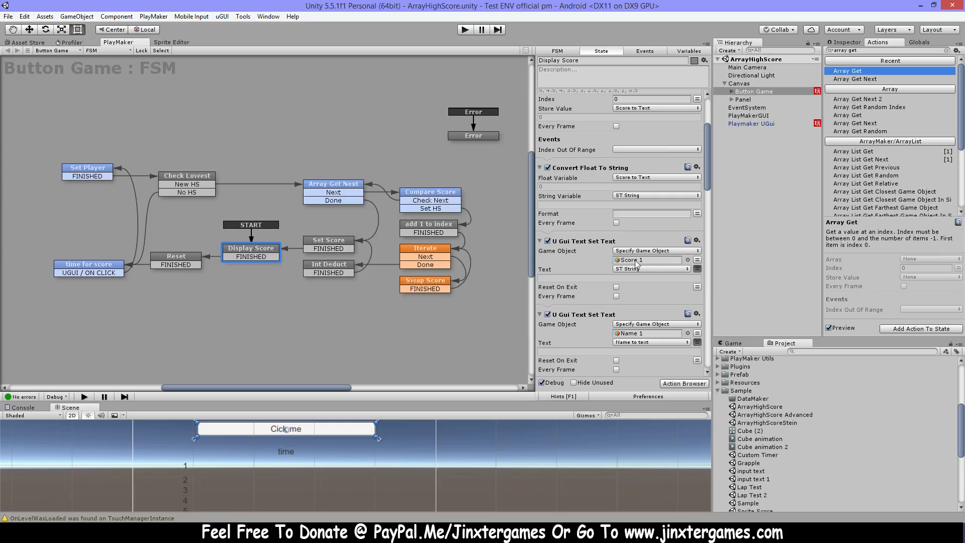
pyautogui.moveTo(632, 275)
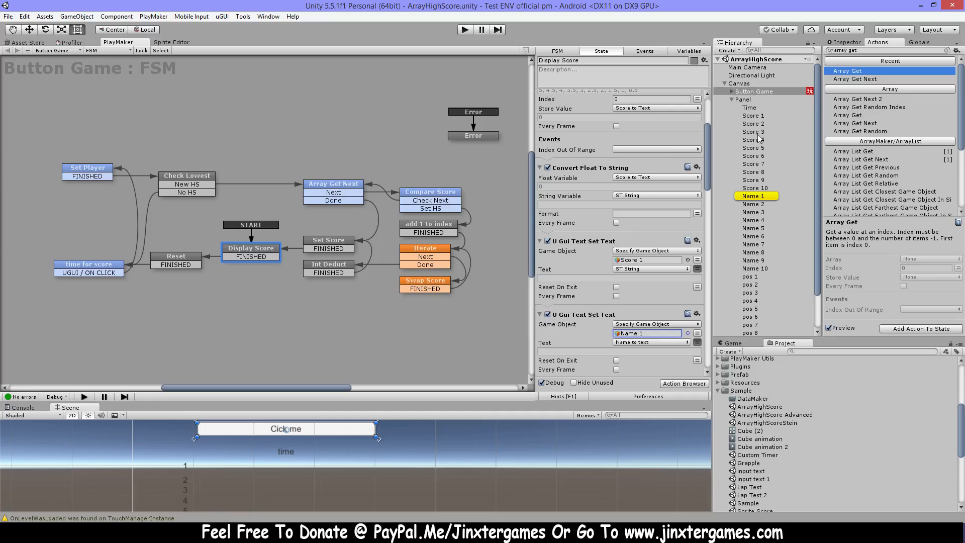
pyautogui.click(752, 115)
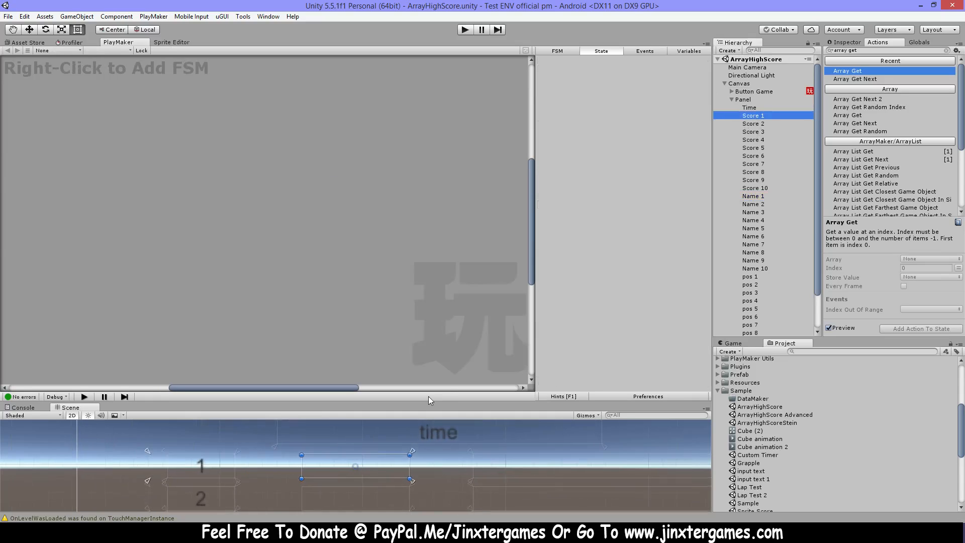
pyautogui.moveTo(749, 223)
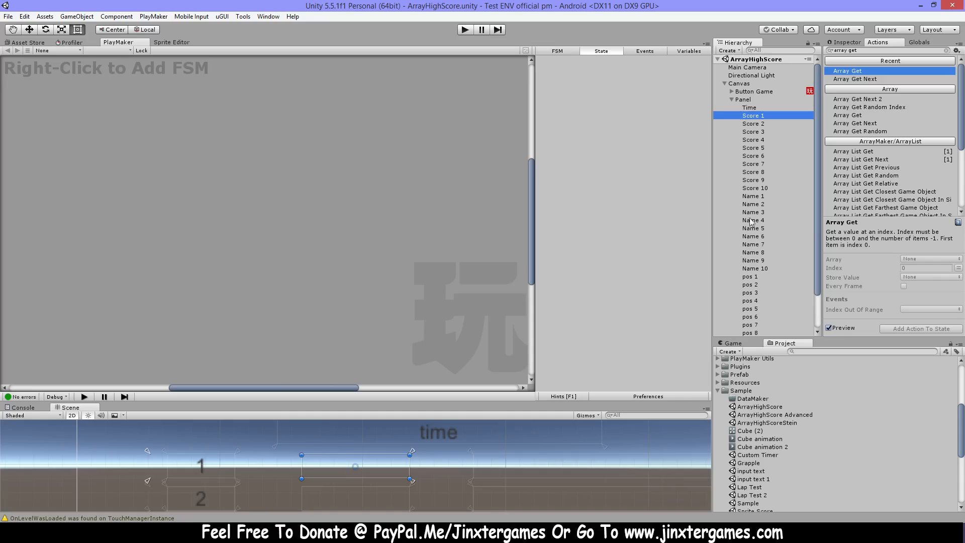
pyautogui.click(753, 196)
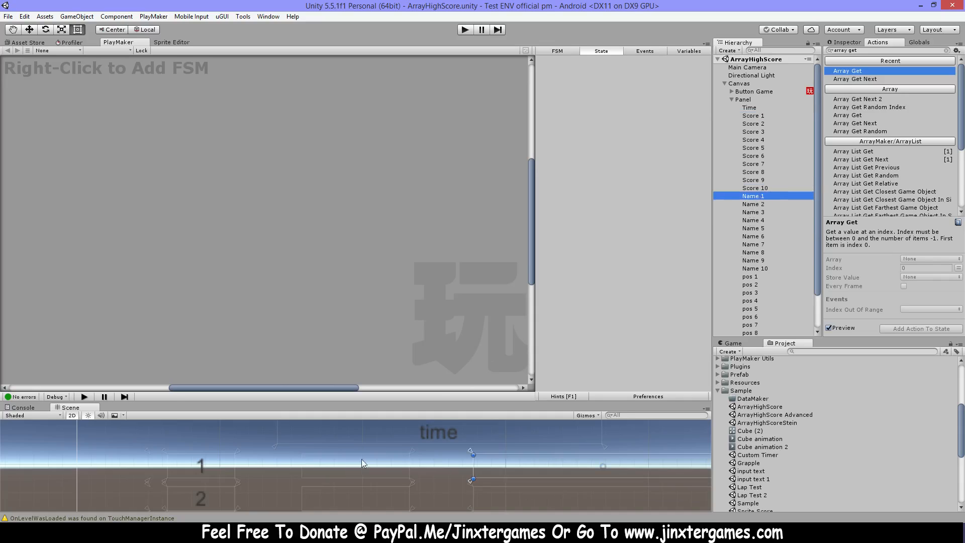
pyautogui.click(753, 92)
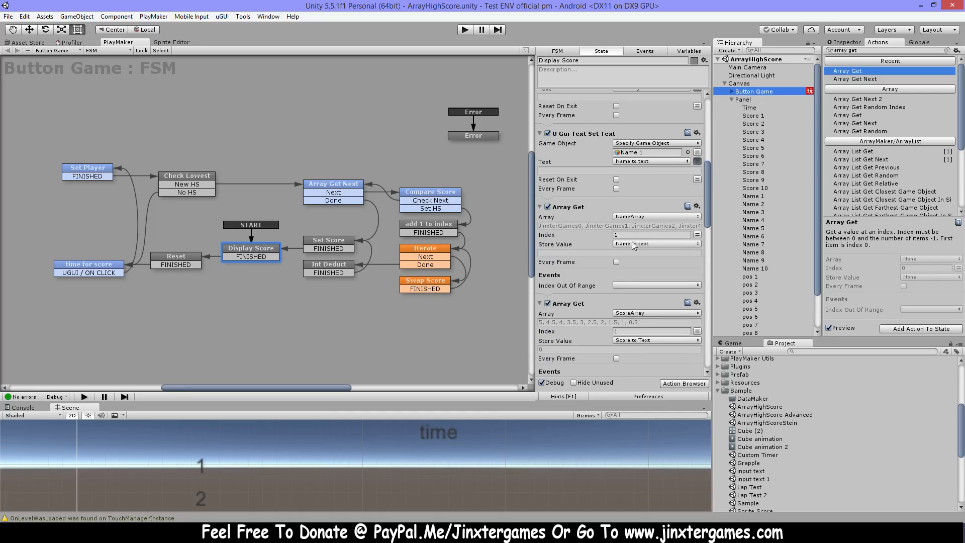
# Review and fold the array-get, float-to-string and text-set actions for Score 1/Name 1 and Score 2.
pyautogui.scroll(-3)
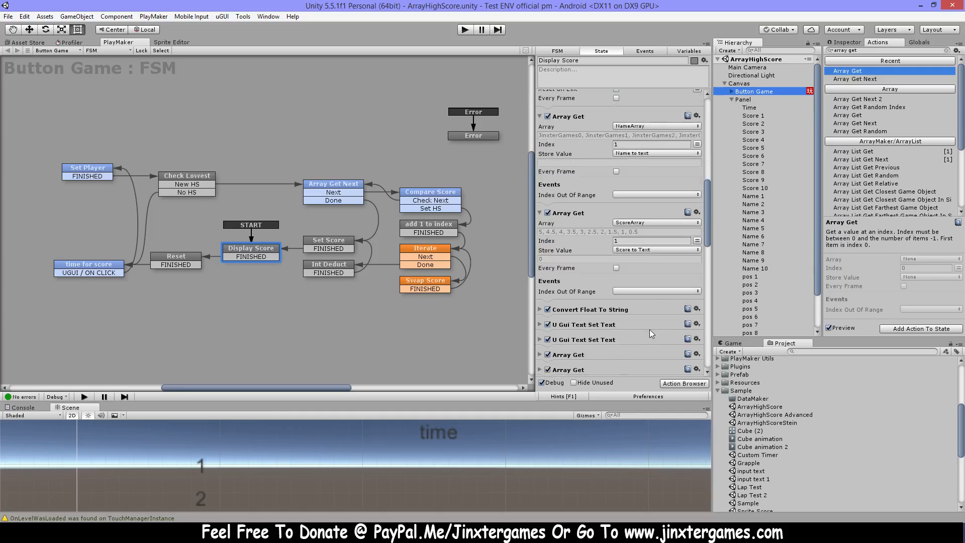
pyautogui.moveTo(606, 272)
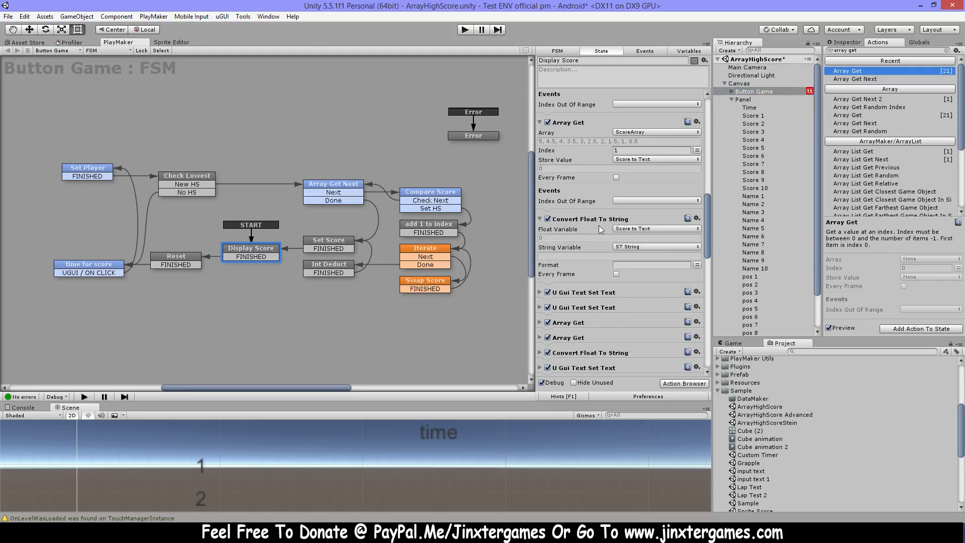
pyautogui.scroll(-3)
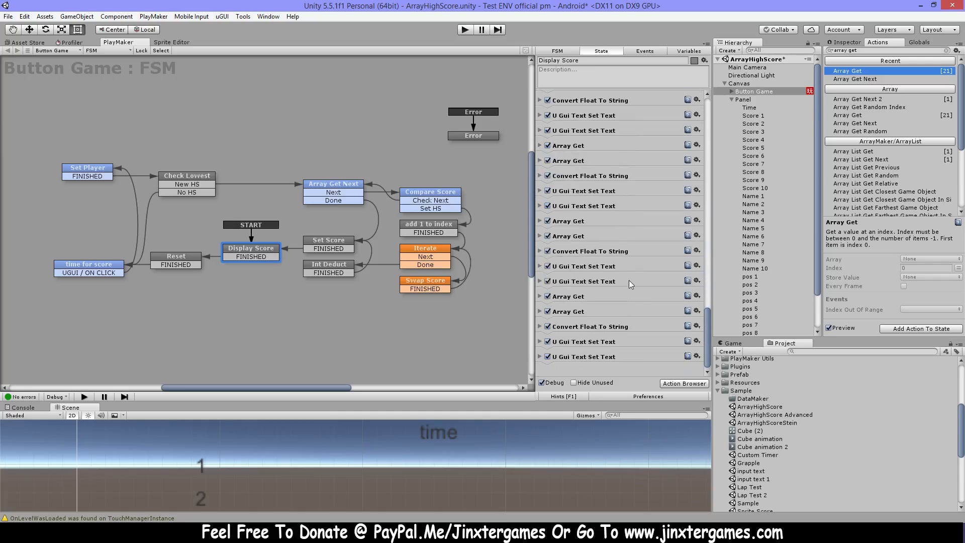
pyautogui.moveTo(443, 413)
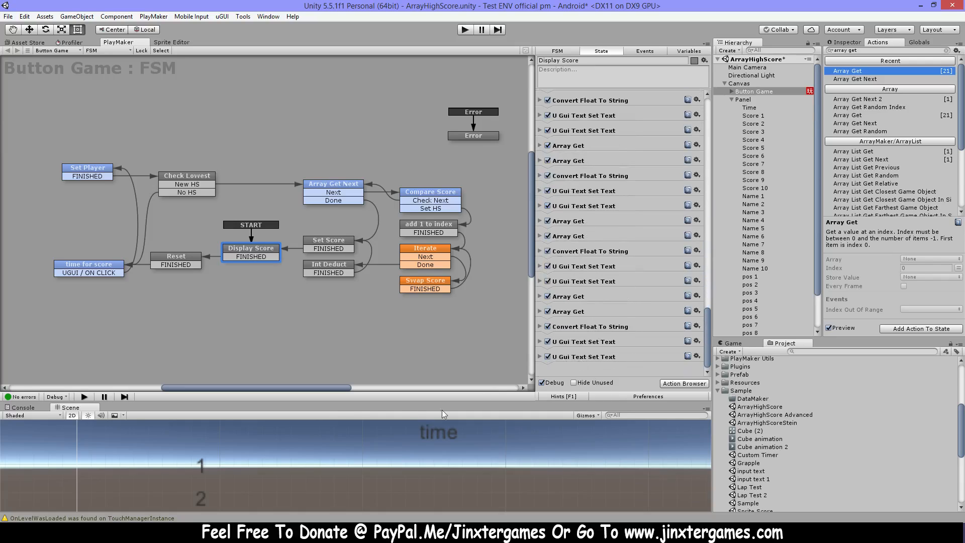
pyautogui.moveTo(502, 437)
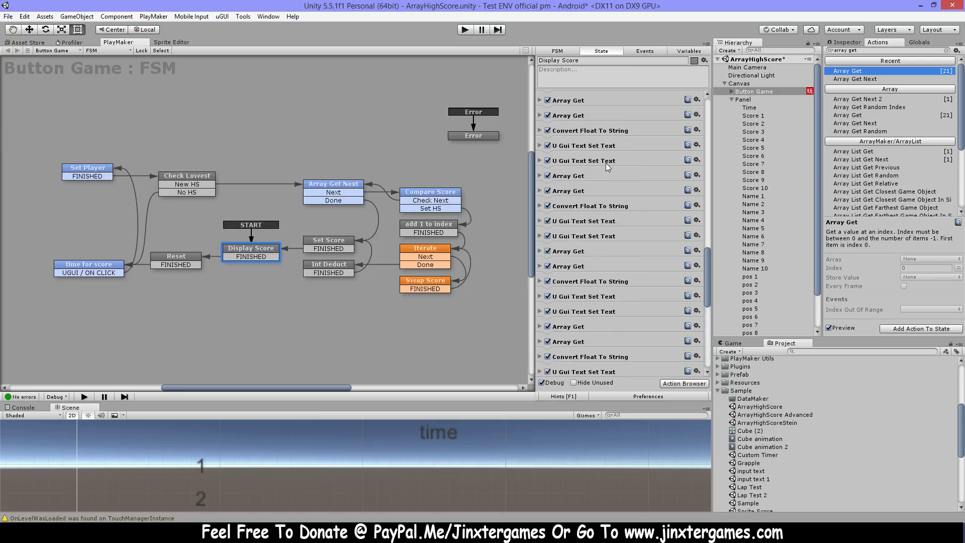
pyautogui.click(539, 96)
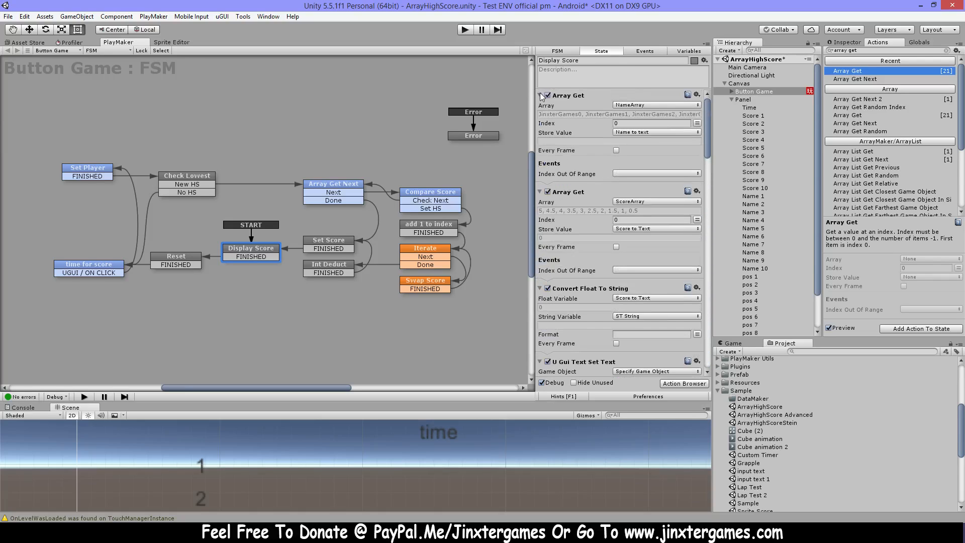
pyautogui.click(539, 95)
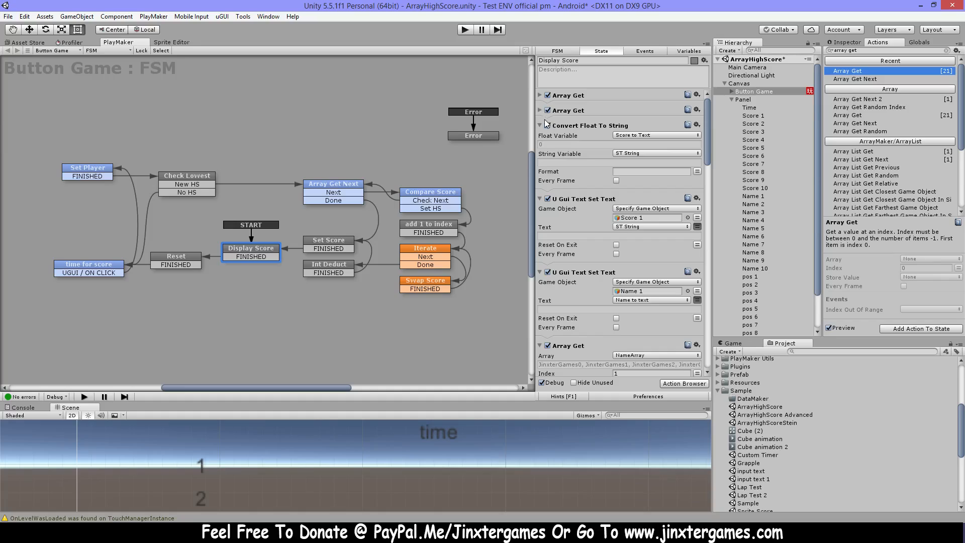
pyautogui.click(539, 125)
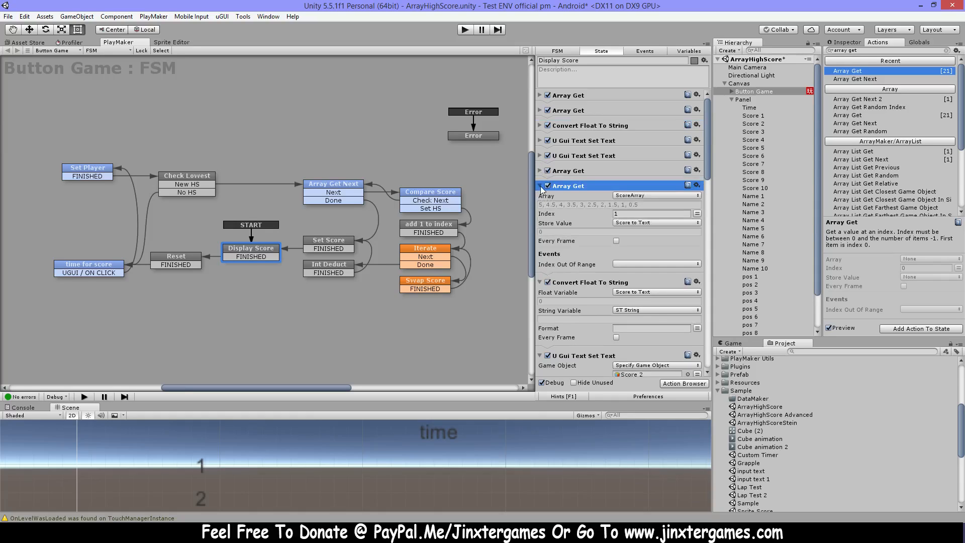
pyautogui.click(540, 186)
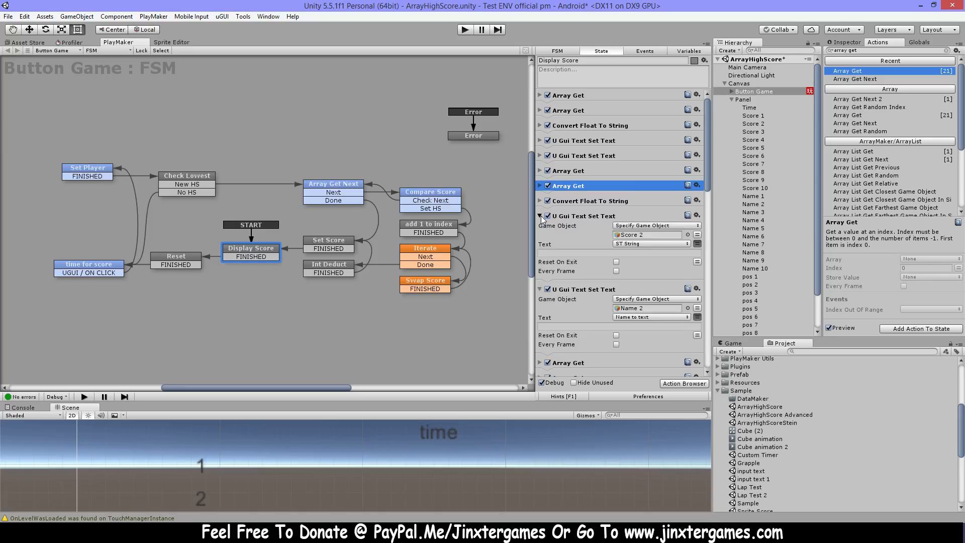
pyautogui.click(540, 215)
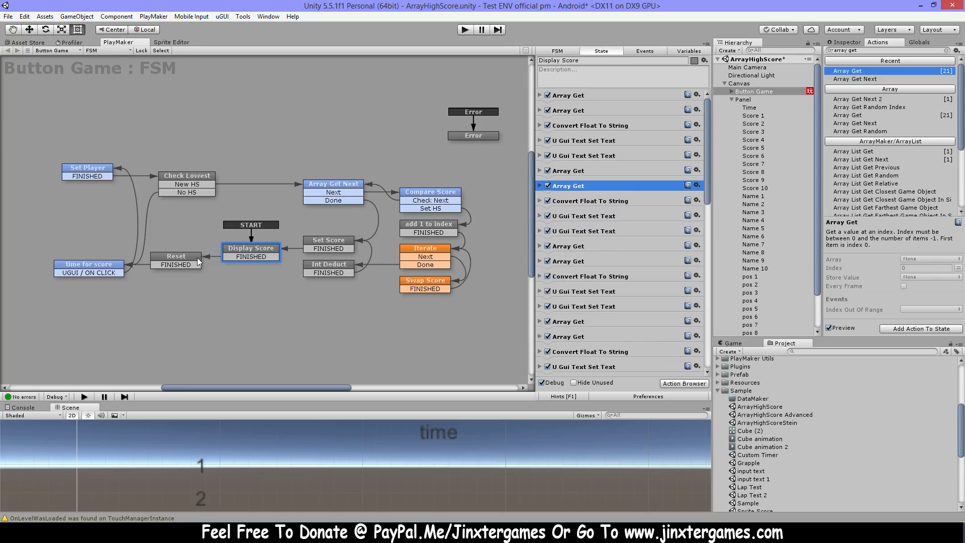
# Show the Reset state's Set Bool Value action that sets Reset to true.
pyautogui.click(175, 256)
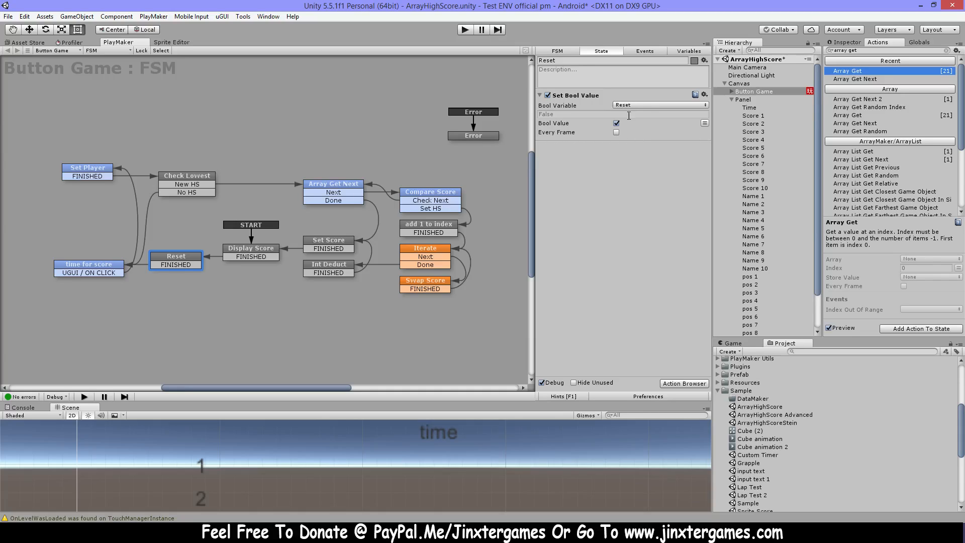
pyautogui.moveTo(601, 134)
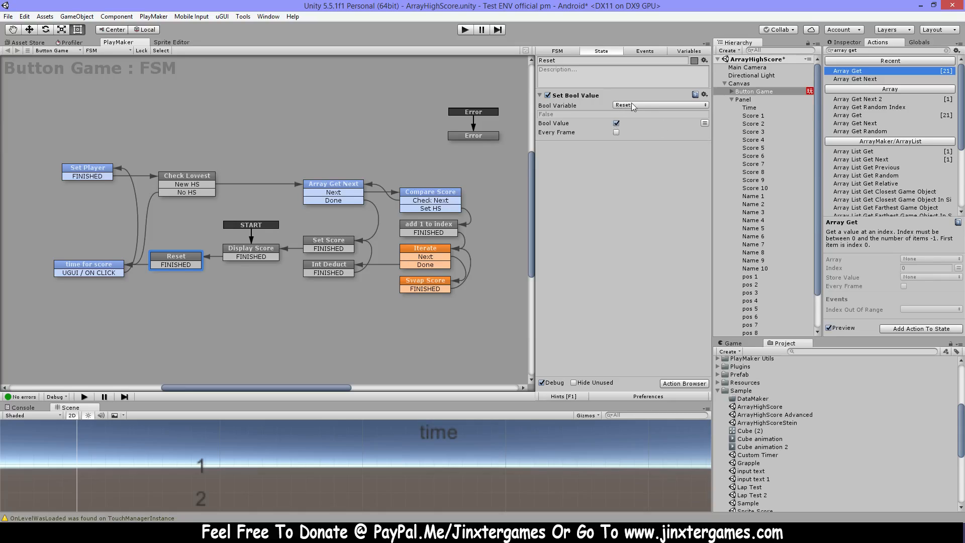
pyautogui.moveTo(382, 168)
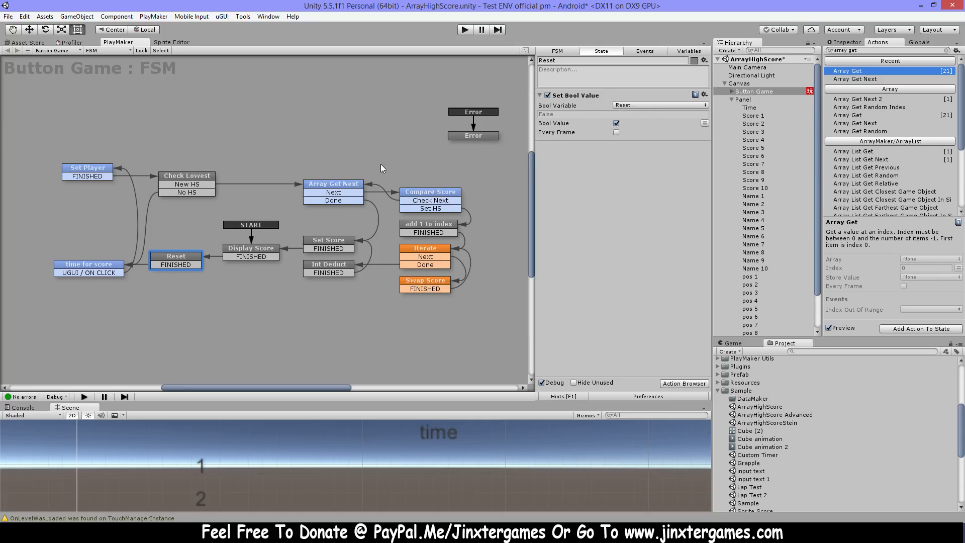
pyautogui.moveTo(334, 188)
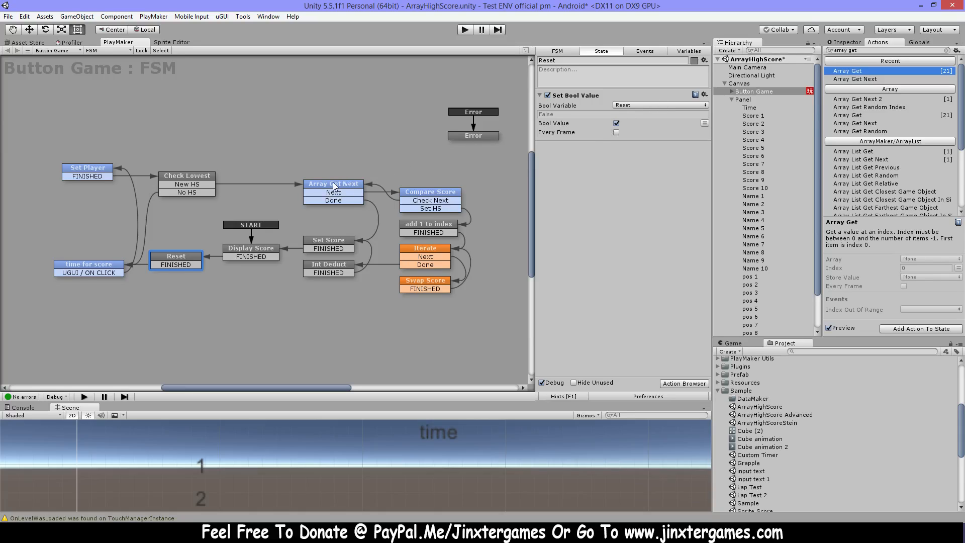
# Read the Array Get Next and Array Get Next 2 action descriptions, then show the Reset state again.
pyautogui.click(332, 183)
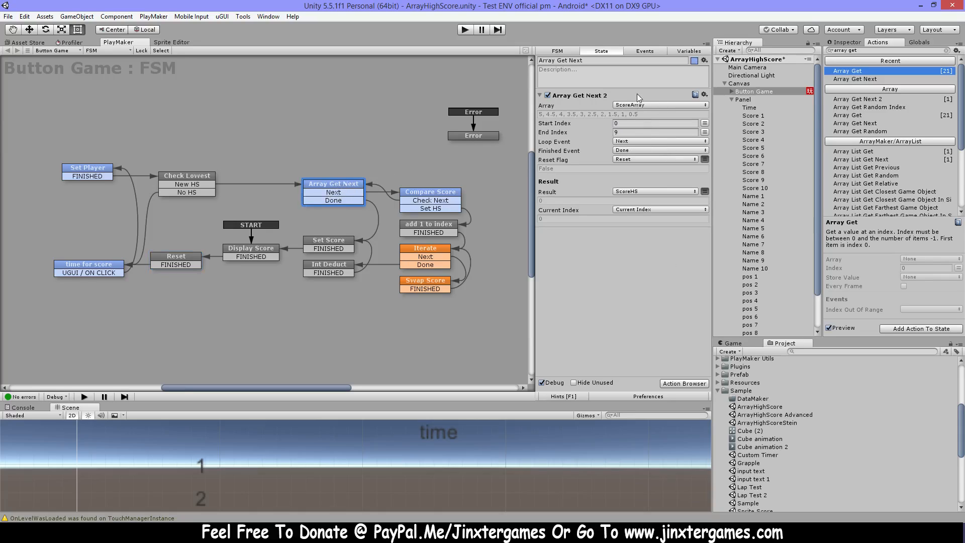
pyautogui.moveTo(649, 319)
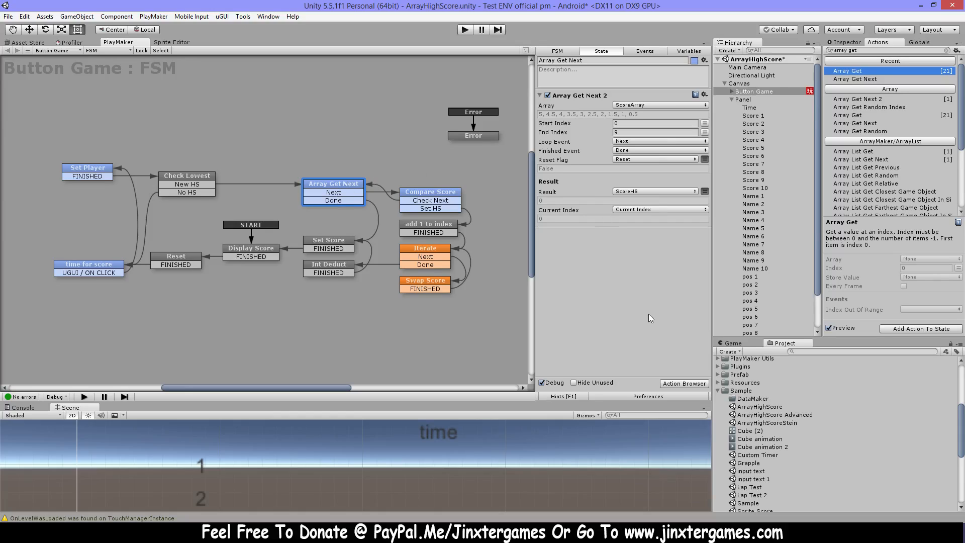
pyautogui.moveTo(490, 187)
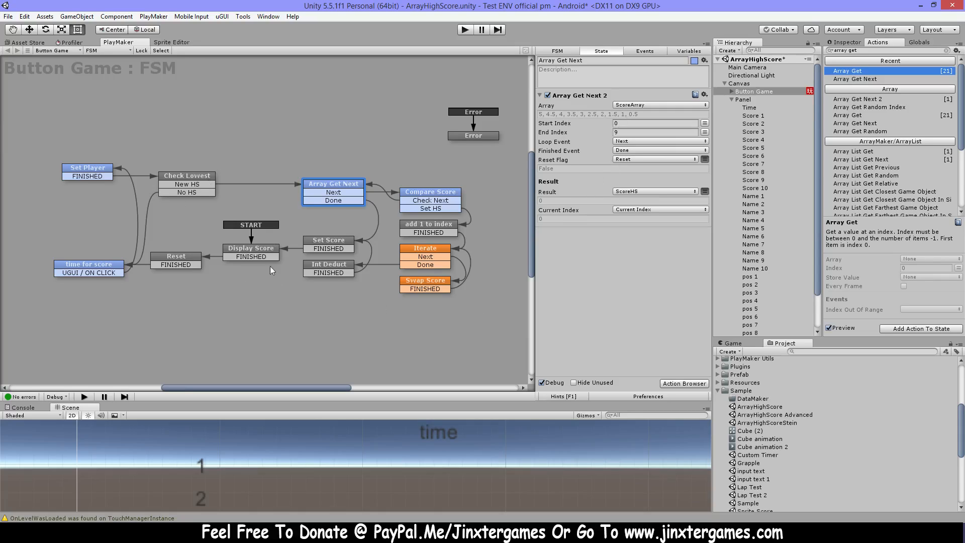
pyautogui.moveTo(597, 473)
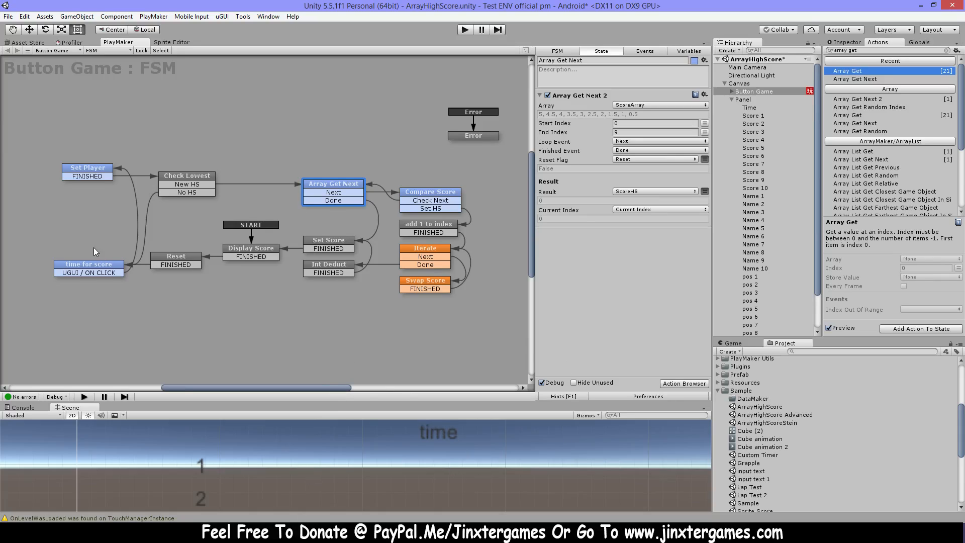
pyautogui.moveTo(242, 250)
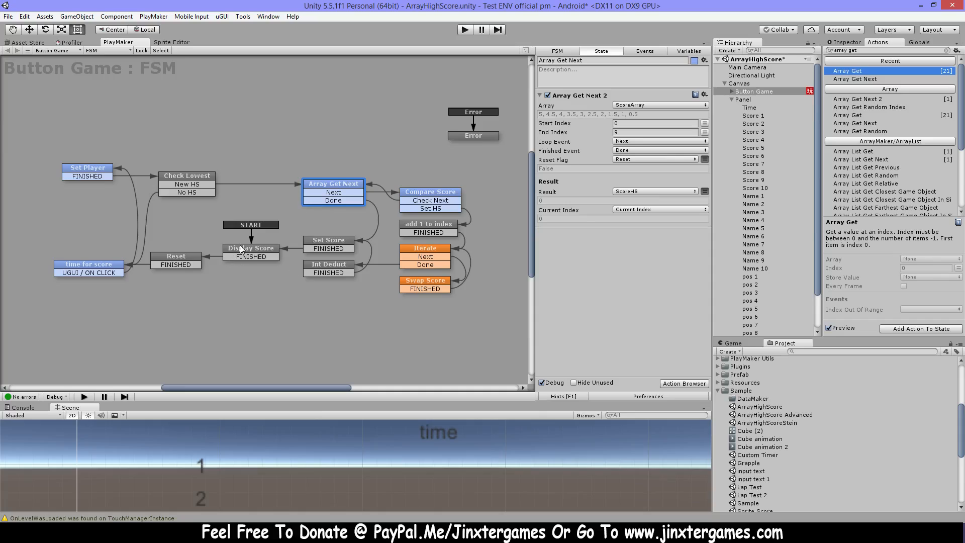
pyautogui.moveTo(215, 253)
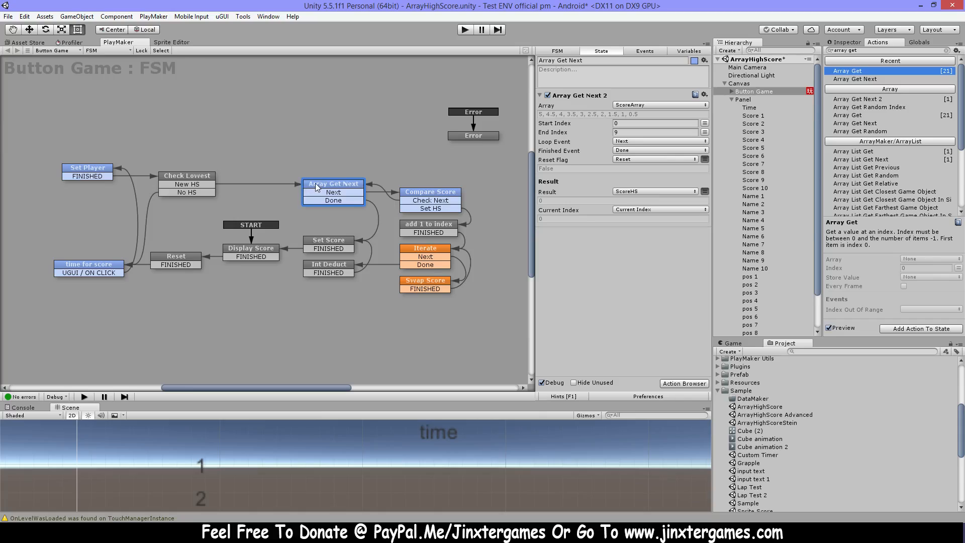
pyautogui.moveTo(628, 122)
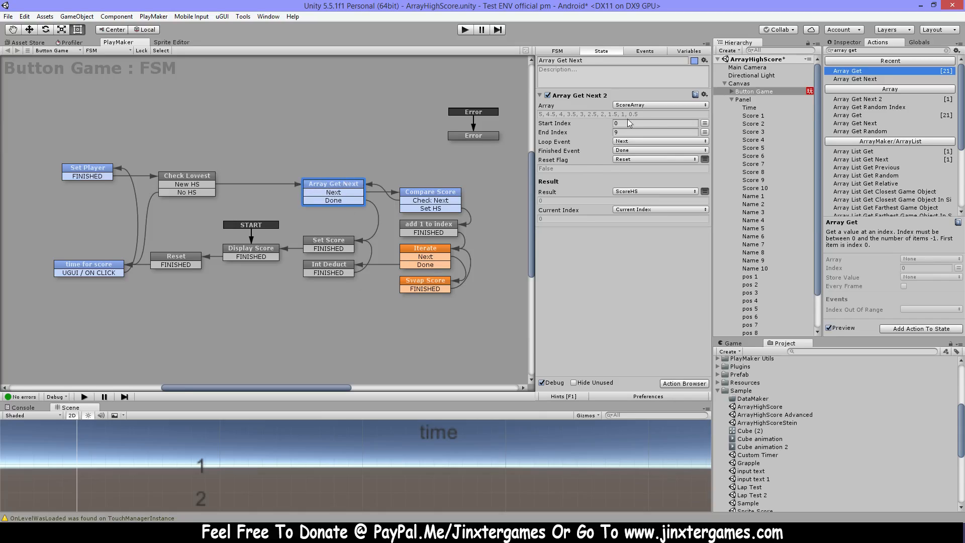
pyautogui.moveTo(583, 163)
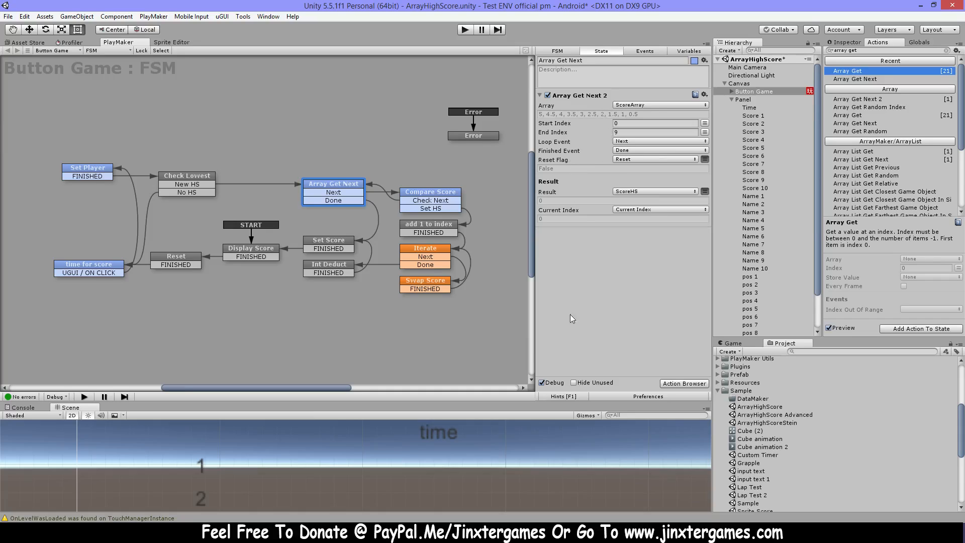
pyautogui.moveTo(689, 114)
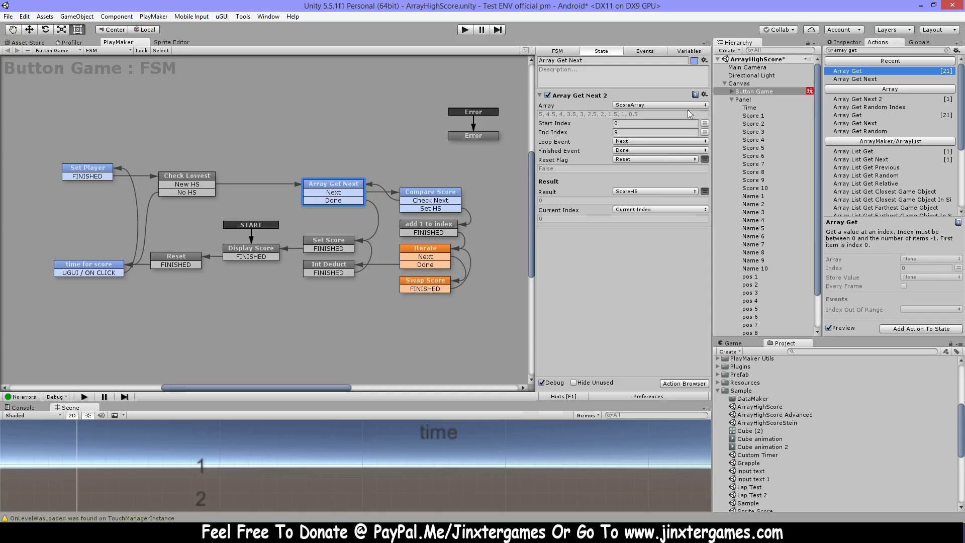
pyautogui.moveTo(577, 97)
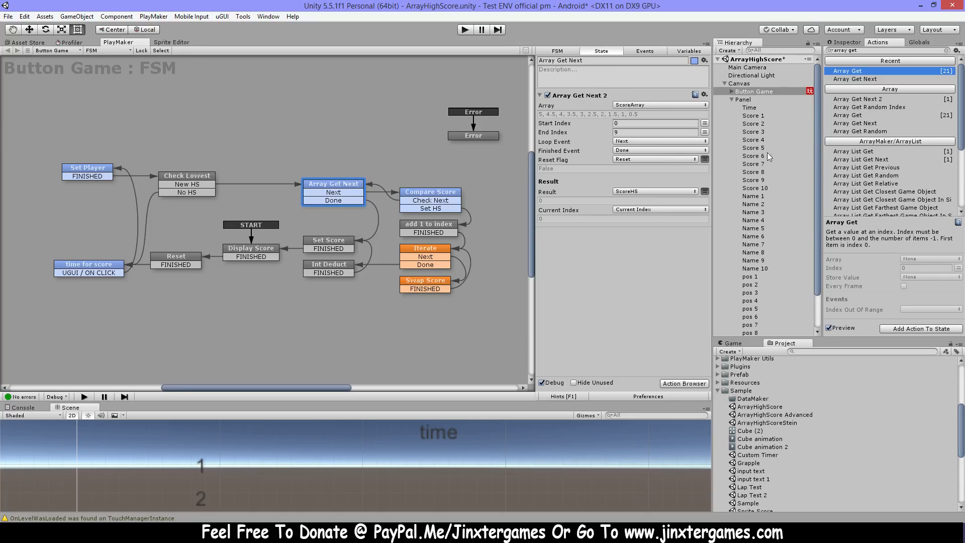
pyautogui.moveTo(873, 157)
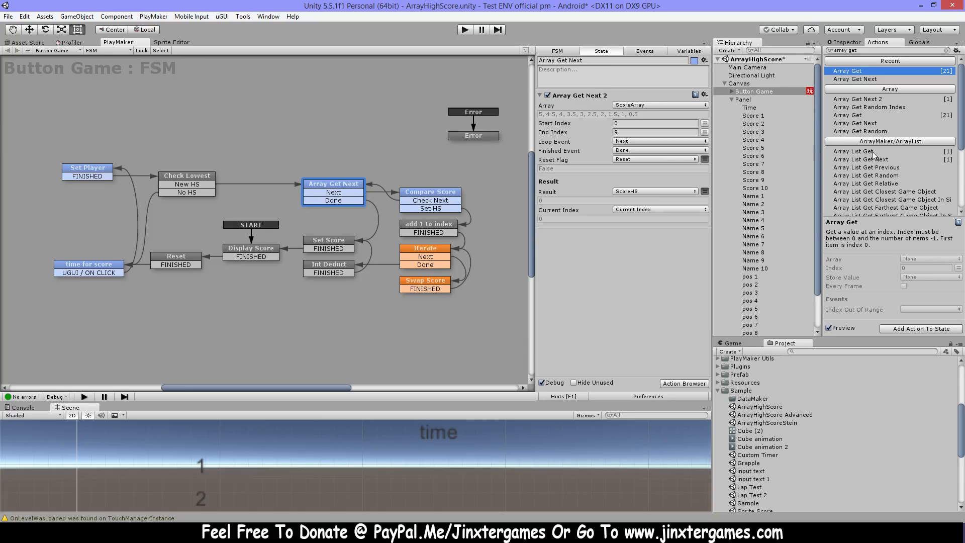
pyautogui.click(854, 122)
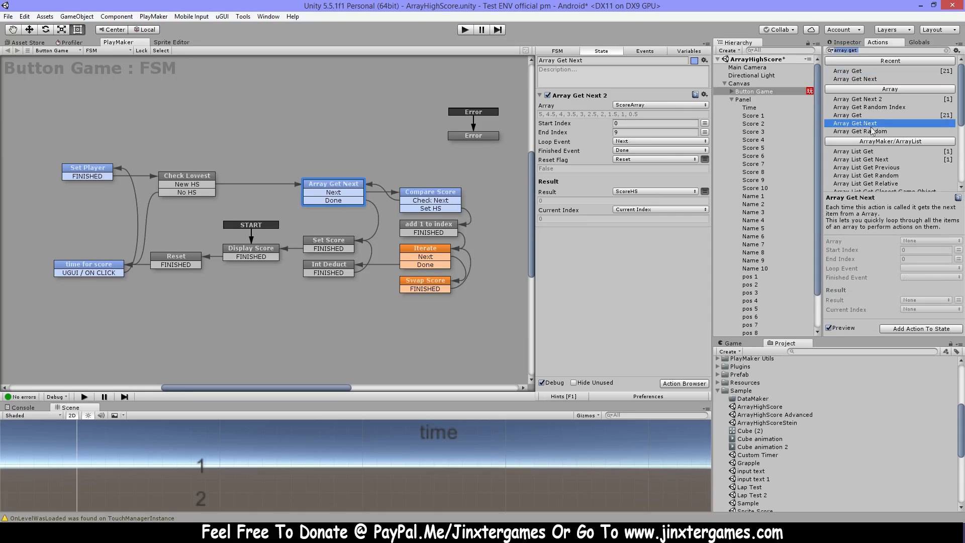
pyautogui.moveTo(859, 264)
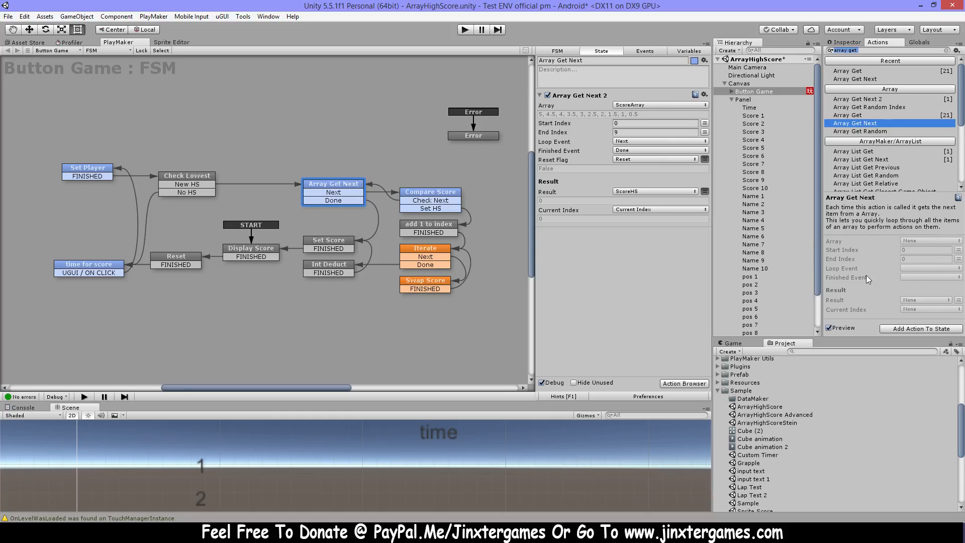
pyautogui.moveTo(869, 304)
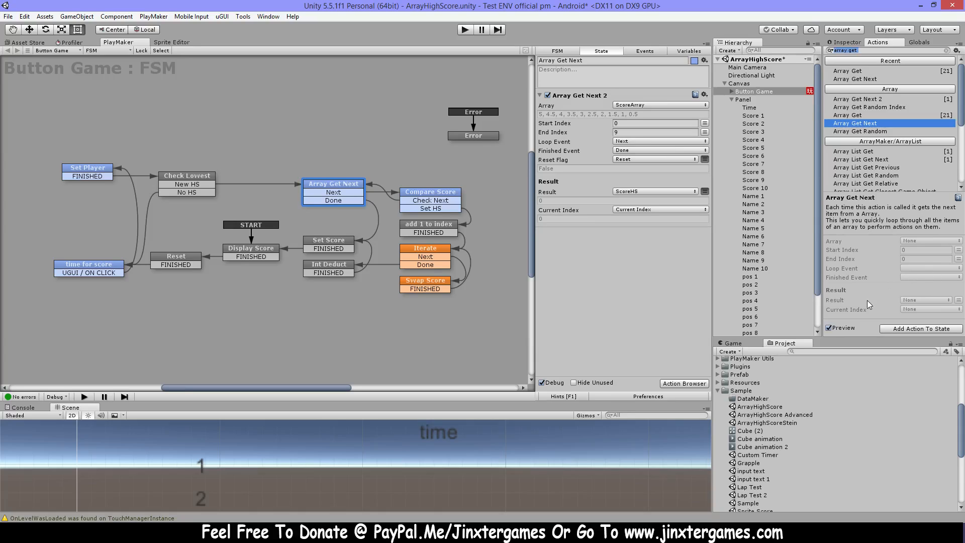
pyautogui.moveTo(693, 267)
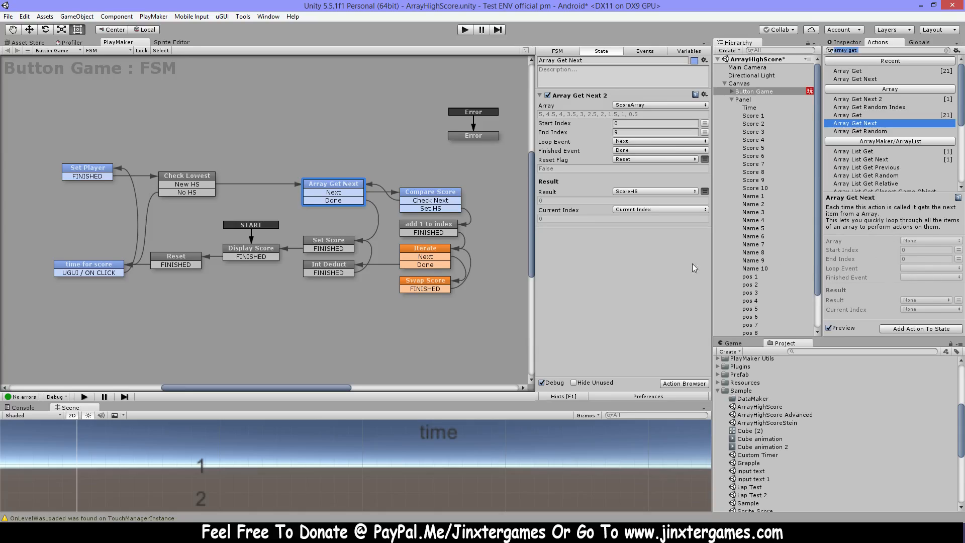
pyautogui.moveTo(603, 243)
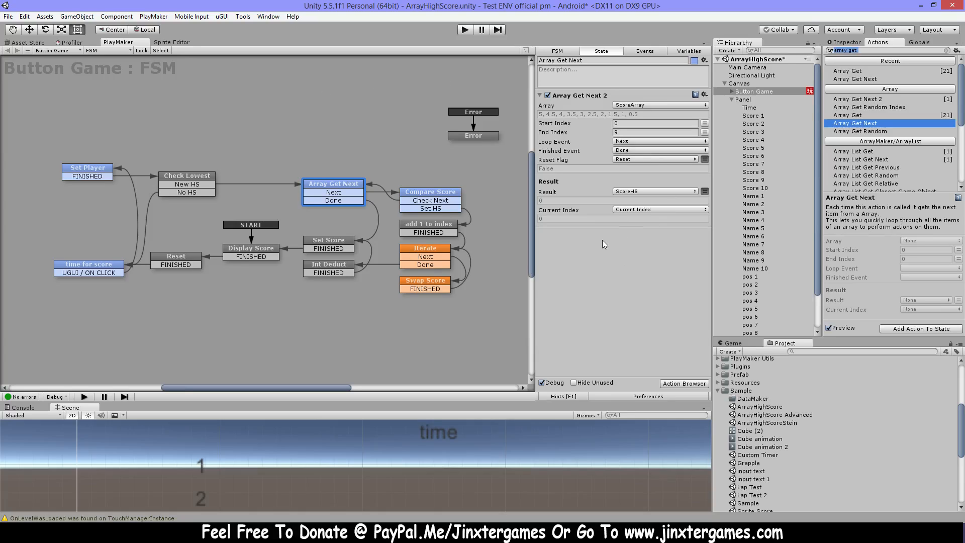
pyautogui.moveTo(657, 164)
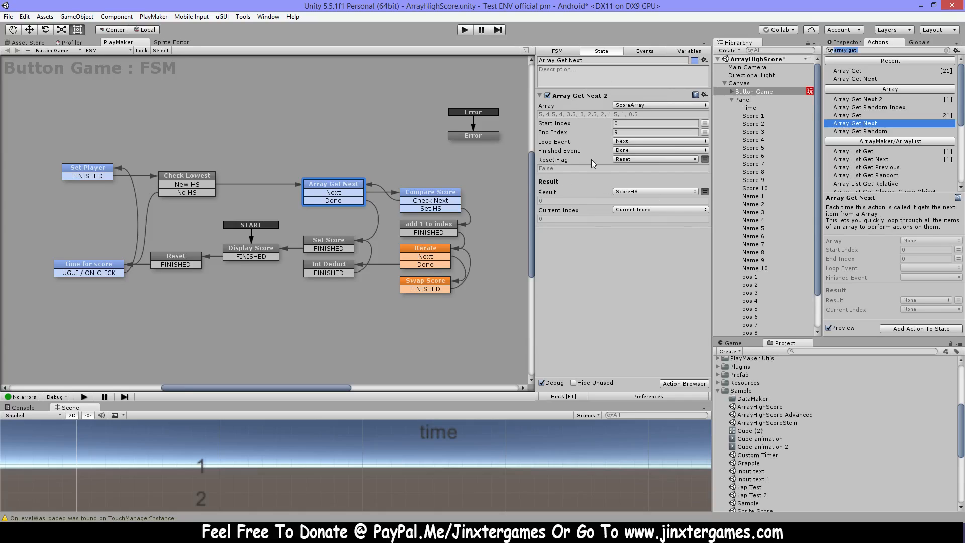
pyautogui.moveTo(605, 261)
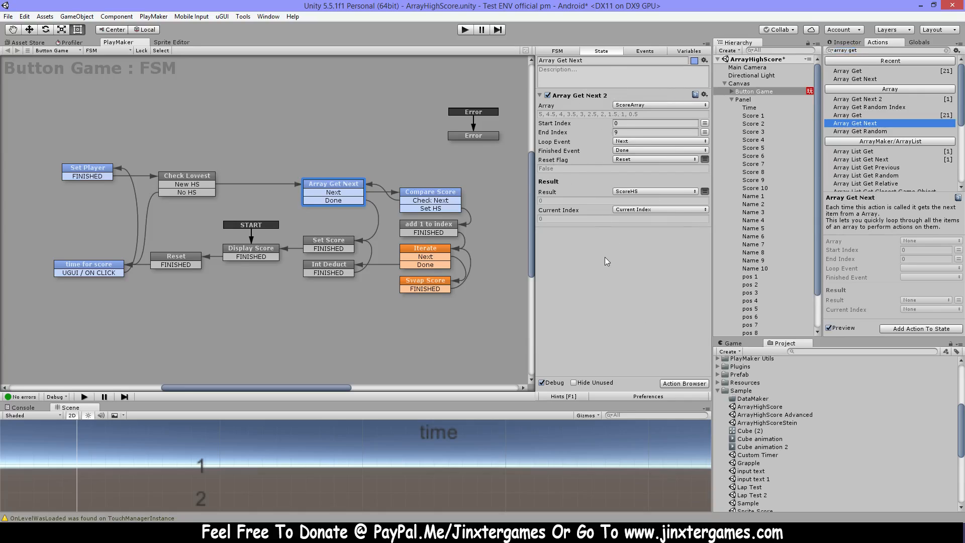
pyautogui.click(861, 98)
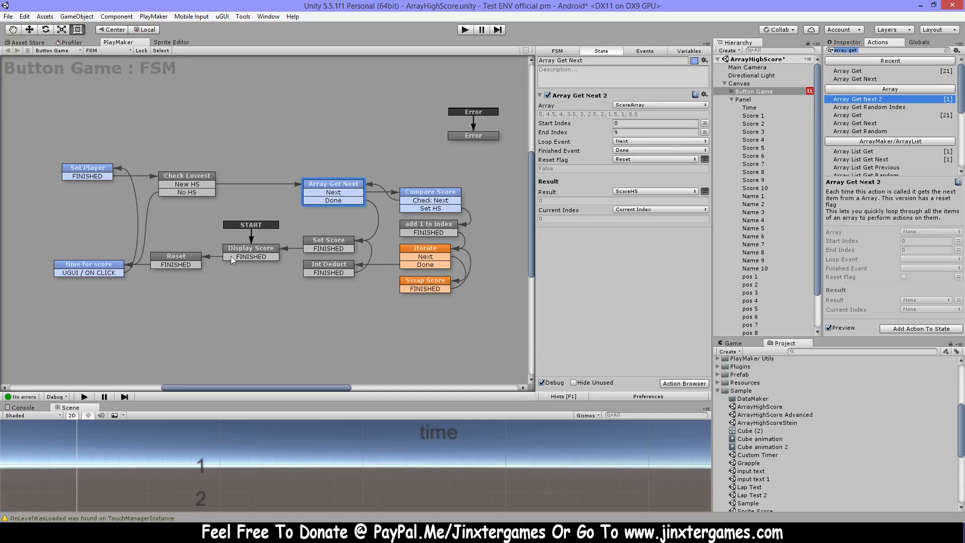
pyautogui.click(175, 256)
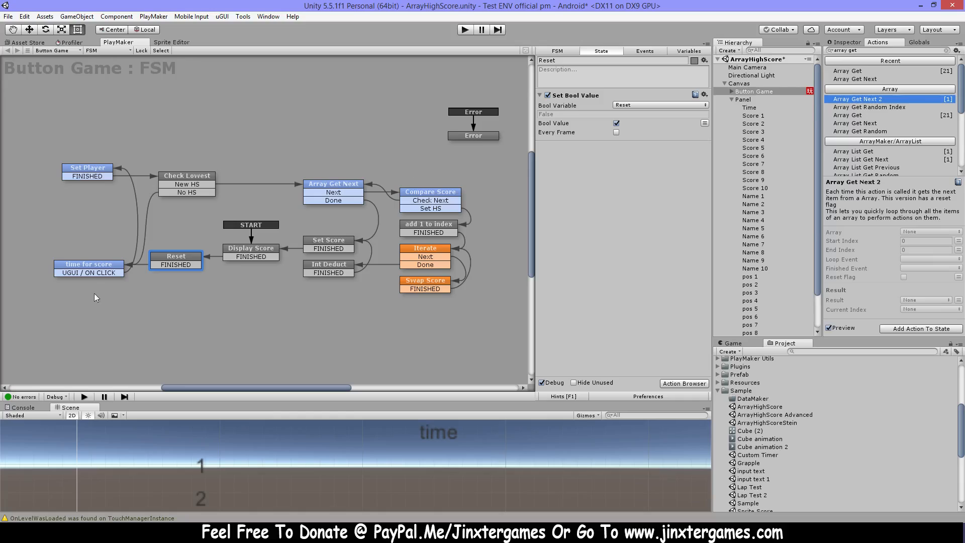
# Show the time for score state's Get Time Info, Convert Float To String and text-set actions.
pyautogui.click(89, 263)
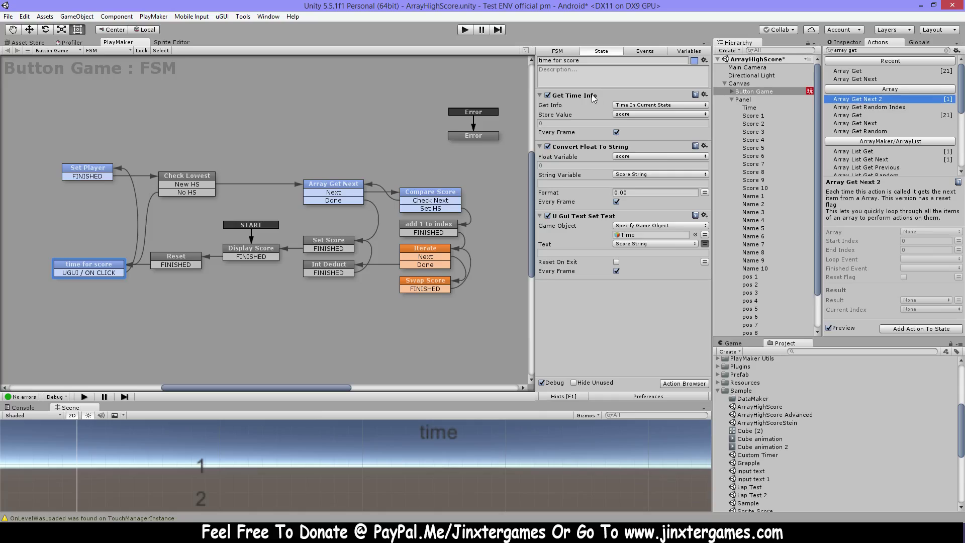
pyautogui.moveTo(606, 151)
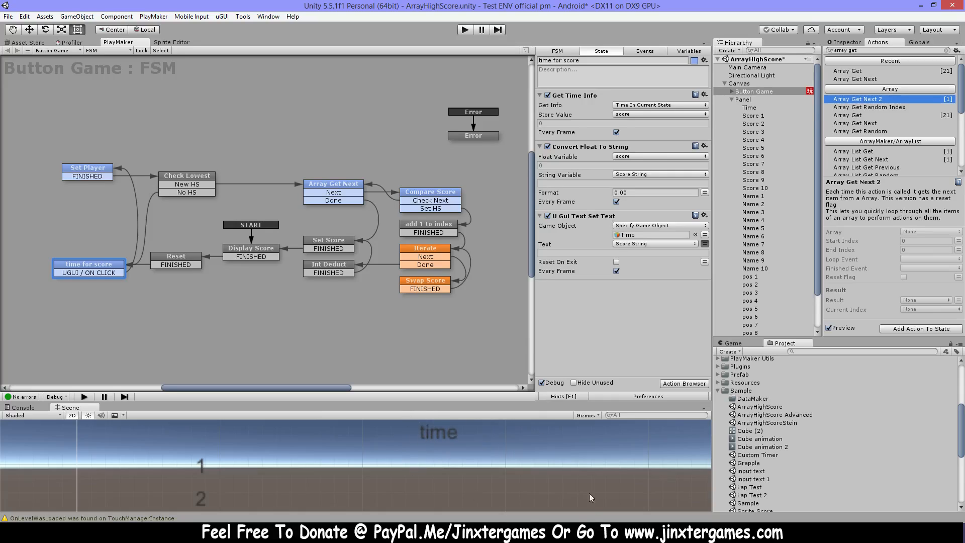
pyautogui.moveTo(133, 261)
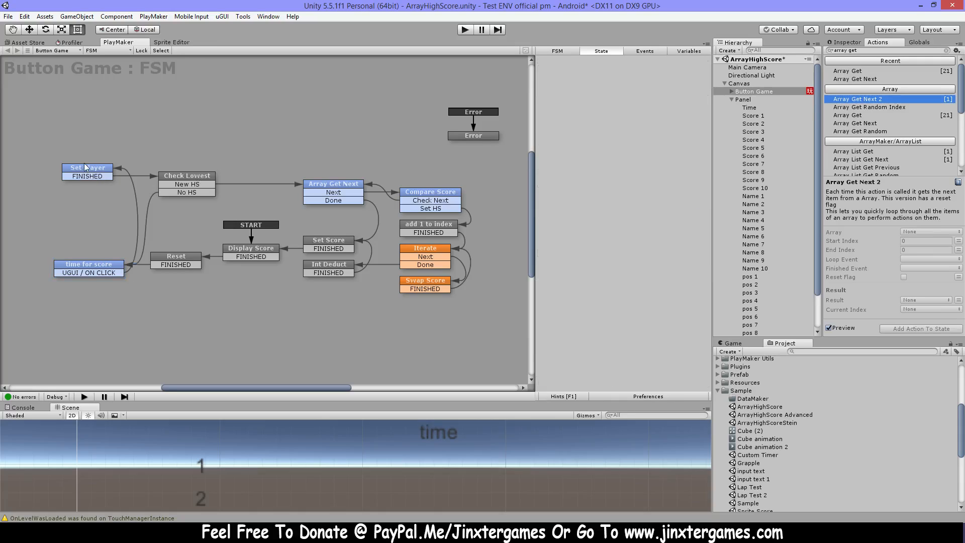
# Show the Set Player state's Int Add, Convert Int To String and Build String actions.
pyautogui.click(86, 168)
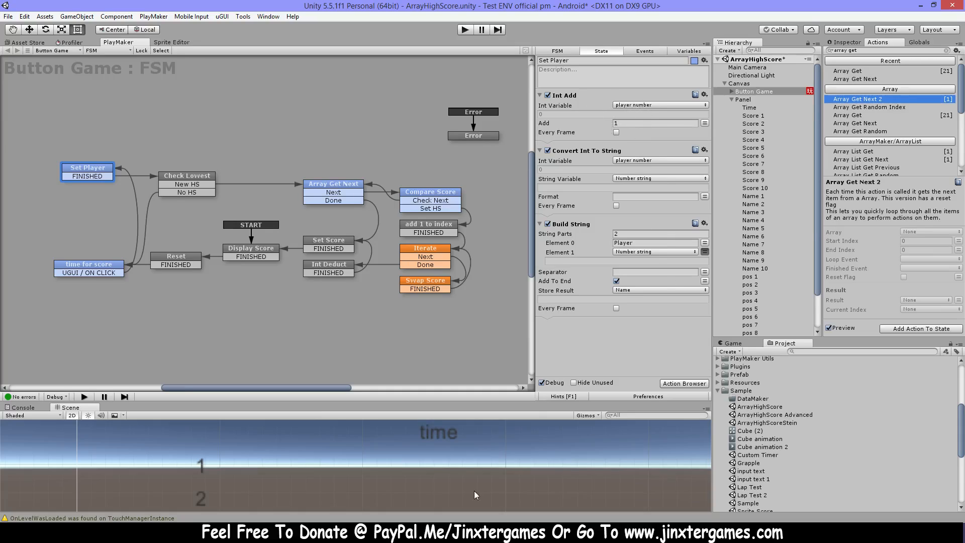
pyautogui.moveTo(452, 516)
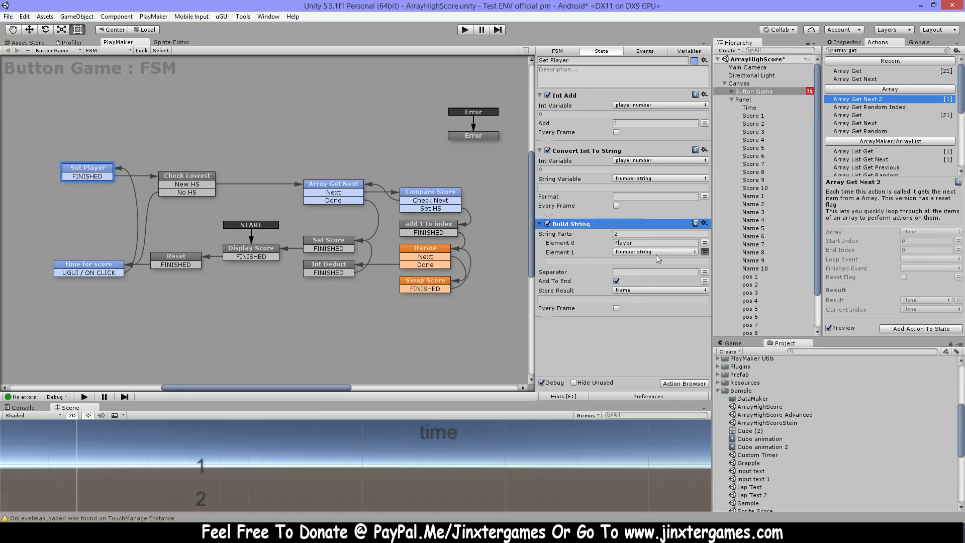
pyautogui.moveTo(635, 321)
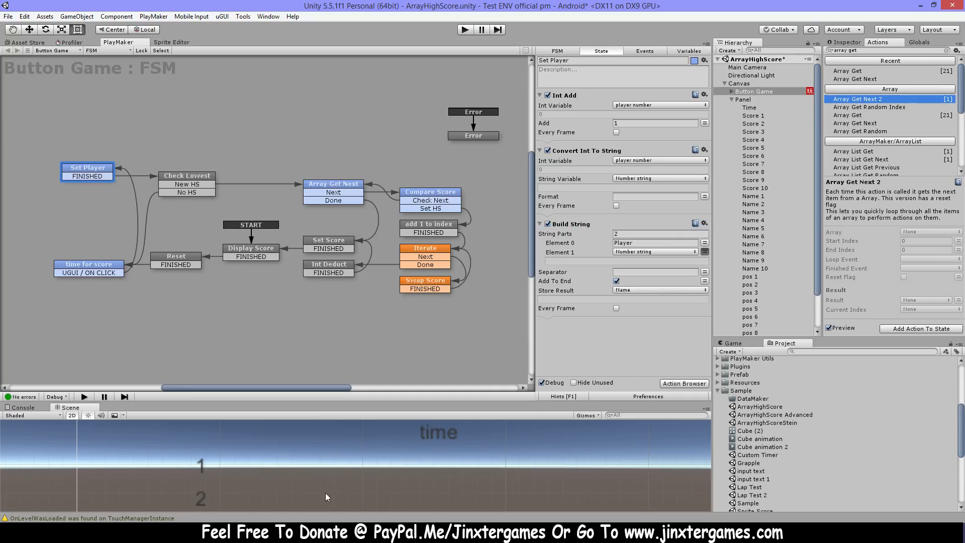
pyautogui.moveTo(300, 445)
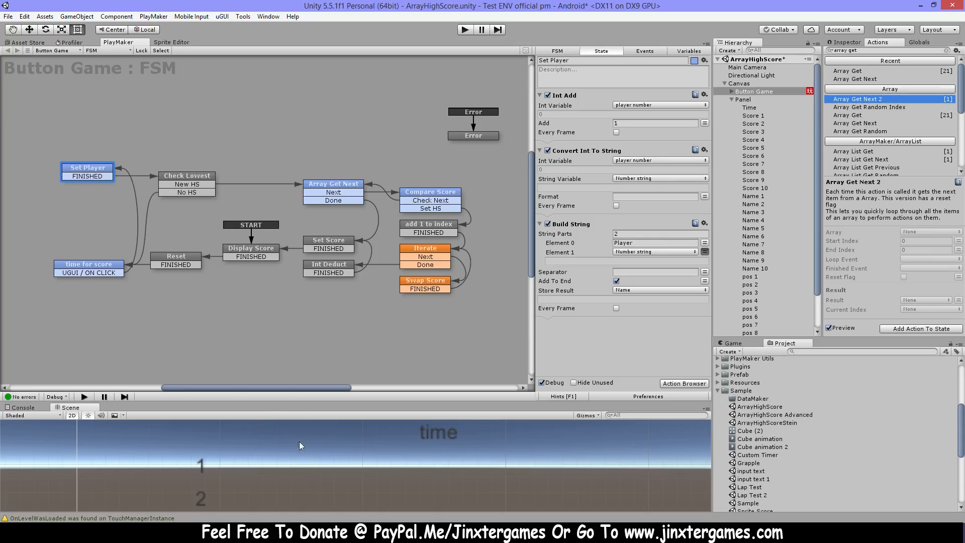
pyautogui.moveTo(198, 166)
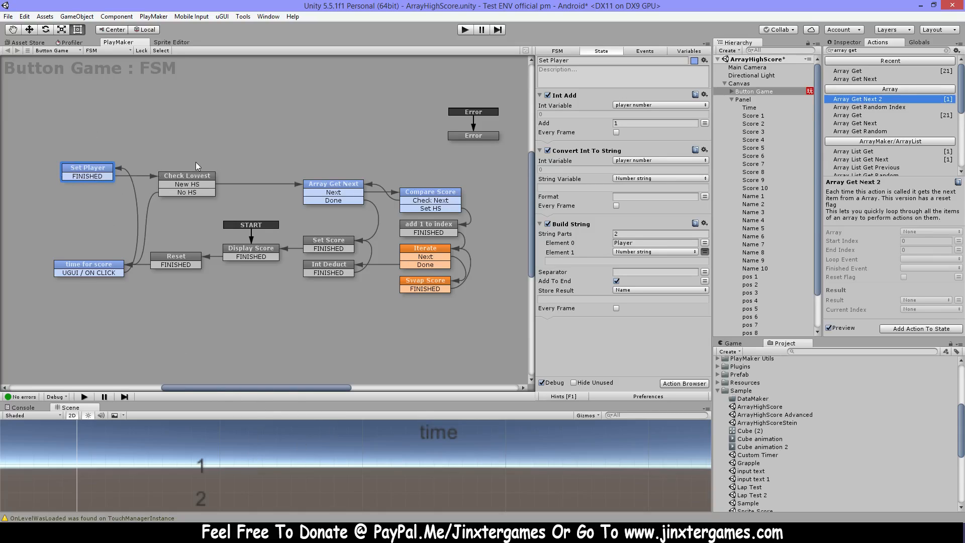
# Review Check Lowest's Array Get of element 9 into ScoreHS and its Float Compare, then show Array Get Next.
pyautogui.click(187, 175)
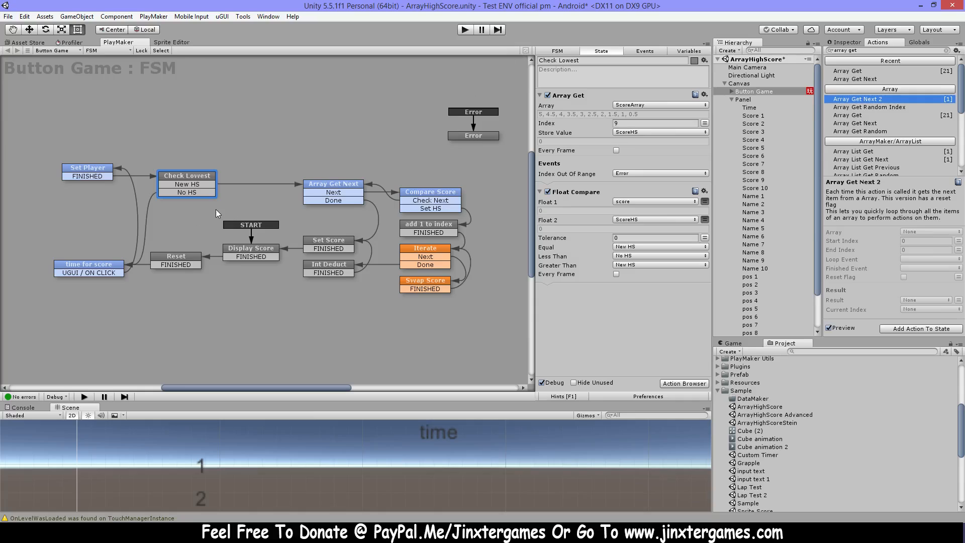
pyautogui.moveTo(224, 218)
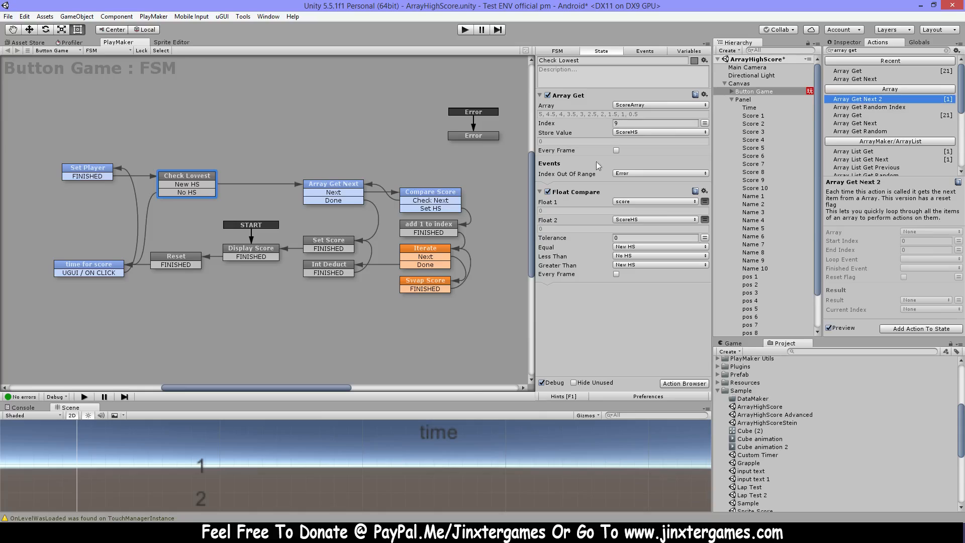
pyautogui.moveTo(418, 473)
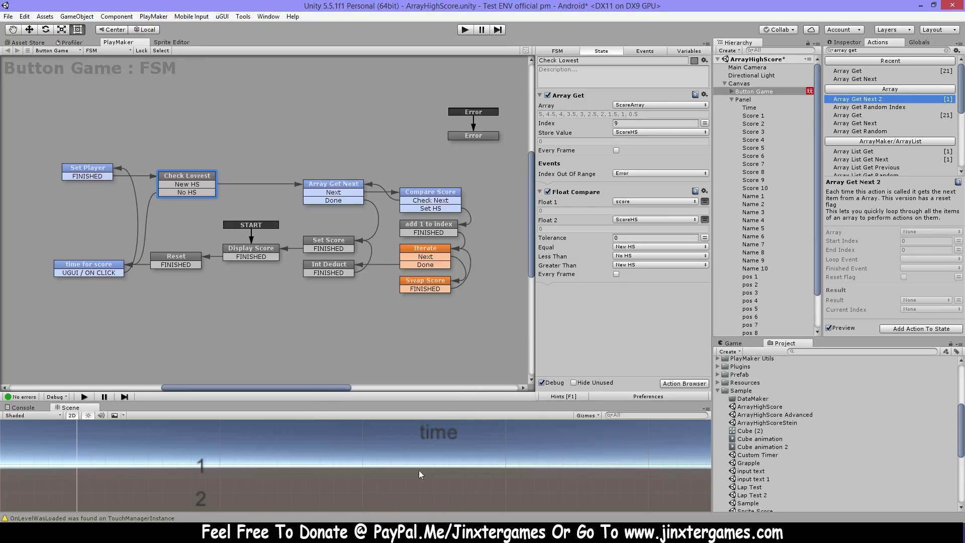
pyautogui.moveTo(265, 172)
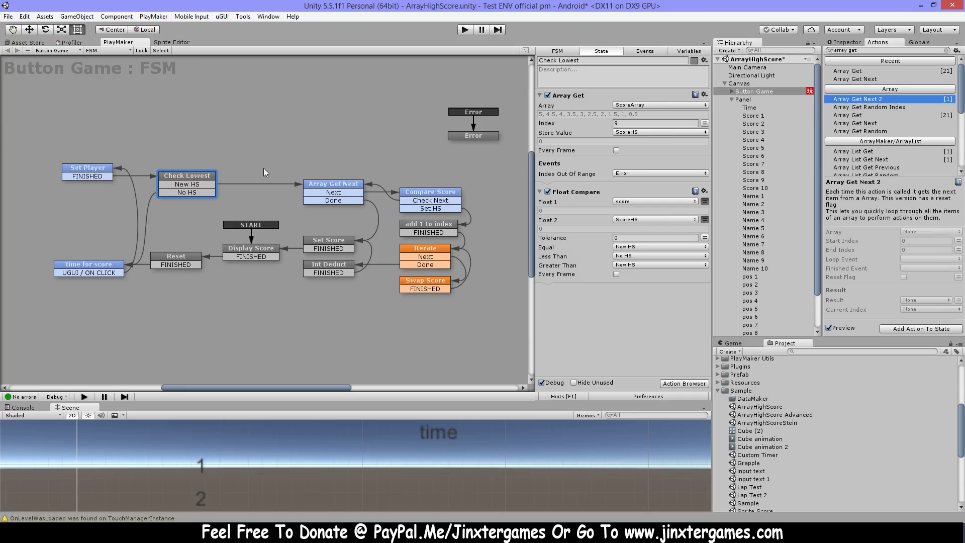
pyautogui.moveTo(356, 252)
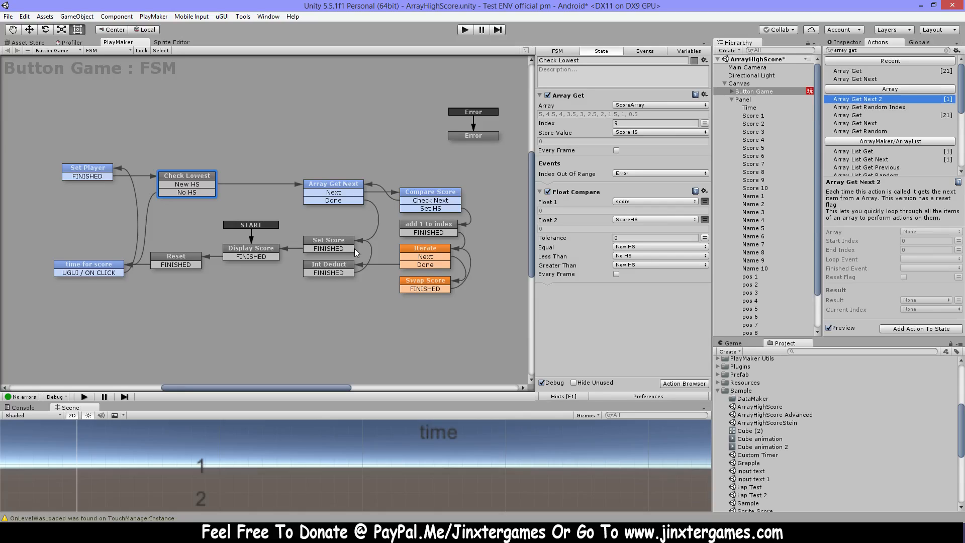
pyautogui.click(626, 123)
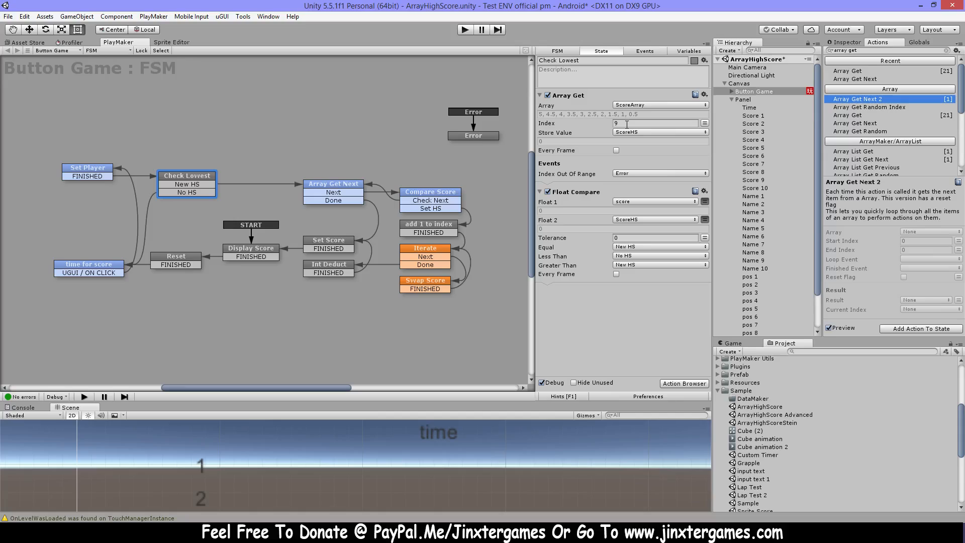
pyautogui.moveTo(609, 192)
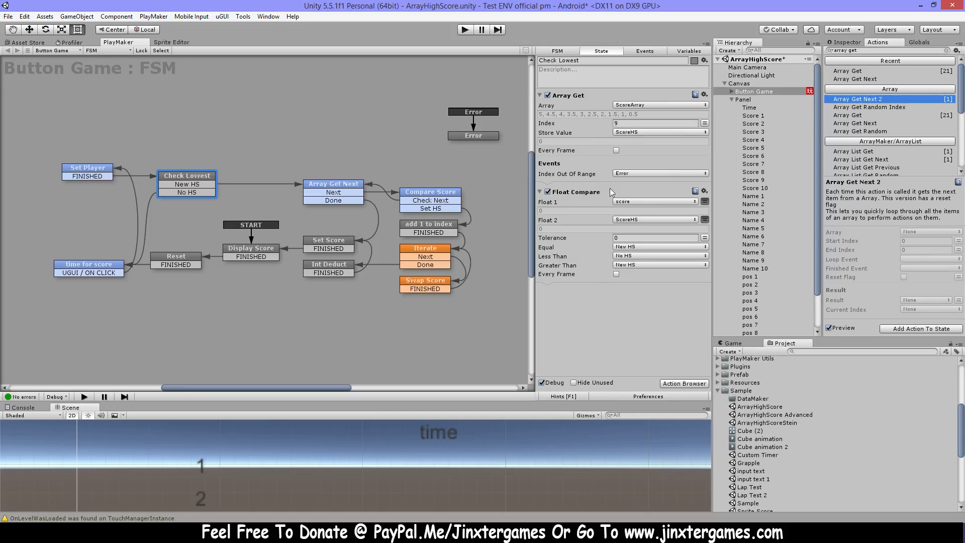
pyautogui.click(575, 191)
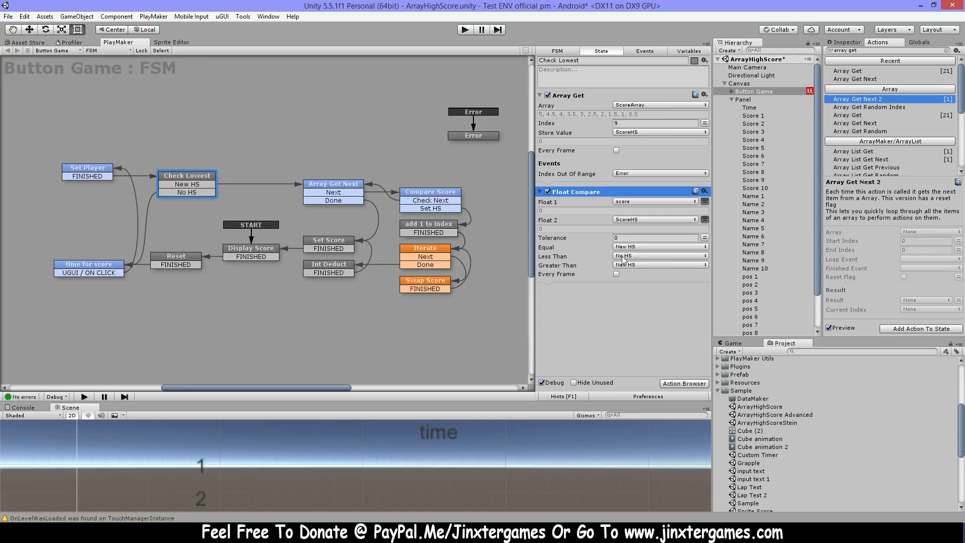
pyautogui.moveTo(631, 265)
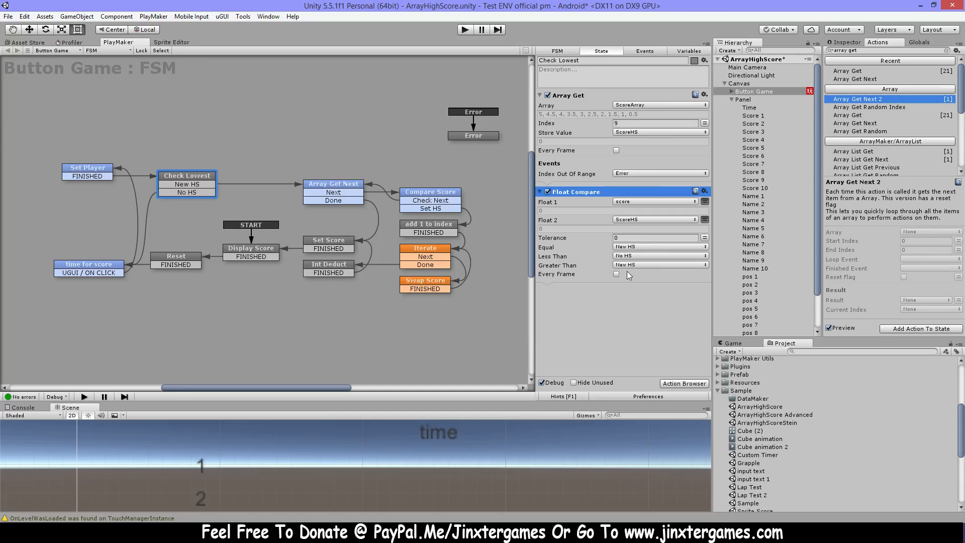
pyautogui.moveTo(656, 275)
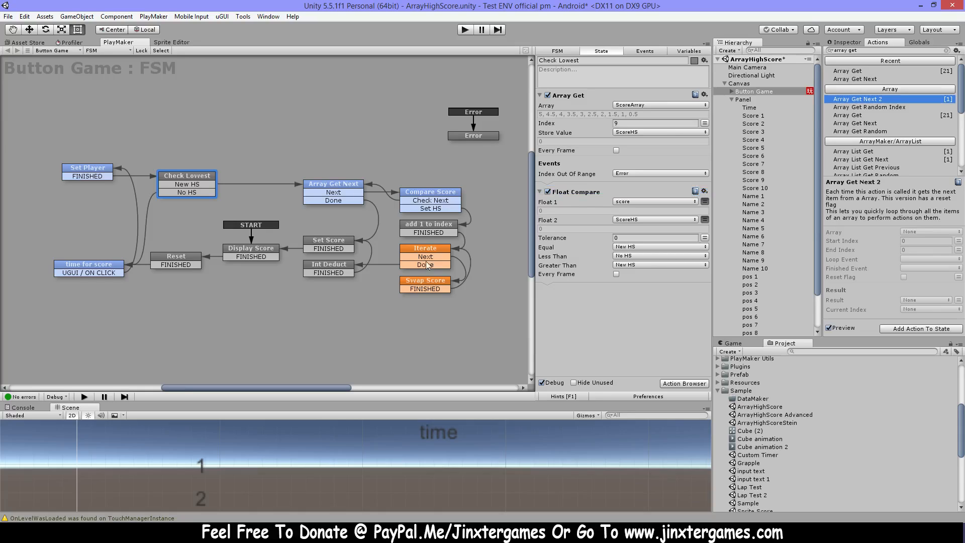
pyautogui.click(333, 183)
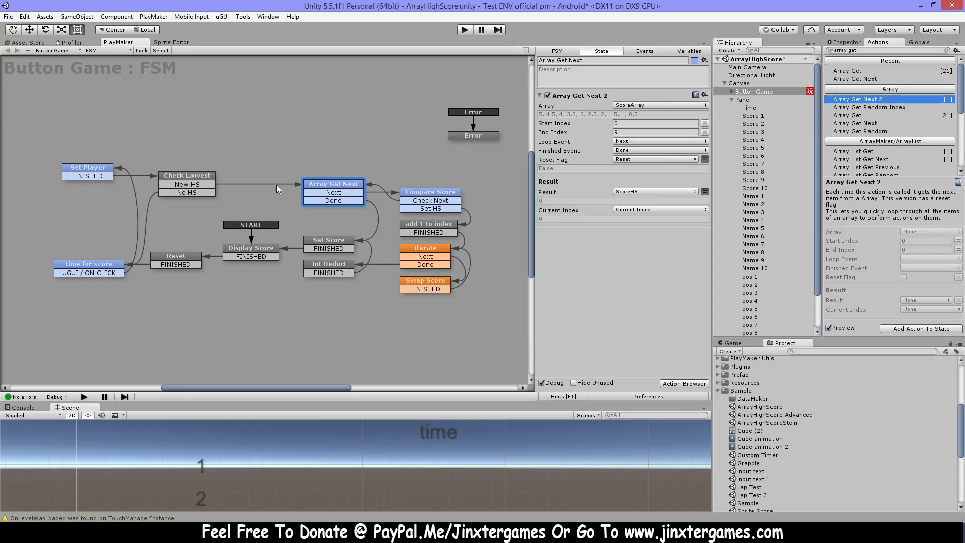
# Revisit Check Lowest and time for score, review Array Get Next's 0–9 loop, then list the FSM variables.
pyautogui.click(187, 175)
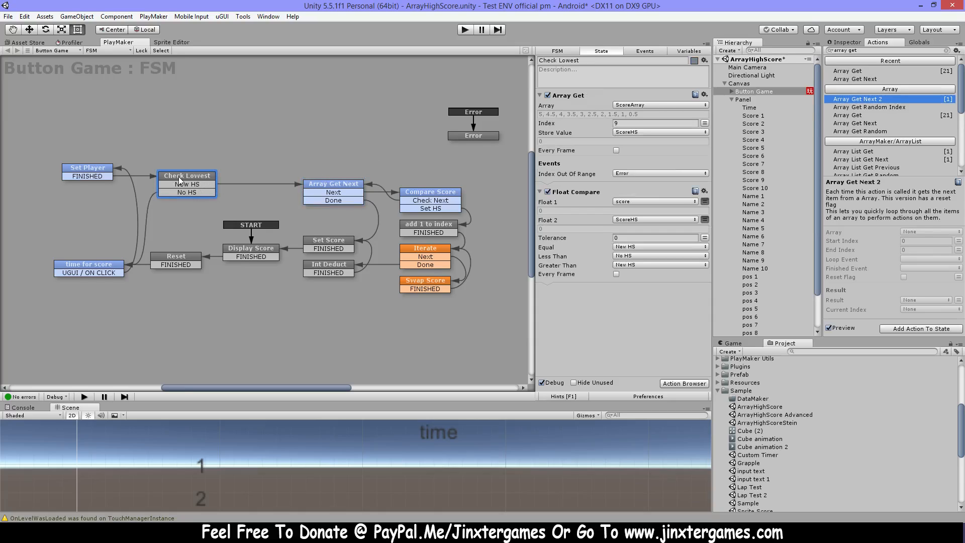
pyautogui.moveTo(88, 267)
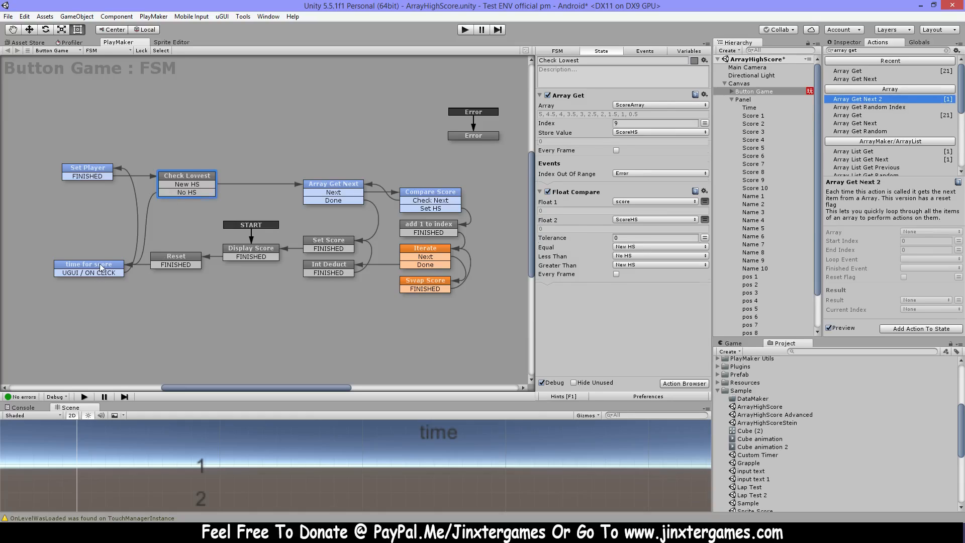
pyautogui.click(88, 264)
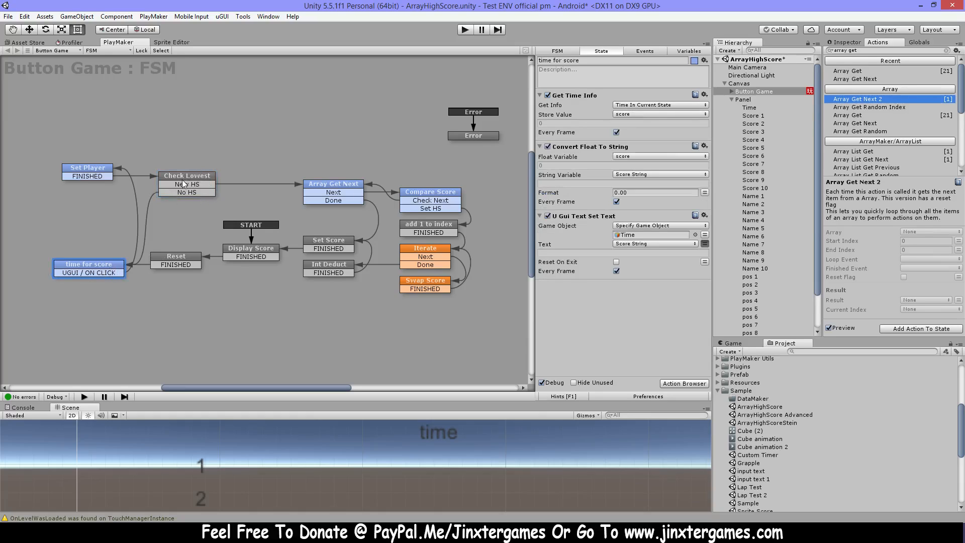
pyautogui.click(187, 175)
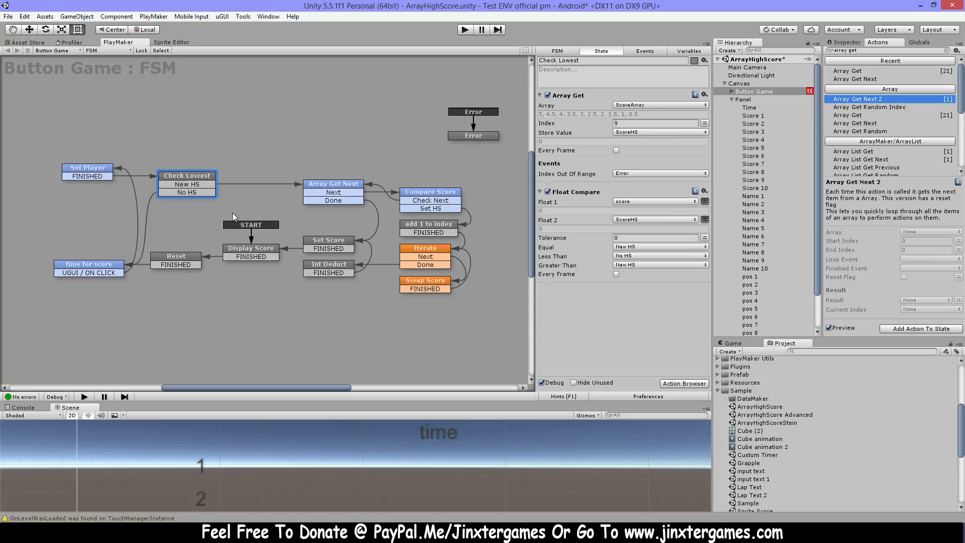
pyautogui.click(332, 183)
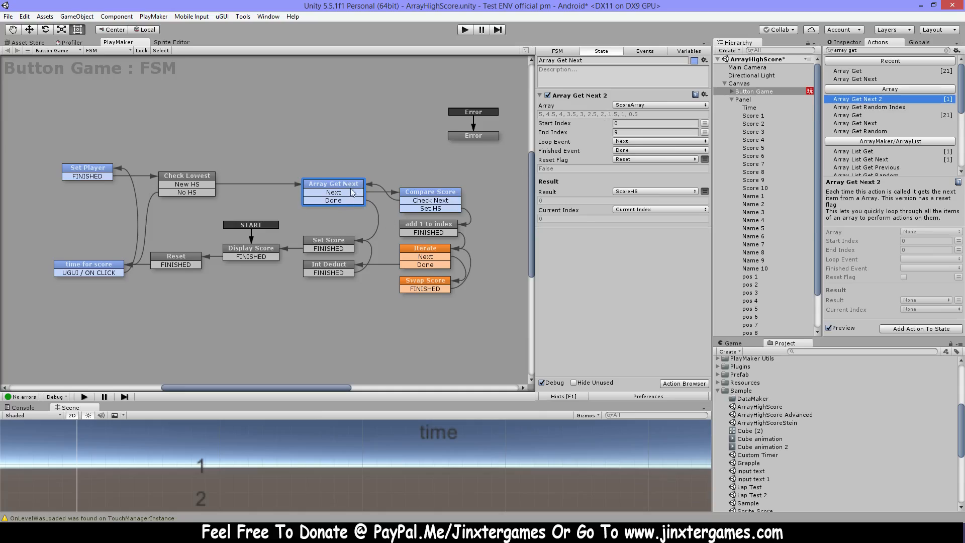
pyautogui.click(652, 122)
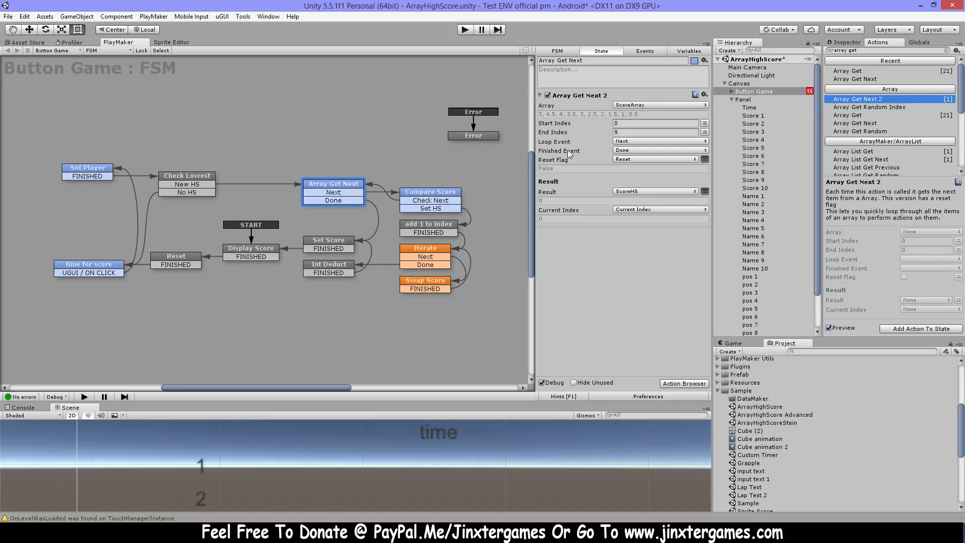
pyautogui.click(687, 51)
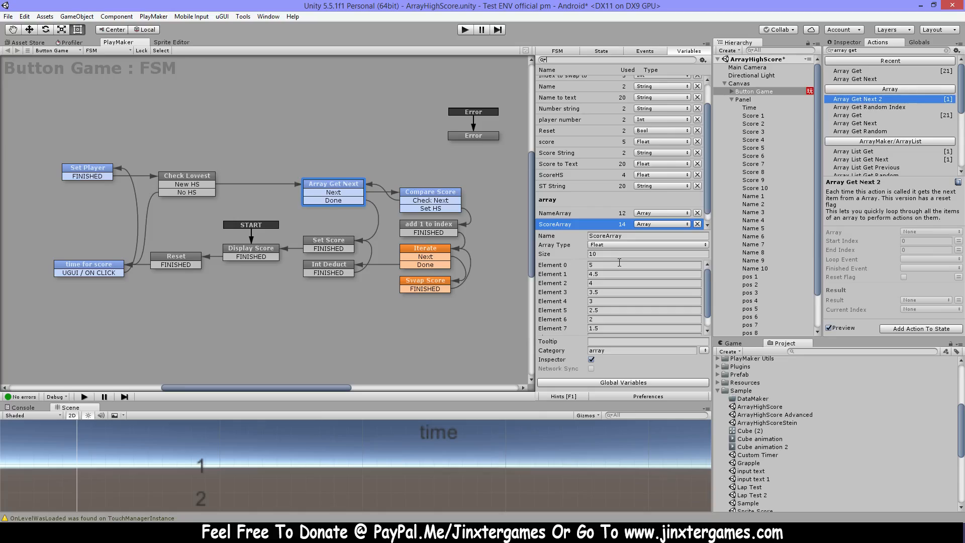
pyautogui.moveTo(607, 294)
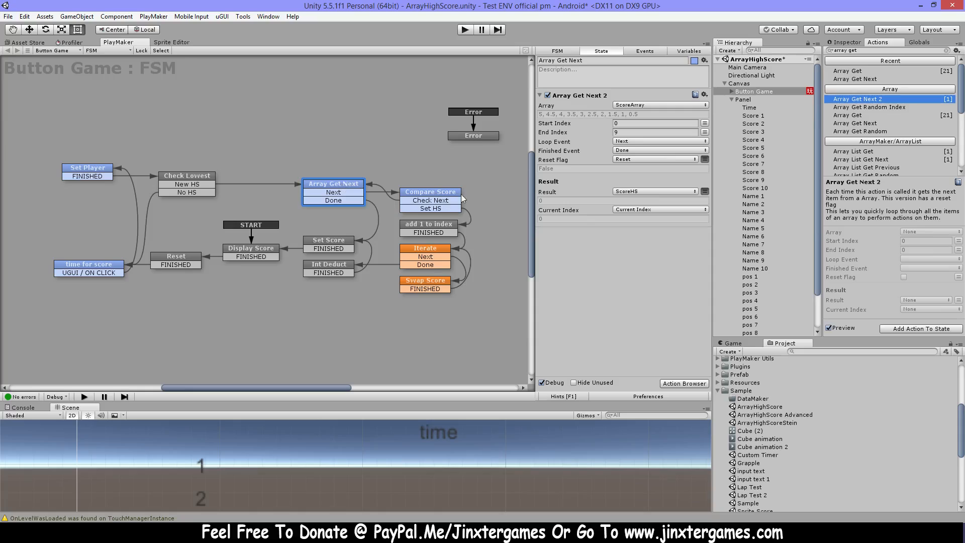
# Review Compare Score's Float Compare of score against ScoreHS, check ScoreArray values, then show add 1 to index.
pyautogui.click(430, 191)
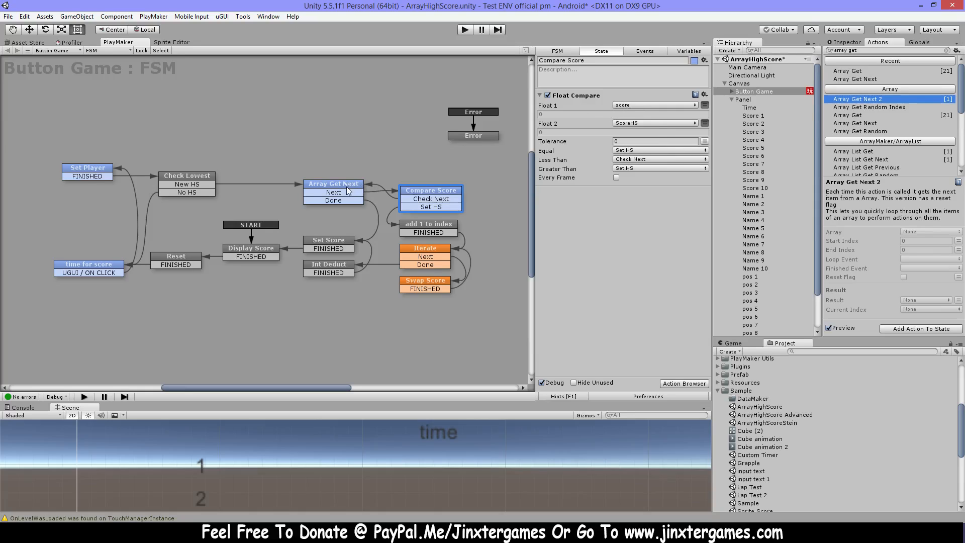
pyautogui.click(333, 183)
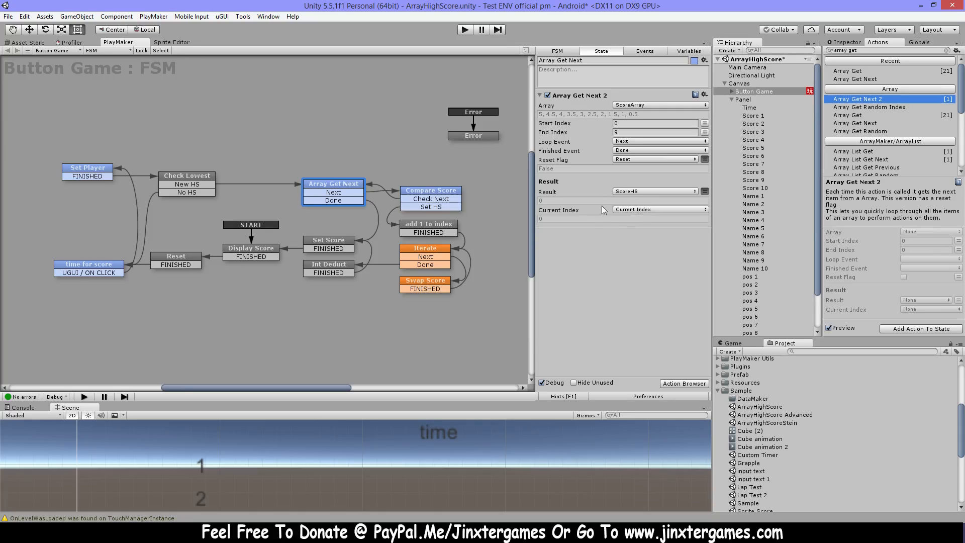
pyautogui.click(430, 190)
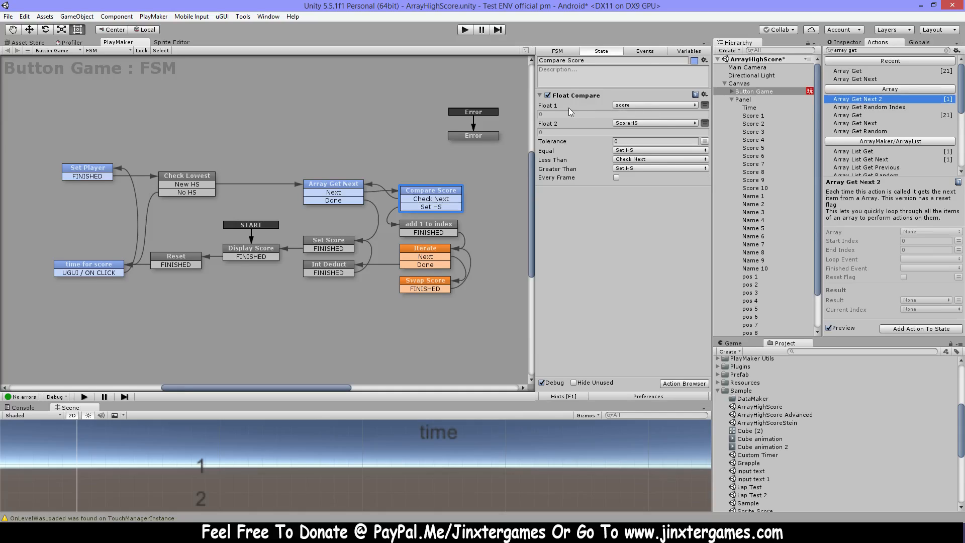
pyautogui.moveTo(640, 108)
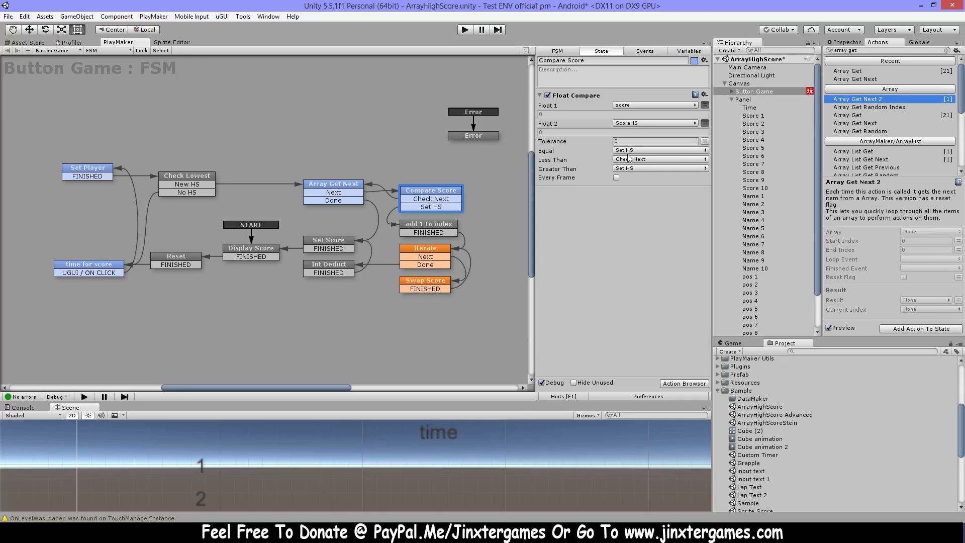
pyautogui.moveTo(640, 164)
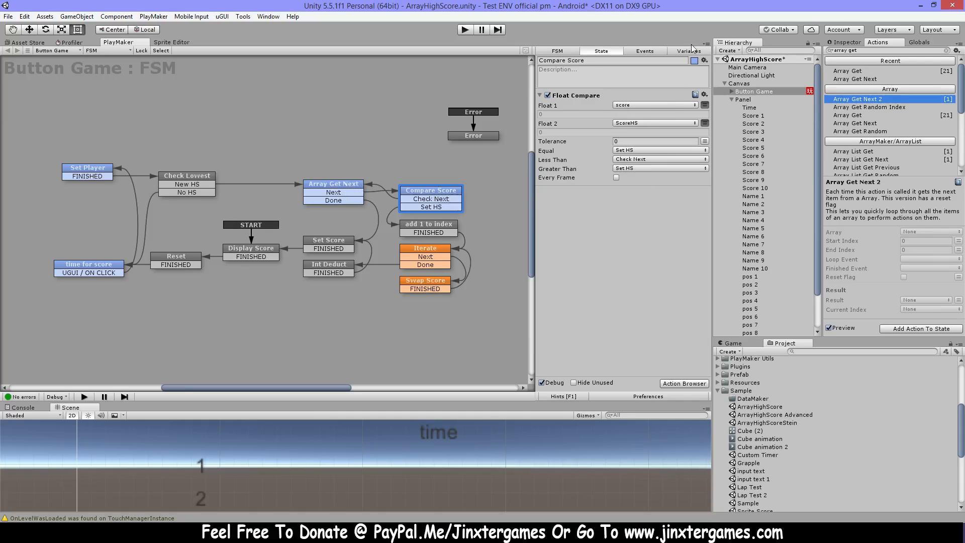
pyautogui.click(687, 50)
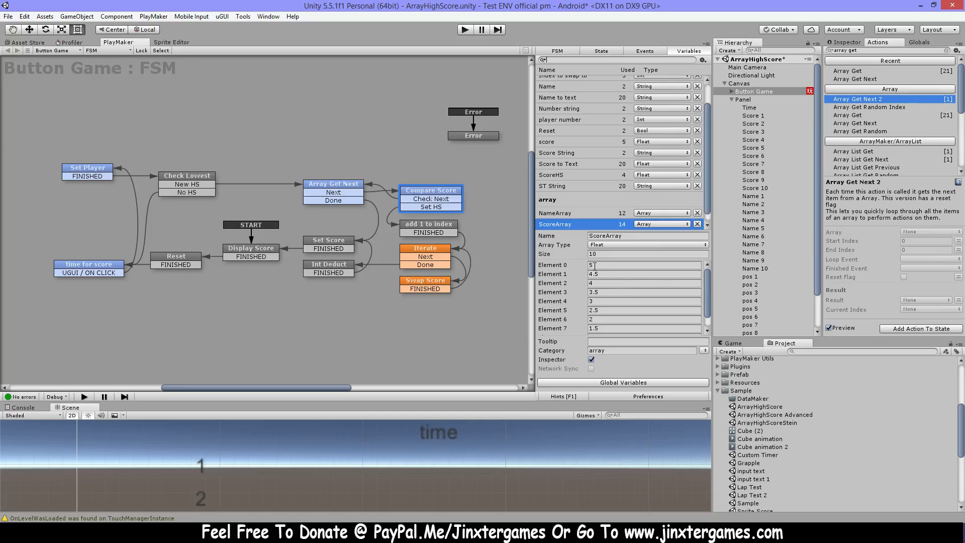
pyautogui.moveTo(433, 207)
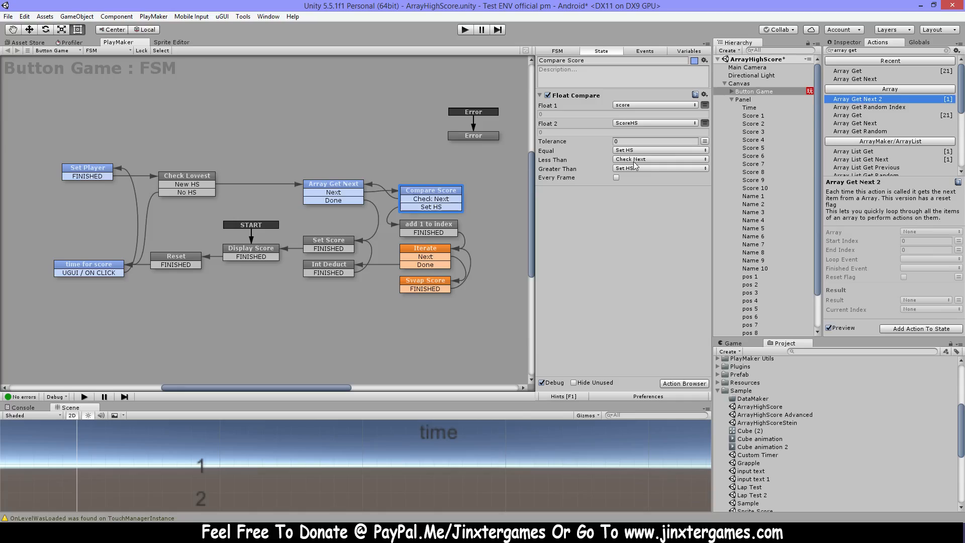
pyautogui.moveTo(622, 174)
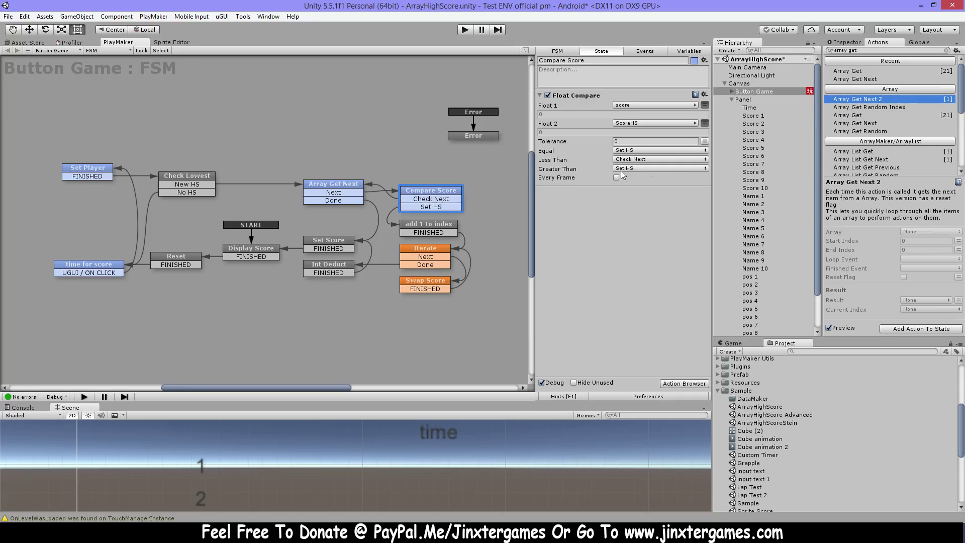
pyautogui.moveTo(627, 151)
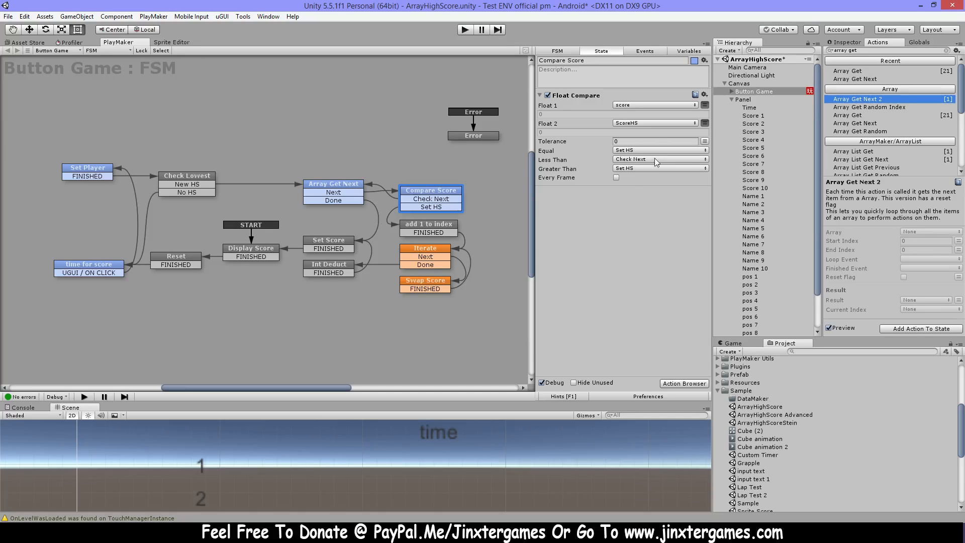
pyautogui.click(428, 223)
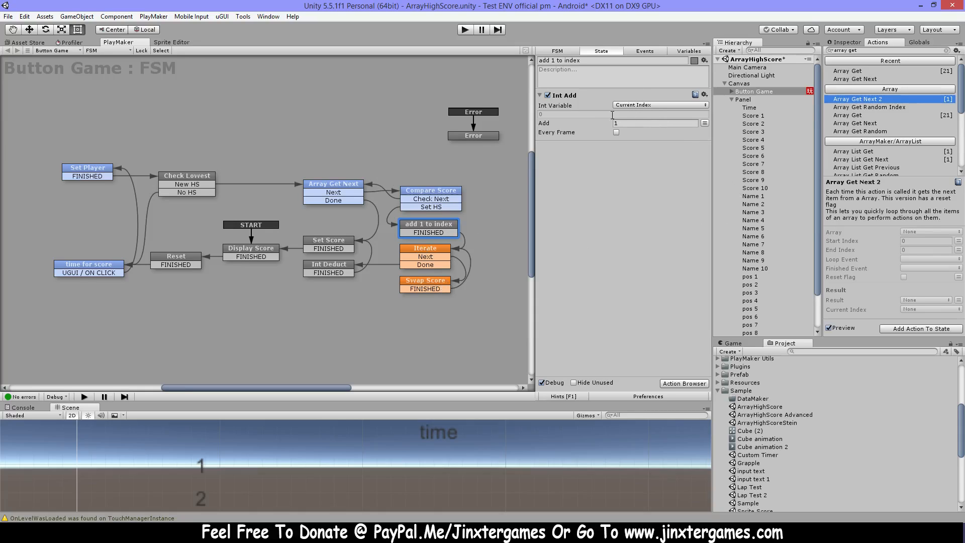
pyautogui.moveTo(638, 104)
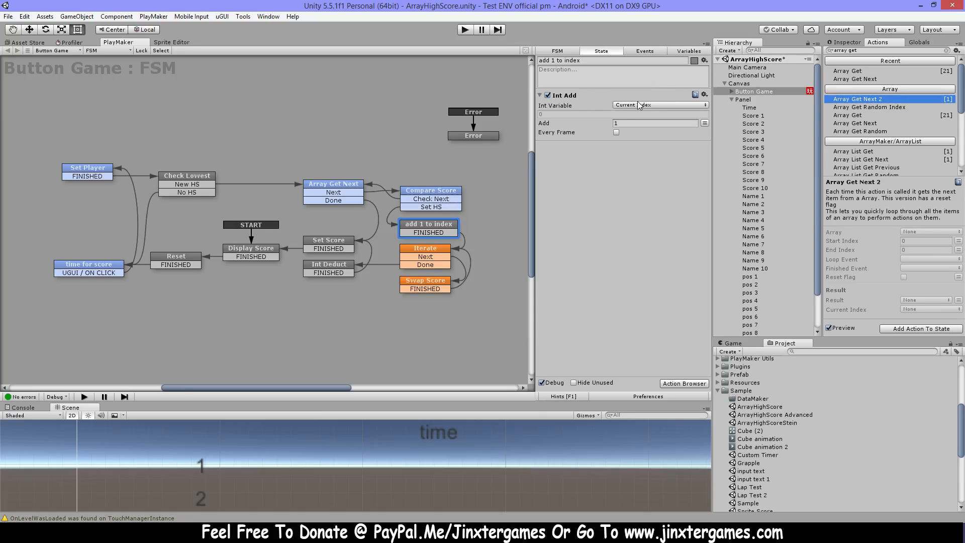
pyautogui.moveTo(623, 188)
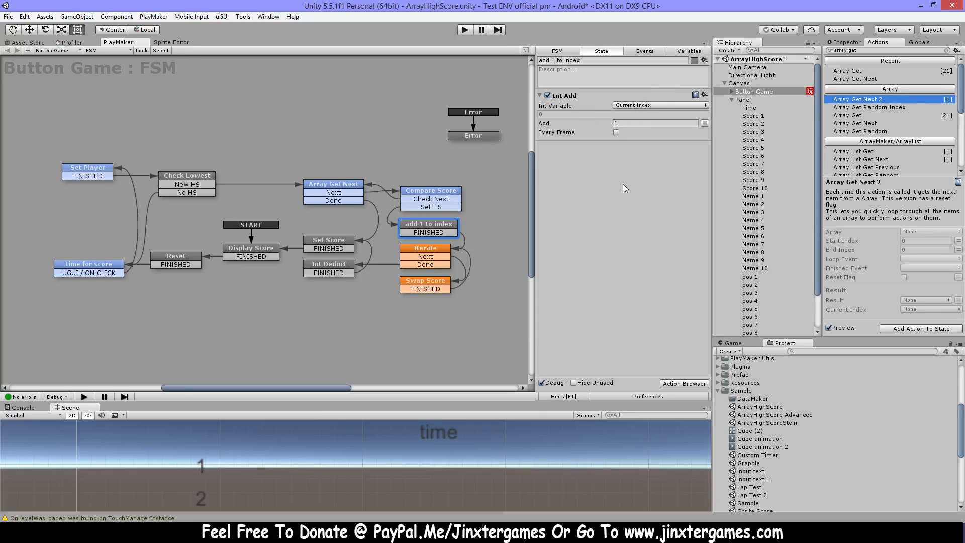
# Review the Array Get Next and Compare Score states along with the FSM's ScoreArray variables.
pyautogui.click(333, 183)
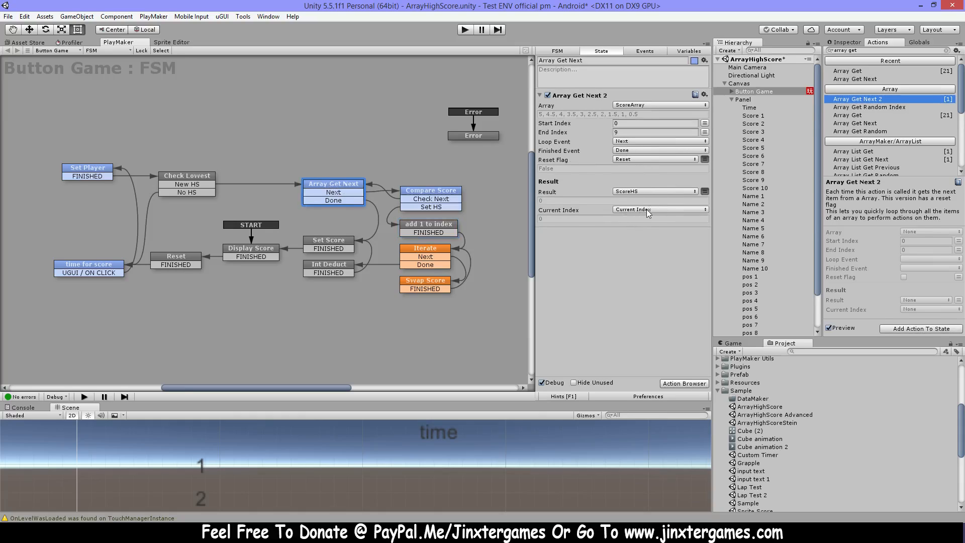
pyautogui.moveTo(593, 210)
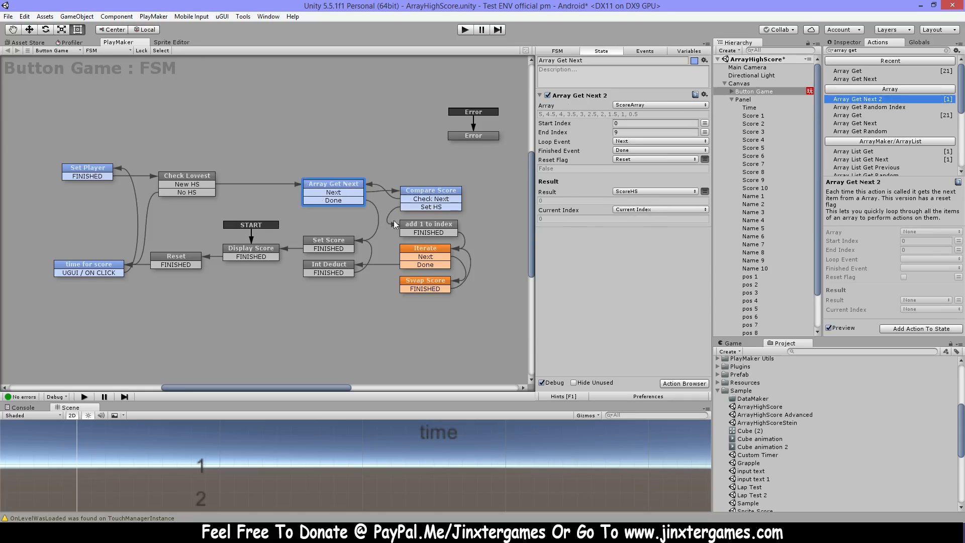
pyautogui.click(431, 190)
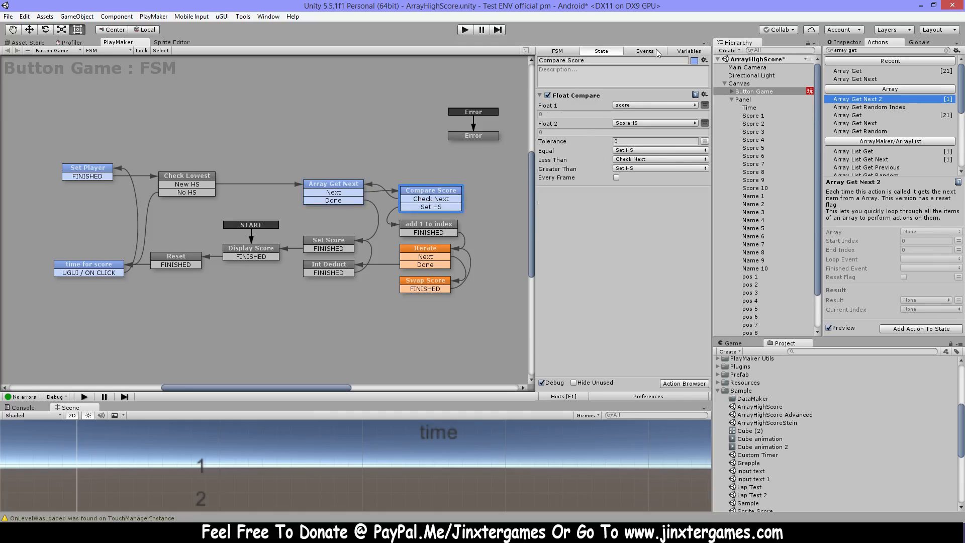
pyautogui.click(687, 51)
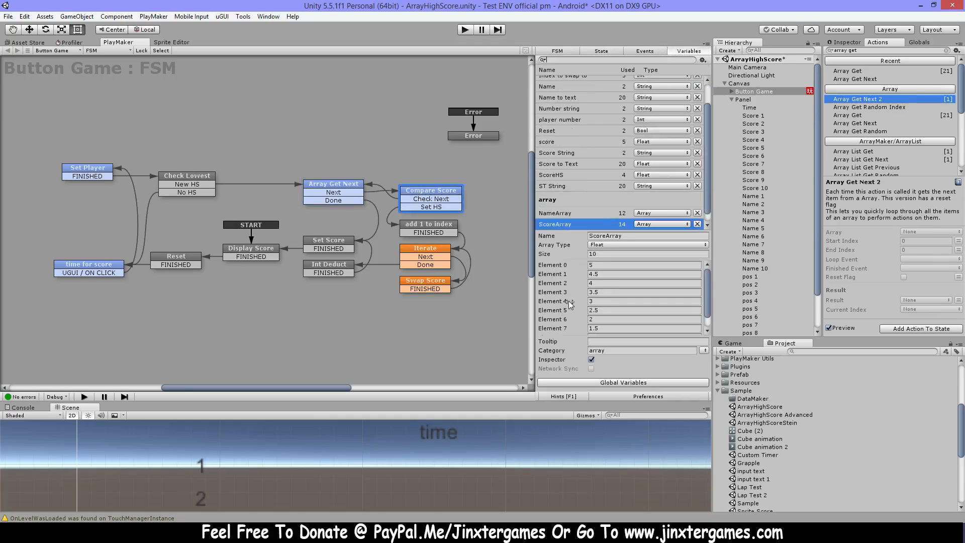
pyautogui.click(332, 183)
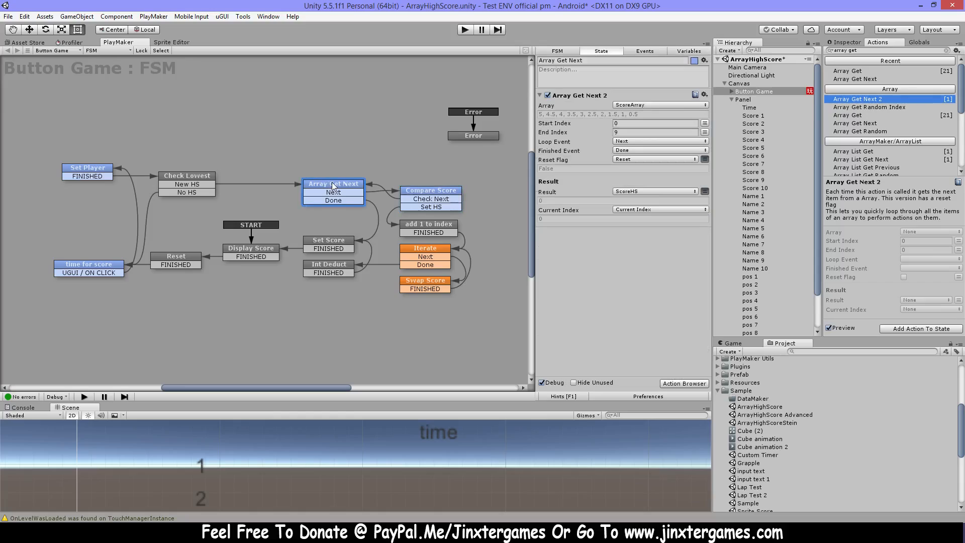
pyautogui.click(431, 190)
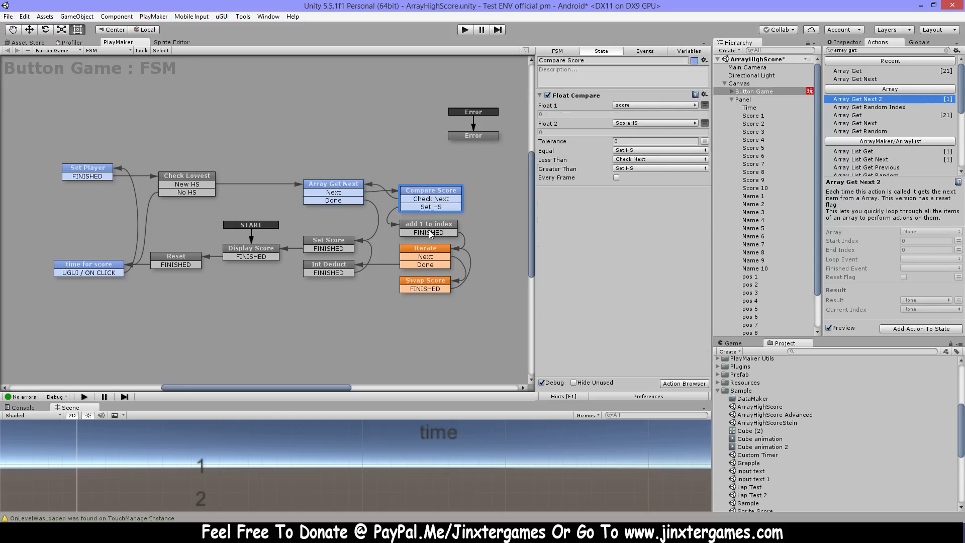
# Walk through add 1 to index, Iterate and Int Deduct, ending on Swap Score's compare, subtract and array-swap actions.
pyautogui.click(428, 228)
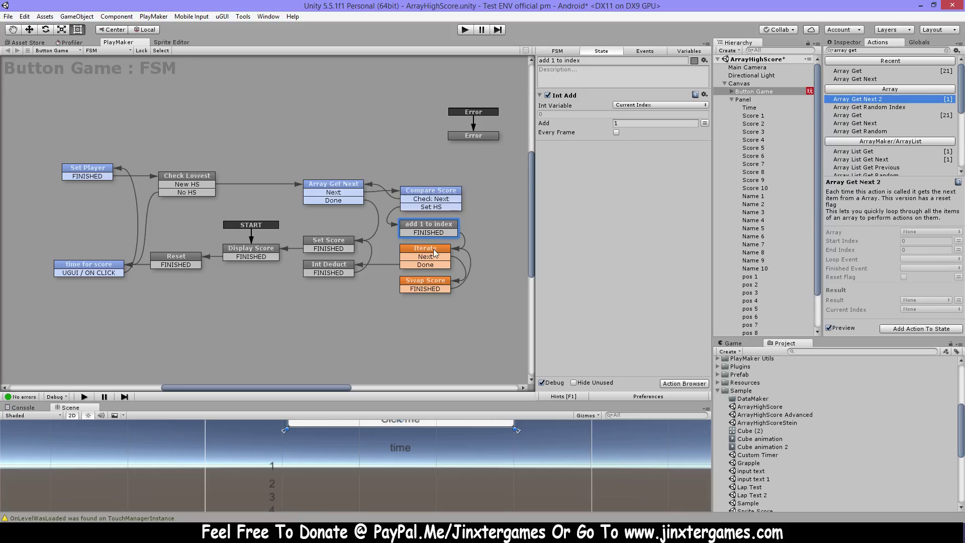
pyautogui.click(424, 249)
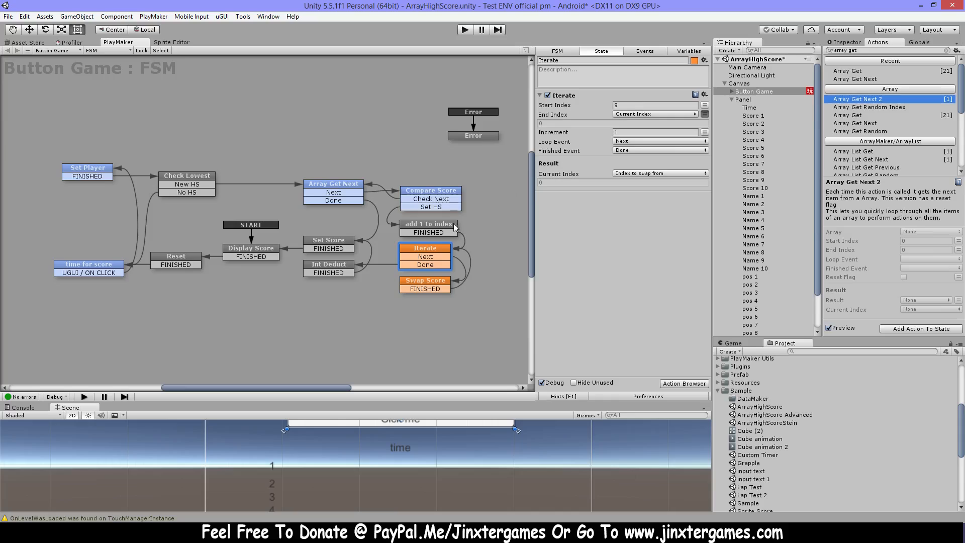
pyautogui.click(428, 224)
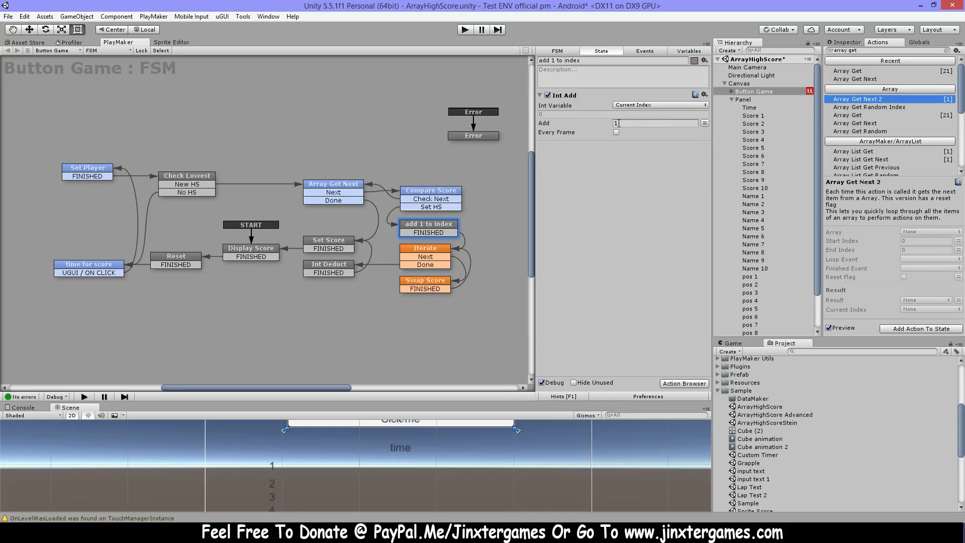
pyautogui.click(327, 264)
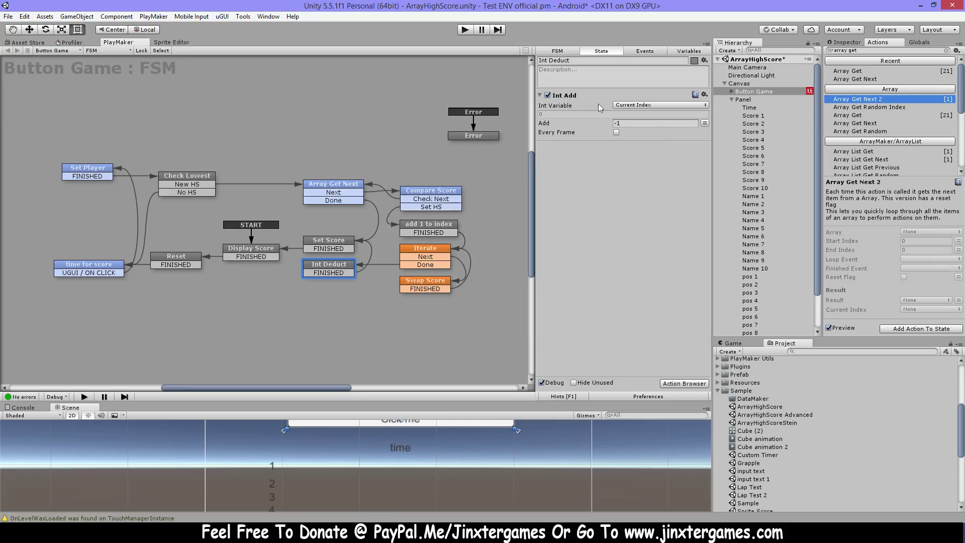
pyautogui.click(424, 248)
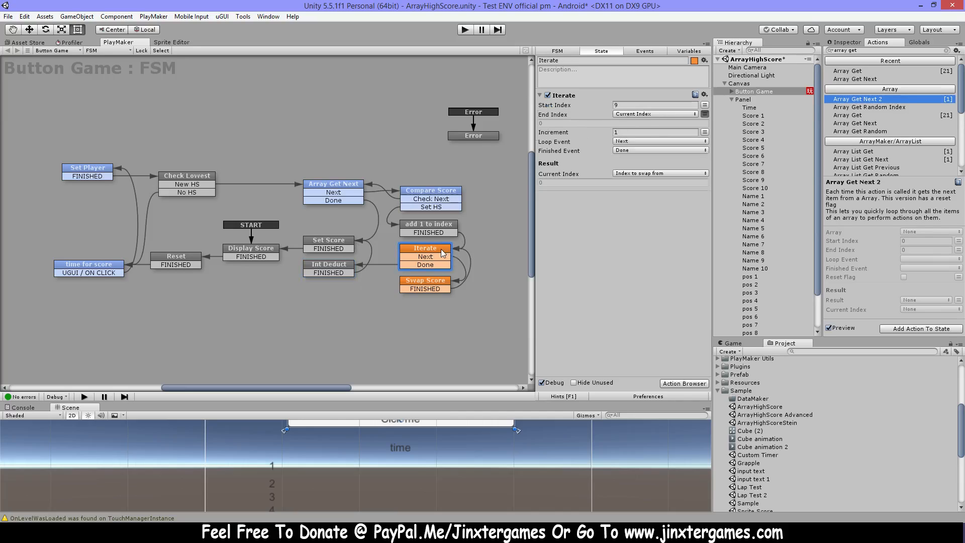
pyautogui.click(424, 282)
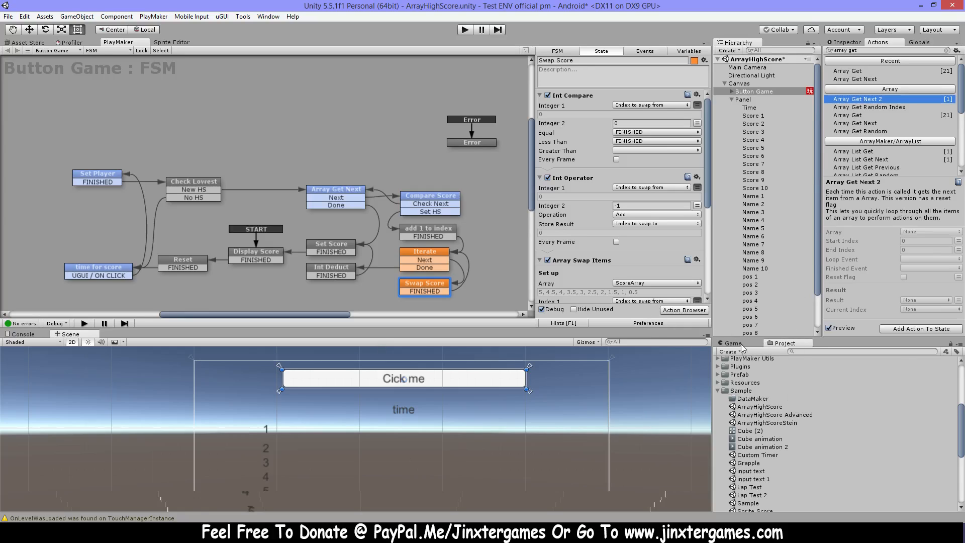
# Show the game preview with the numbered score list beside the add 1 to index state's Int Add settings.
pyautogui.click(732, 342)
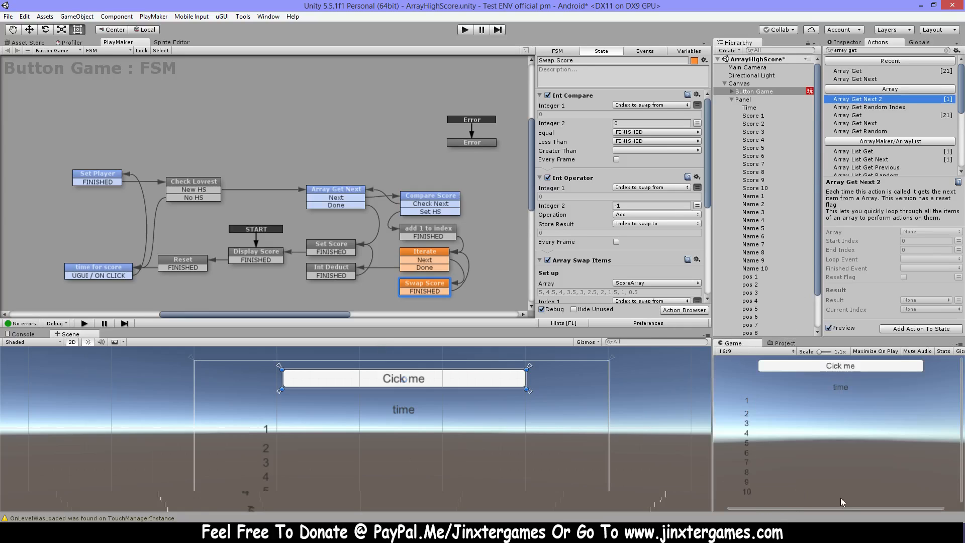
pyautogui.moveTo(806, 507)
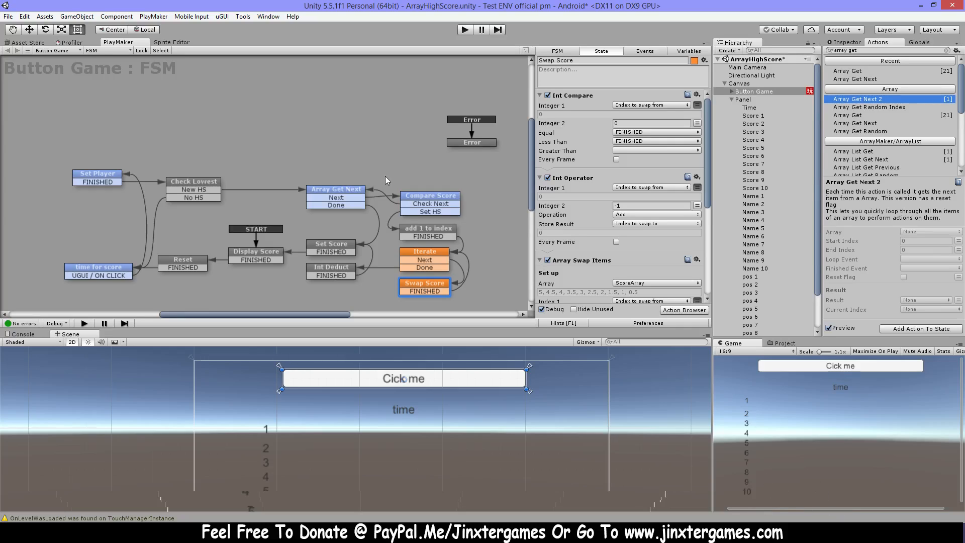
pyautogui.click(427, 228)
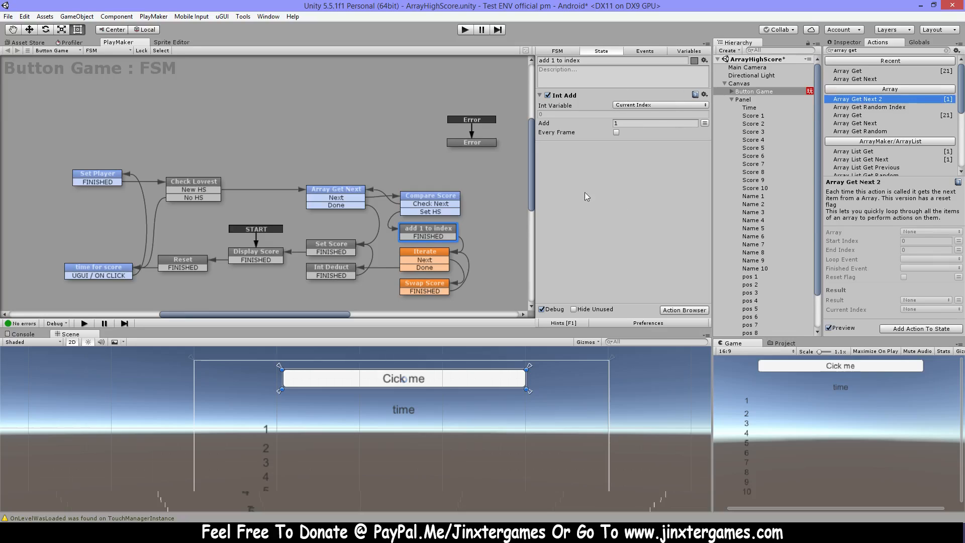
pyautogui.moveTo(424, 259)
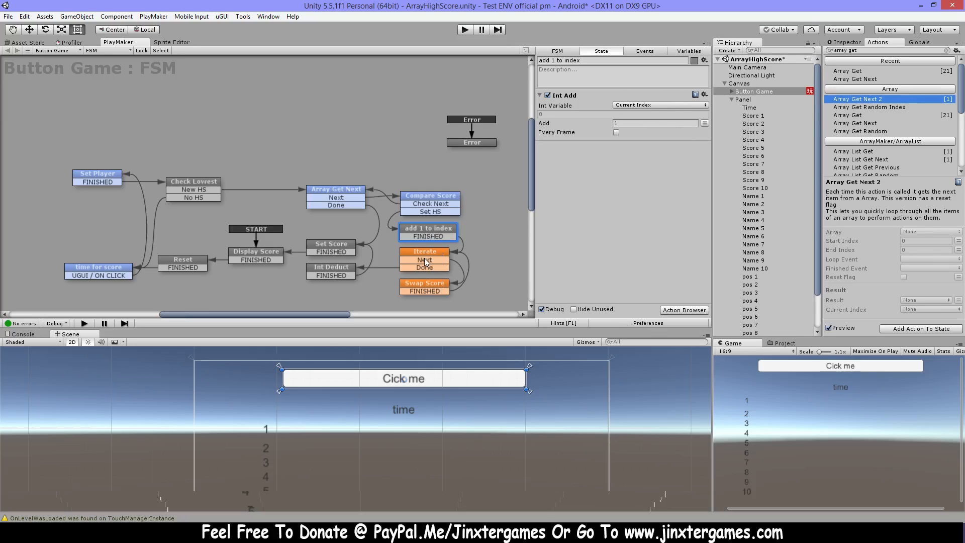
# Review the Iterate state's loop from start index 9 to the current index, glancing at Compare Score and add 1 to index.
pyautogui.click(424, 255)
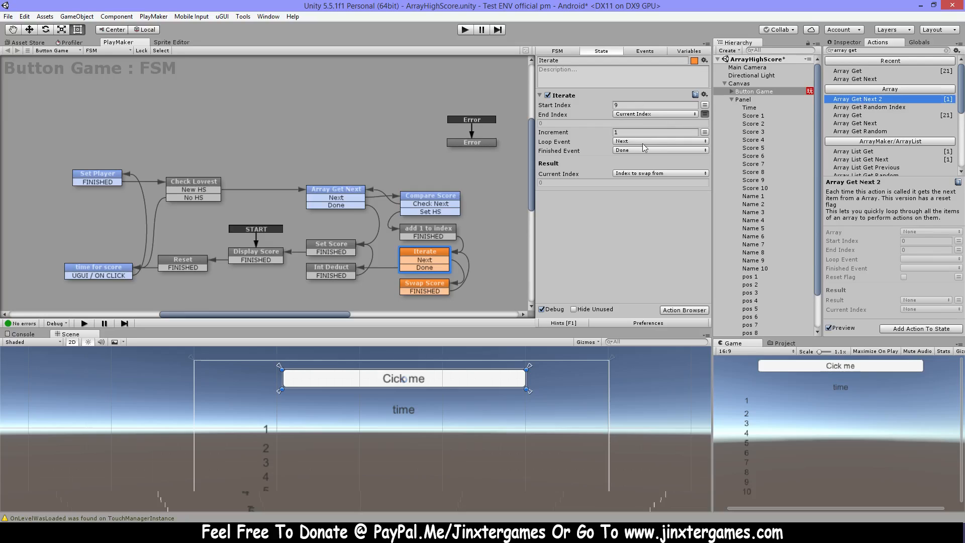
pyautogui.moveTo(629, 96)
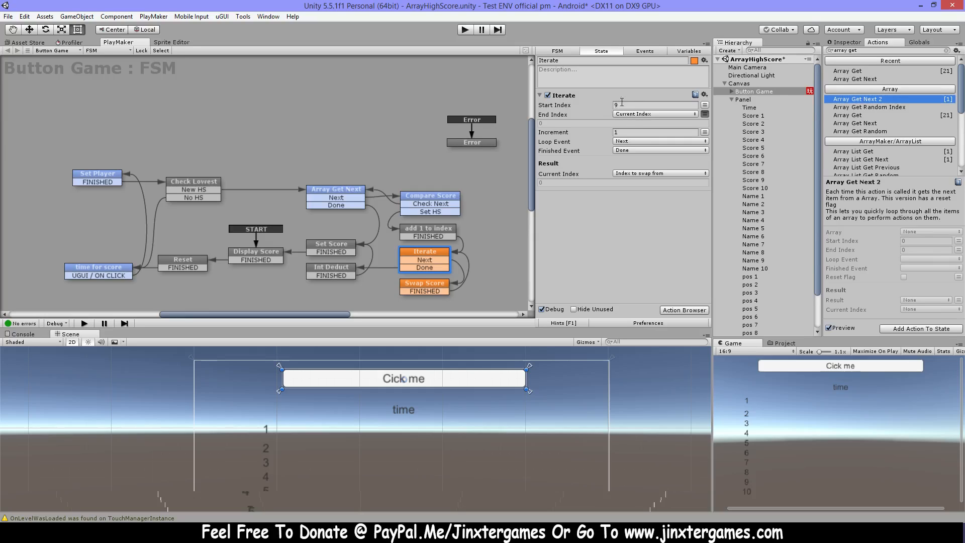
pyautogui.moveTo(661, 119)
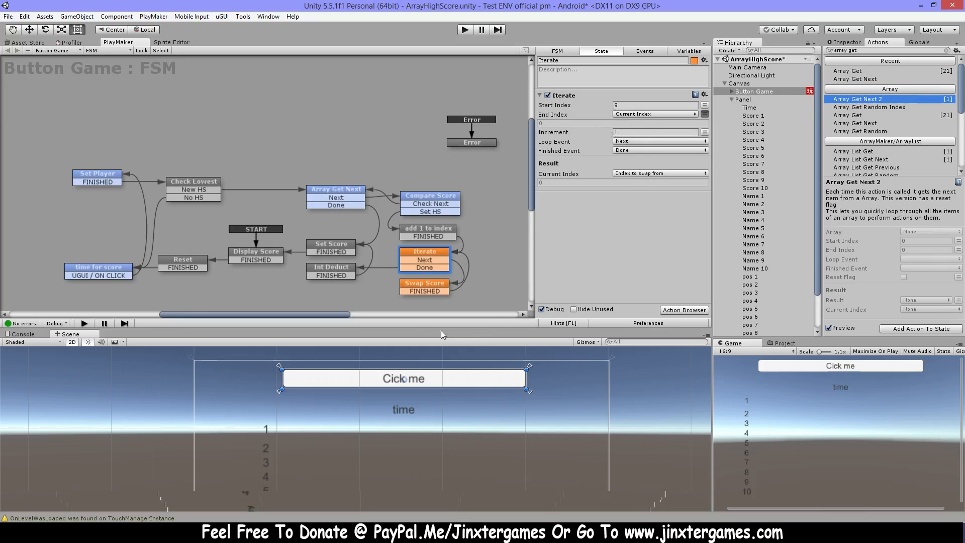
pyautogui.moveTo(487, 315)
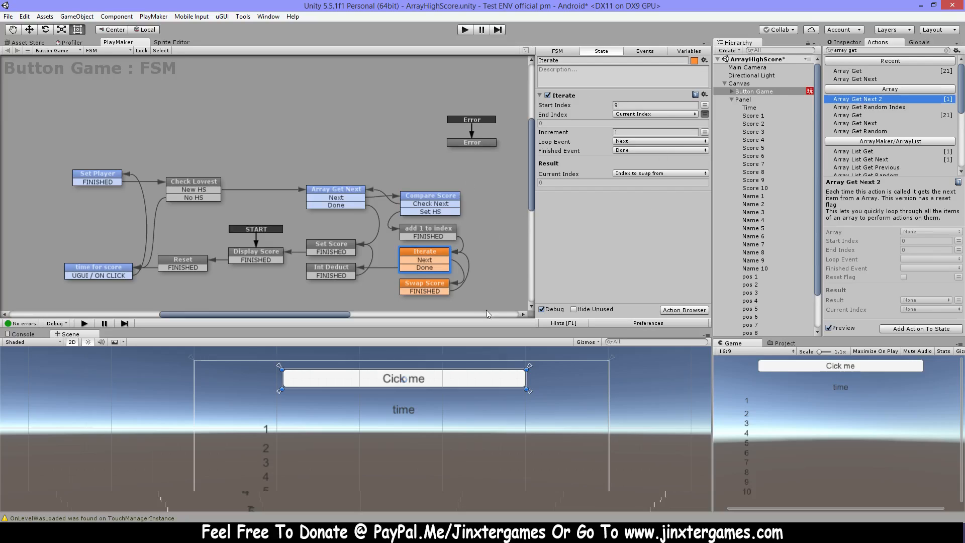
pyautogui.moveTo(480, 210)
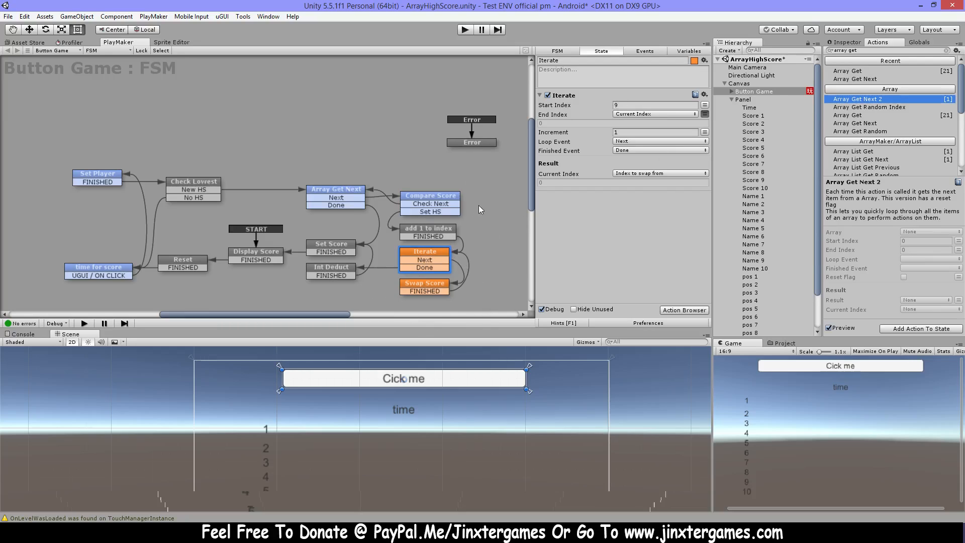
pyautogui.moveTo(586, 168)
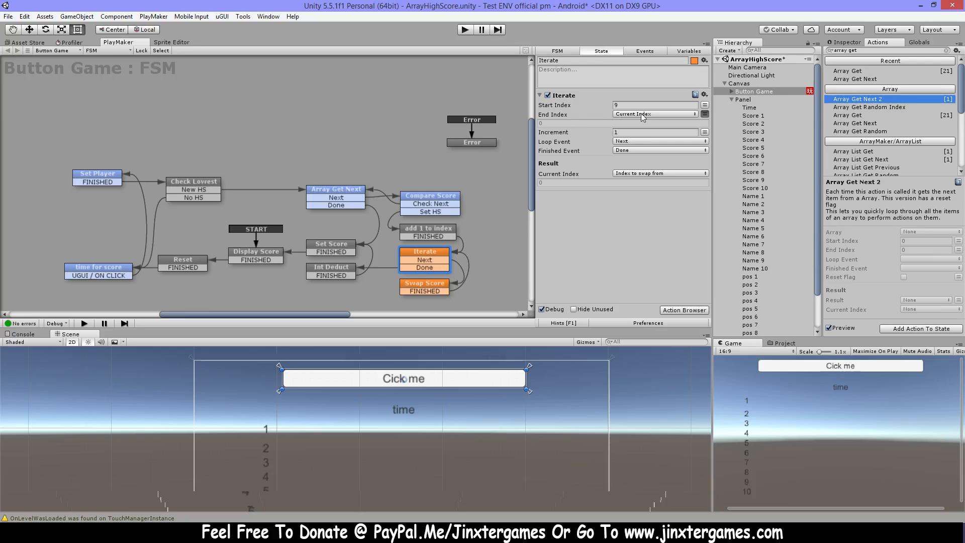
pyautogui.moveTo(649, 116)
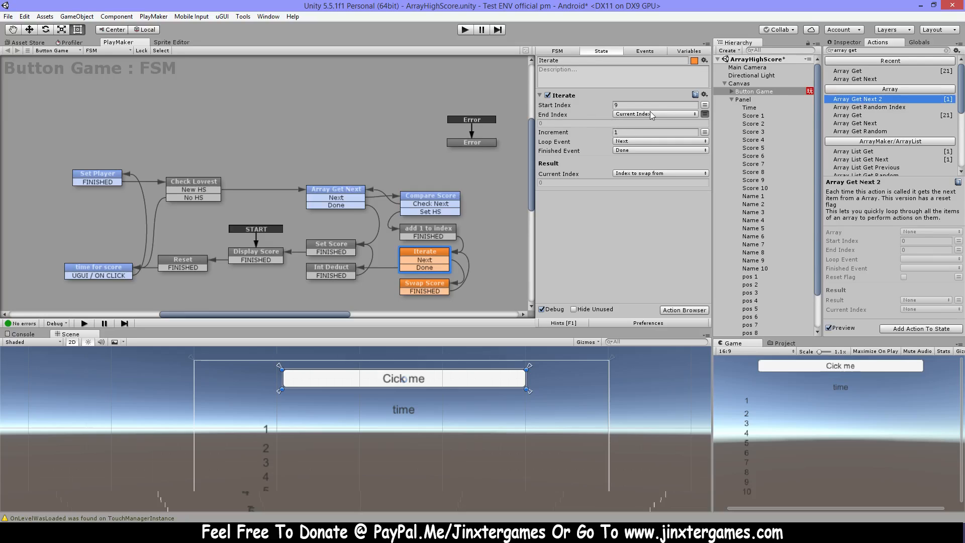
pyautogui.click(429, 203)
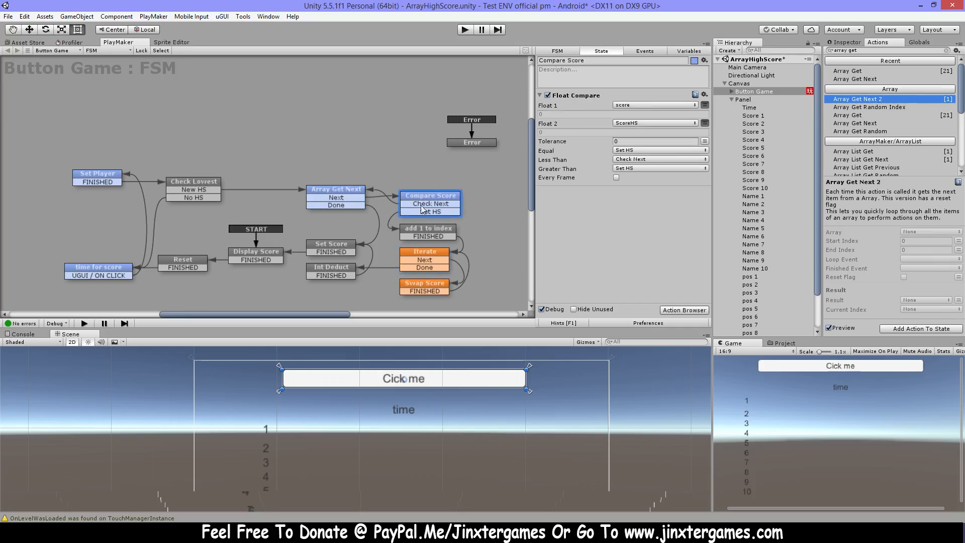
pyautogui.click(425, 232)
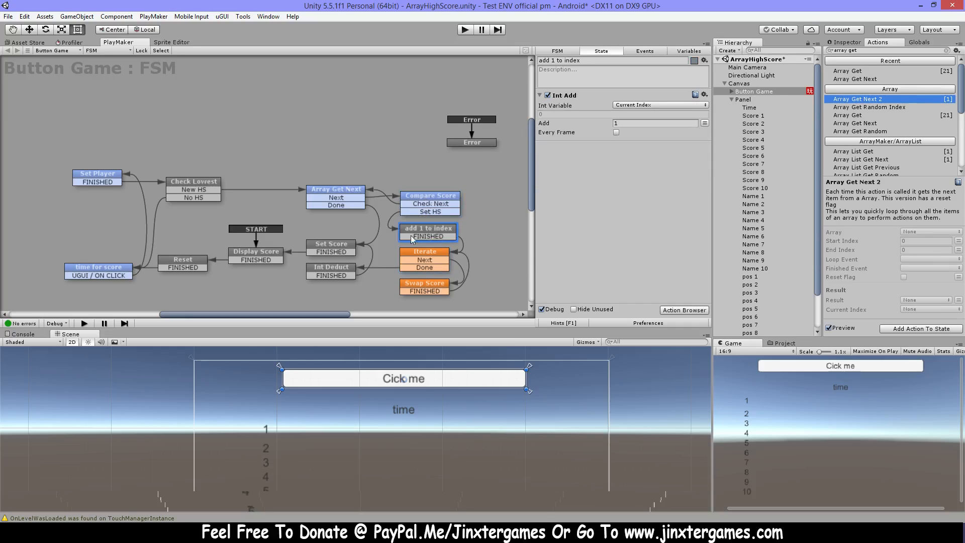
pyautogui.click(424, 254)
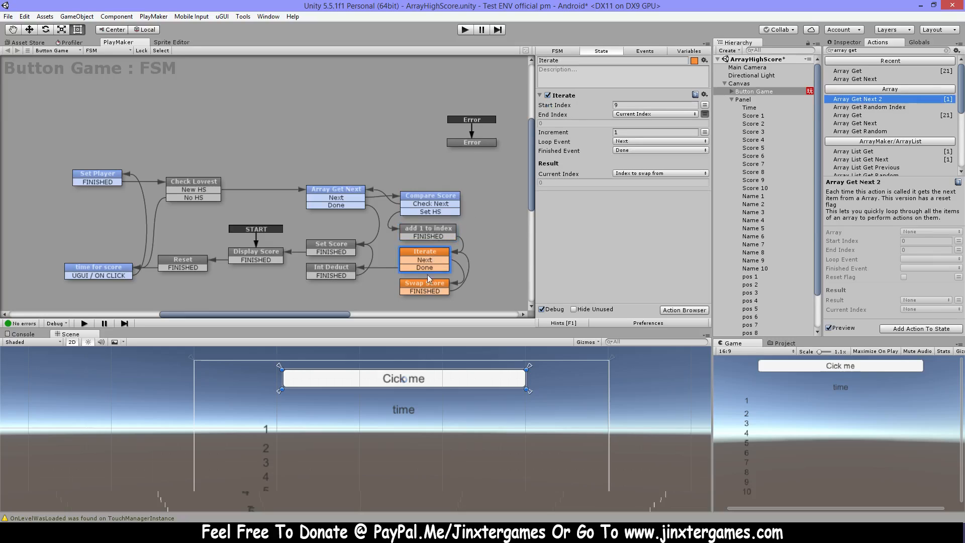
pyautogui.moveTo(325, 494)
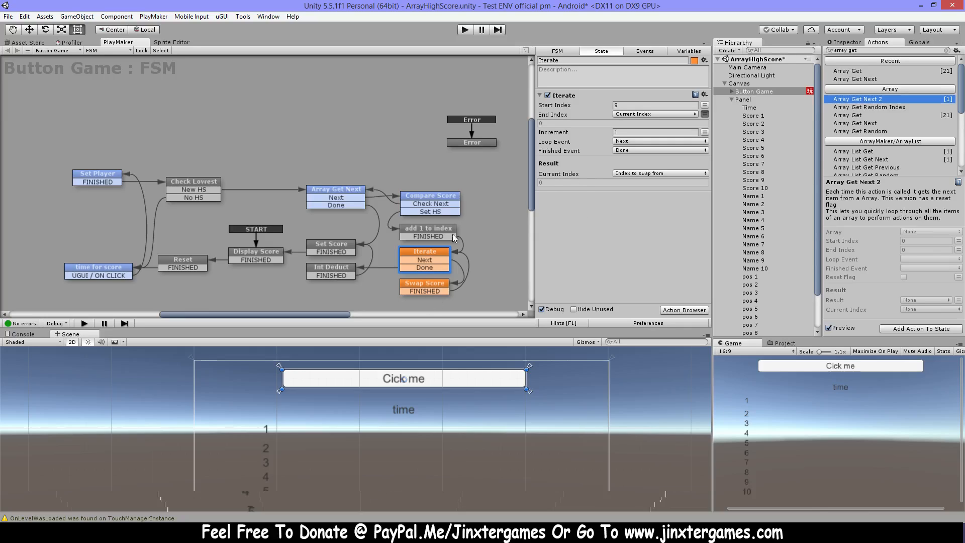
pyautogui.moveTo(461, 254)
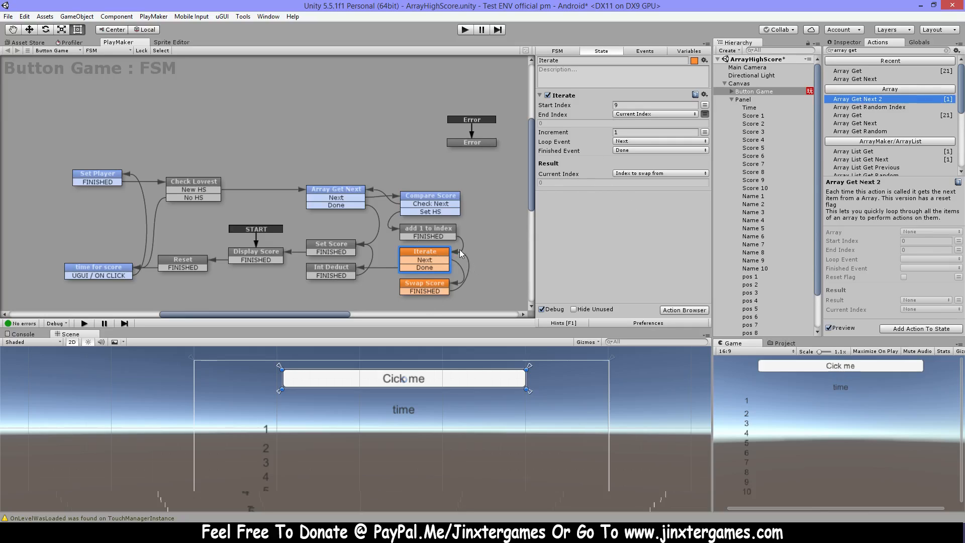
pyautogui.moveTo(439, 254)
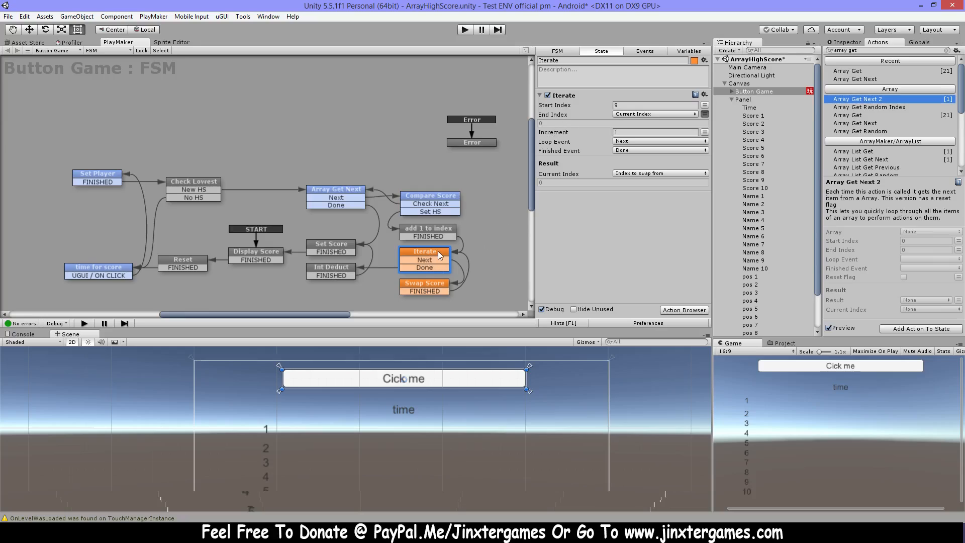
pyautogui.moveTo(331, 270)
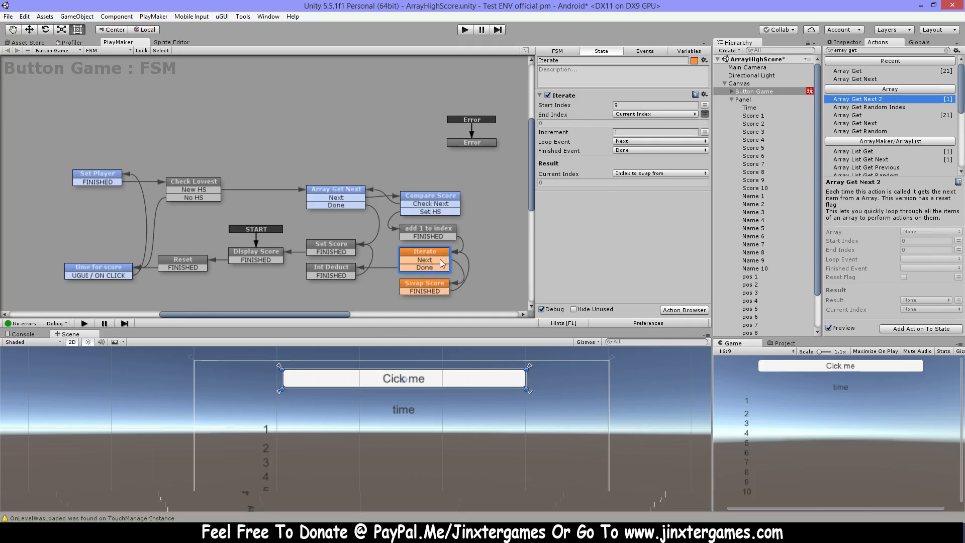
# Inspect Swap Score's Int Operator adding -1 to the swap-from index to get the swap-to index.
pyautogui.click(424, 282)
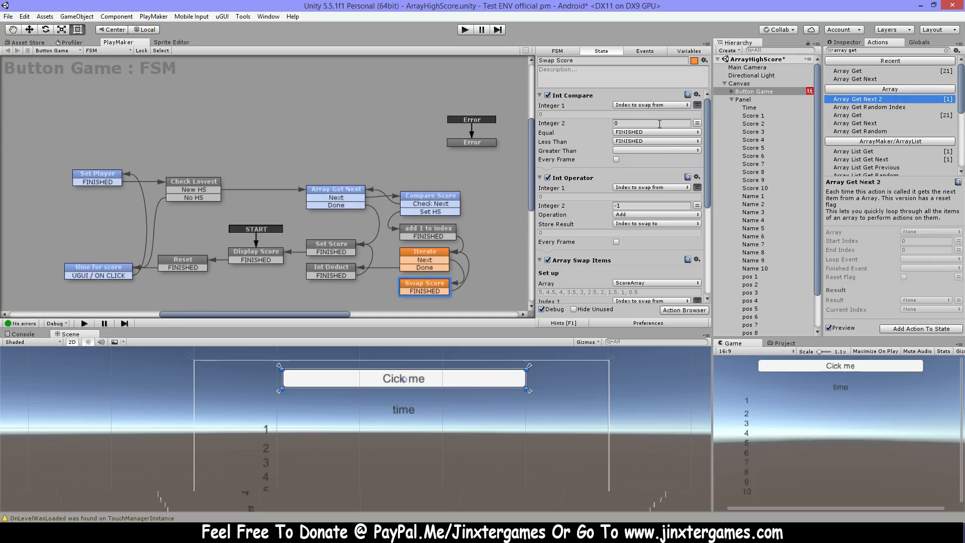
pyautogui.moveTo(659, 113)
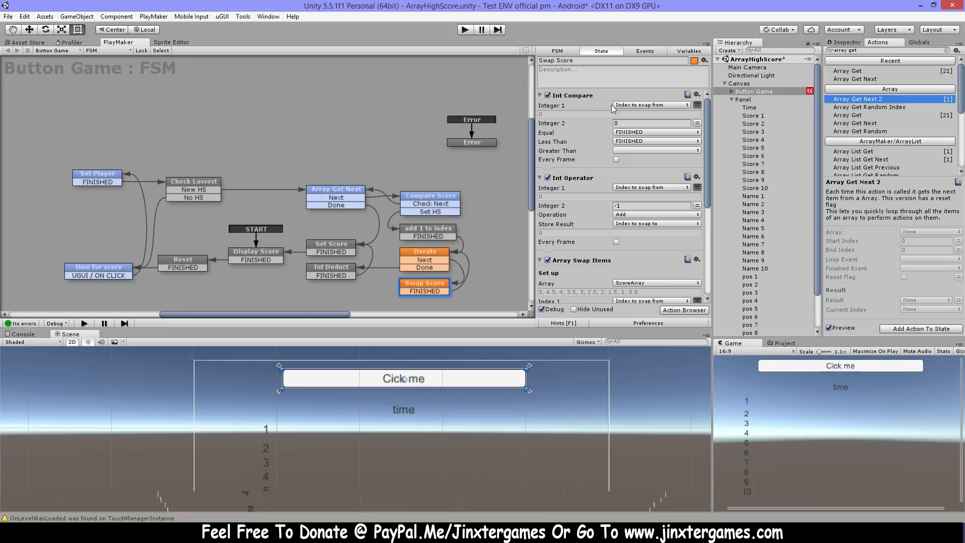
pyautogui.moveTo(664, 107)
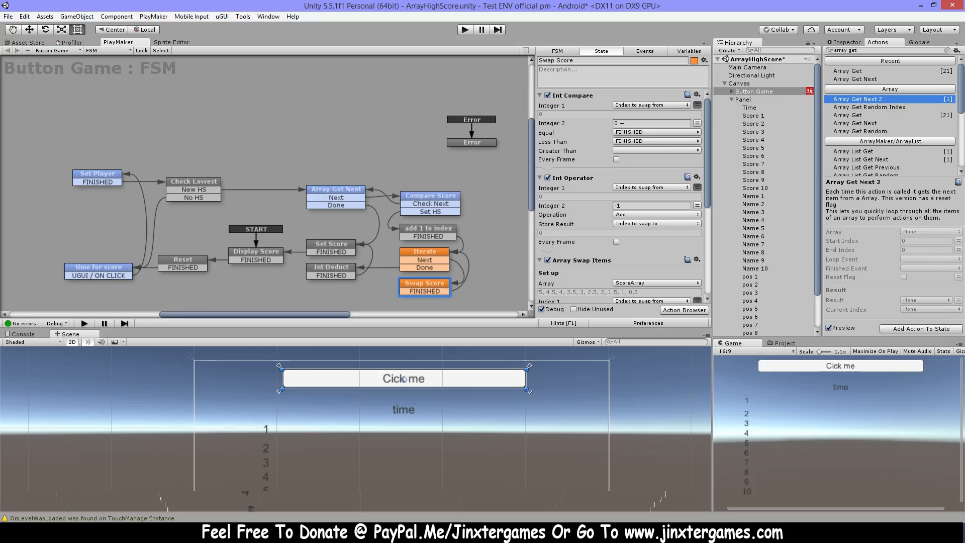
pyautogui.scroll(-3)
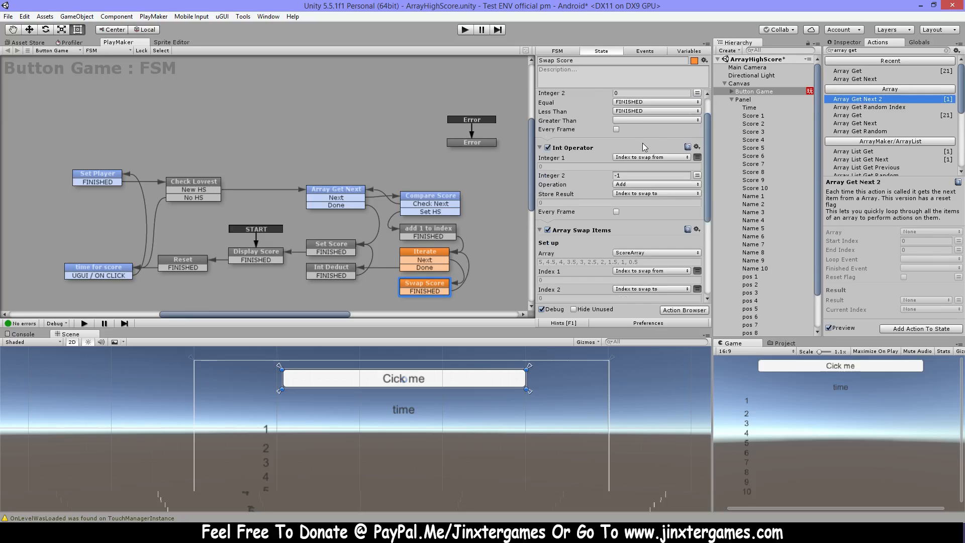
pyautogui.scroll(-3)
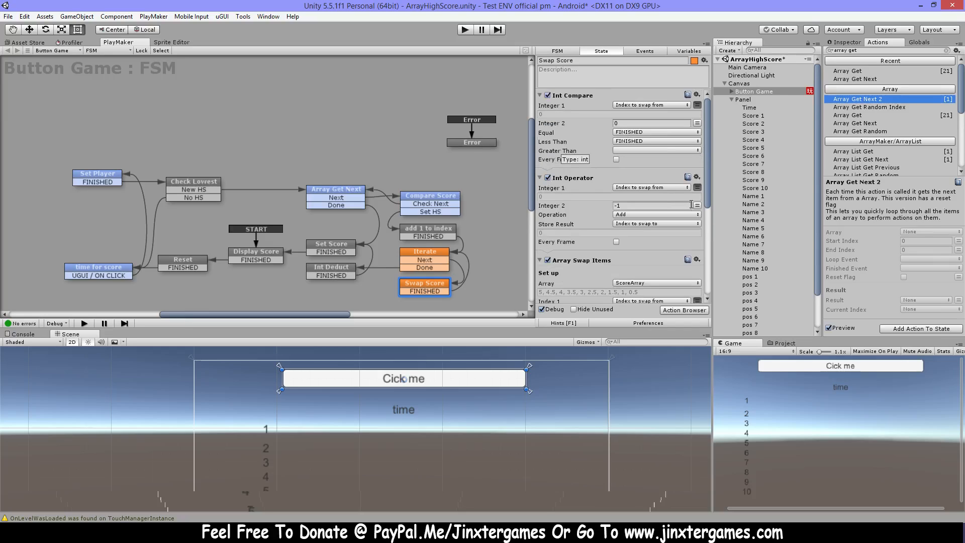
pyautogui.moveTo(674, 188)
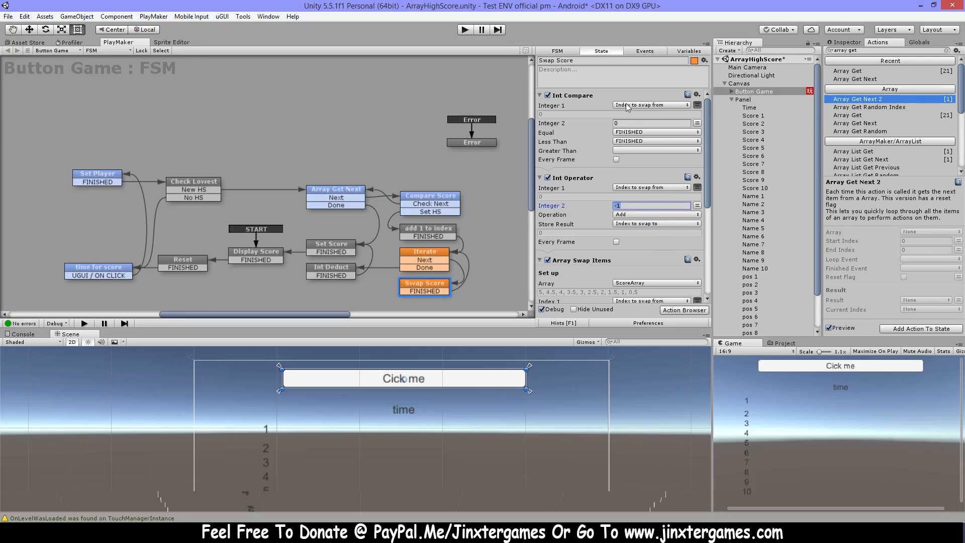
pyautogui.moveTo(635, 110)
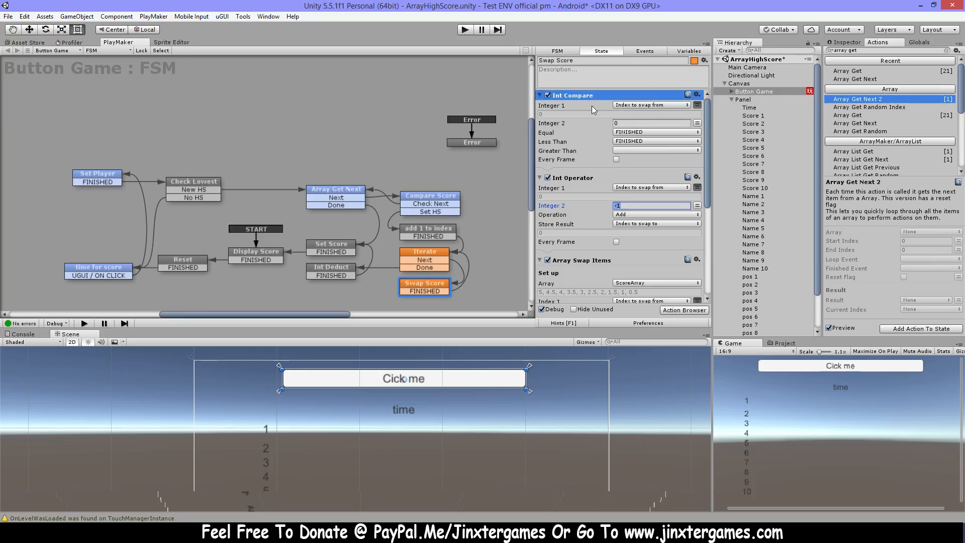
pyautogui.moveTo(603, 108)
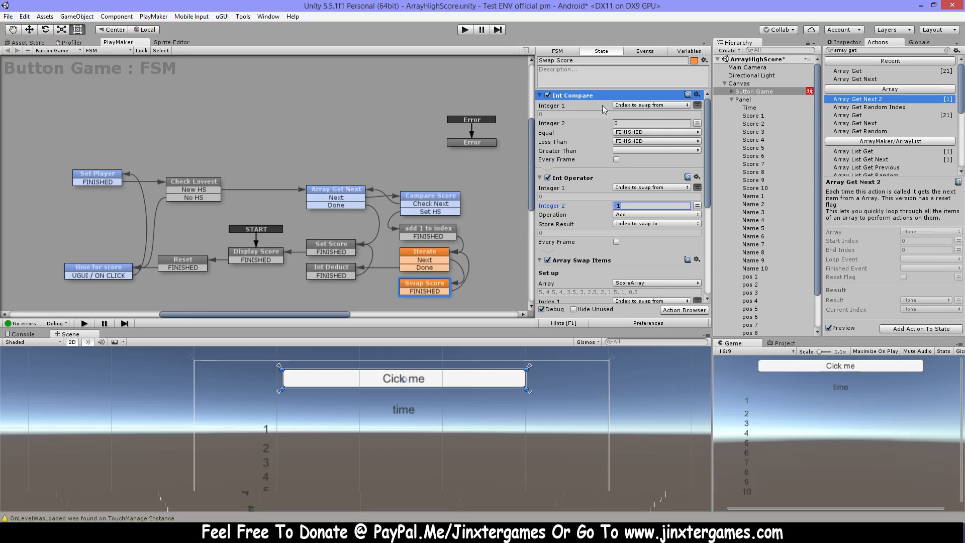
pyautogui.moveTo(601, 101)
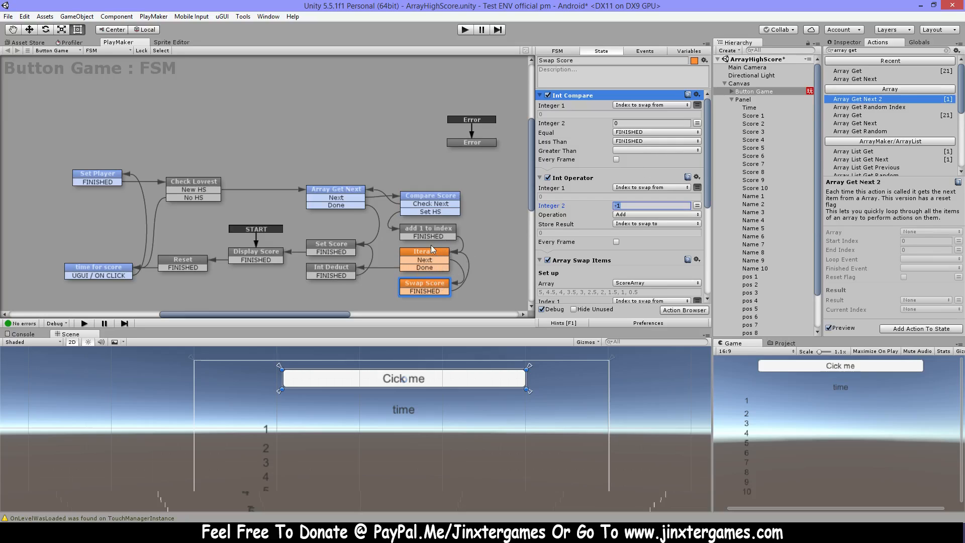
# Compare the Iterate state's current index output against Swap Score's index calculation.
pyautogui.click(424, 250)
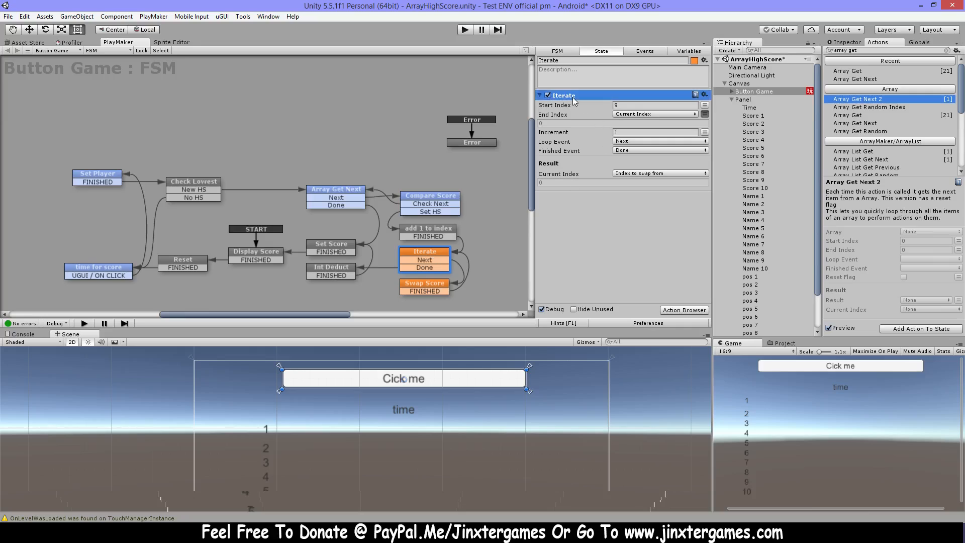
pyautogui.click(423, 283)
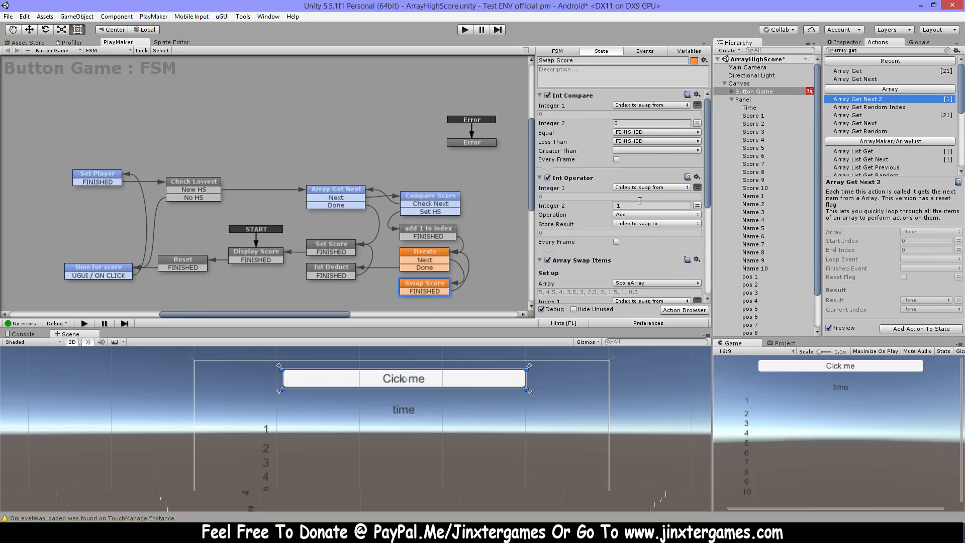
pyautogui.scroll(-3)
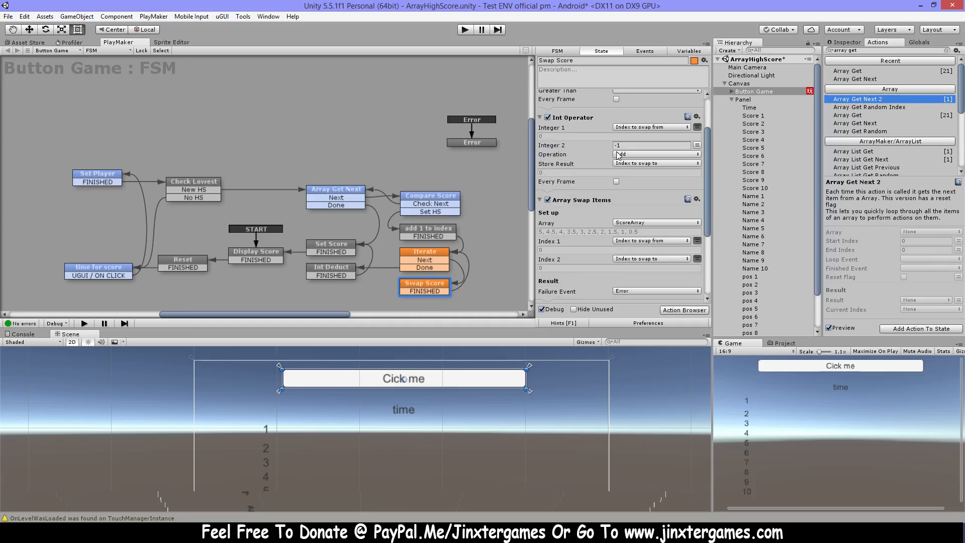
pyautogui.scroll(3)
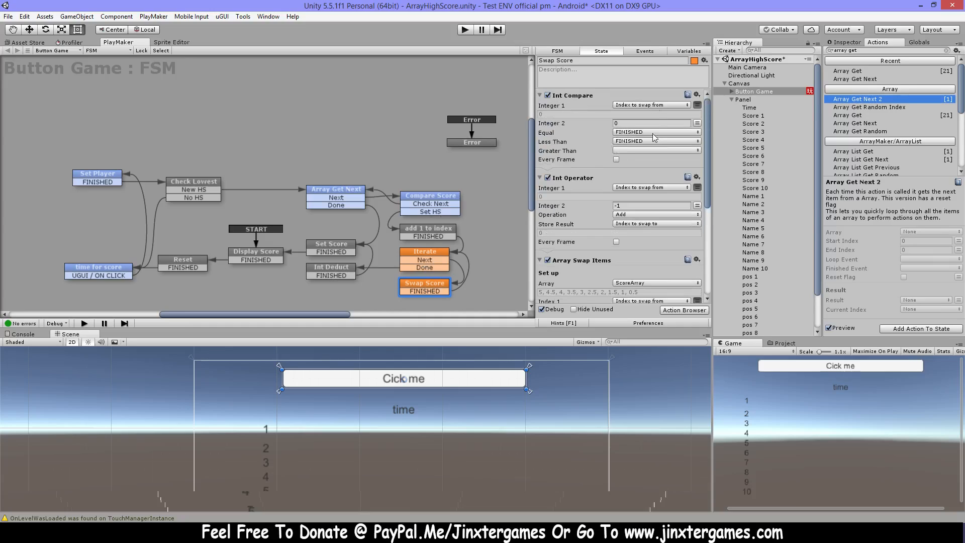
pyautogui.click(424, 255)
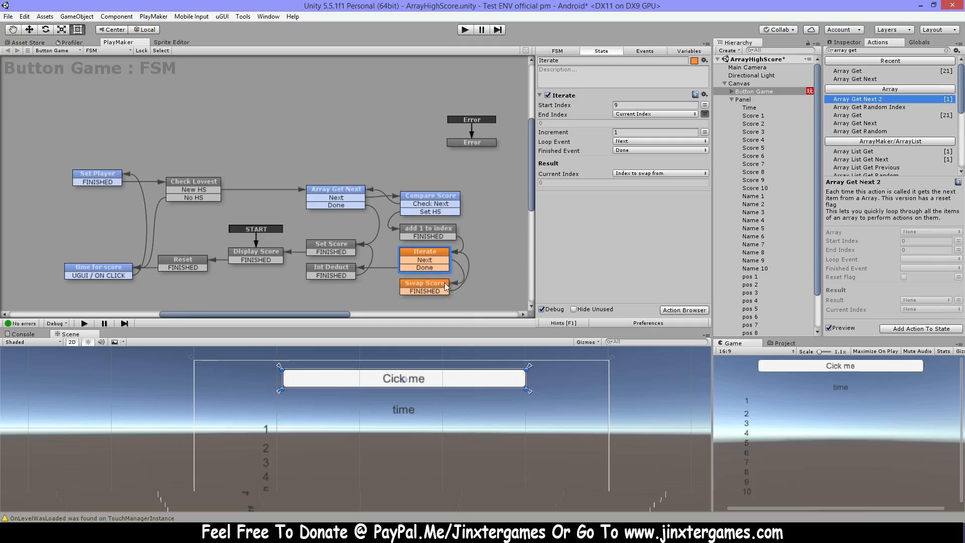
pyautogui.click(423, 285)
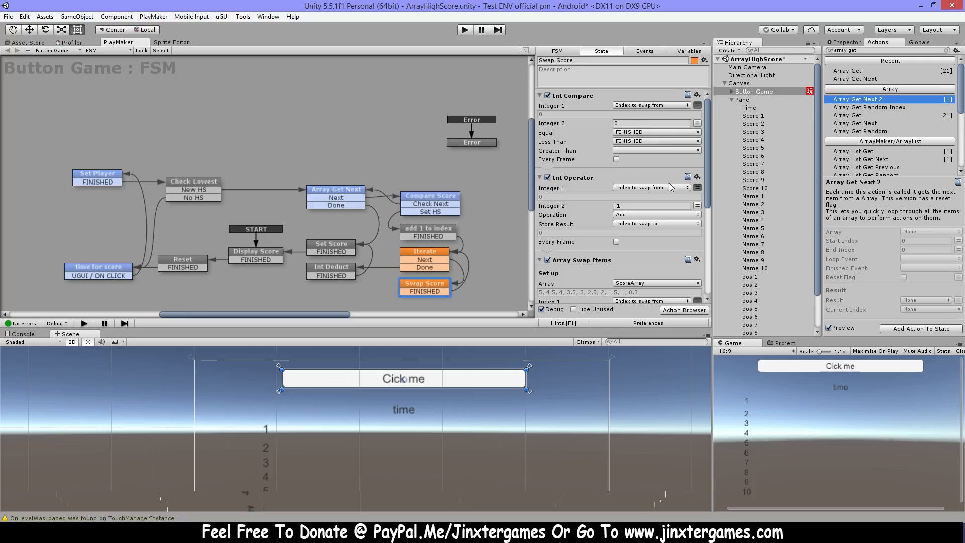
pyautogui.scroll(-3)
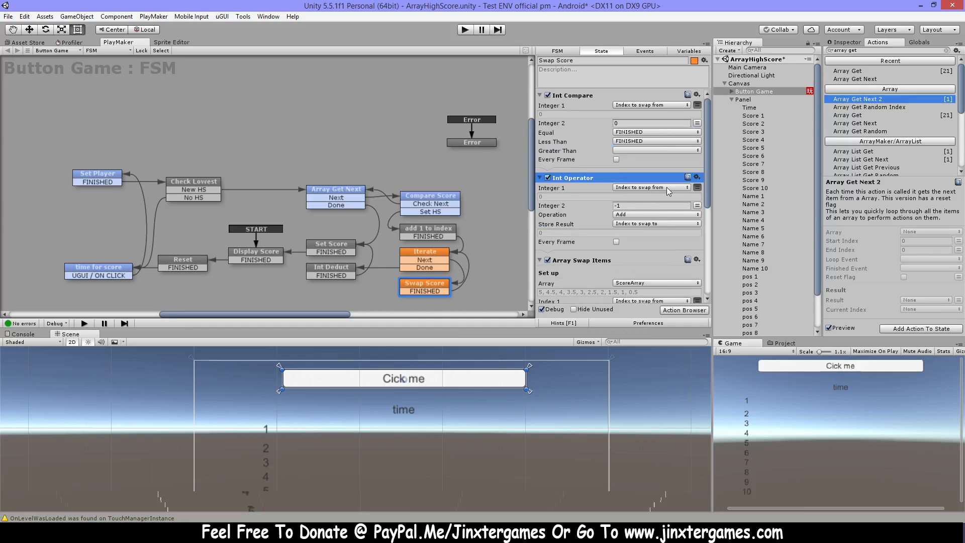
pyautogui.click(424, 251)
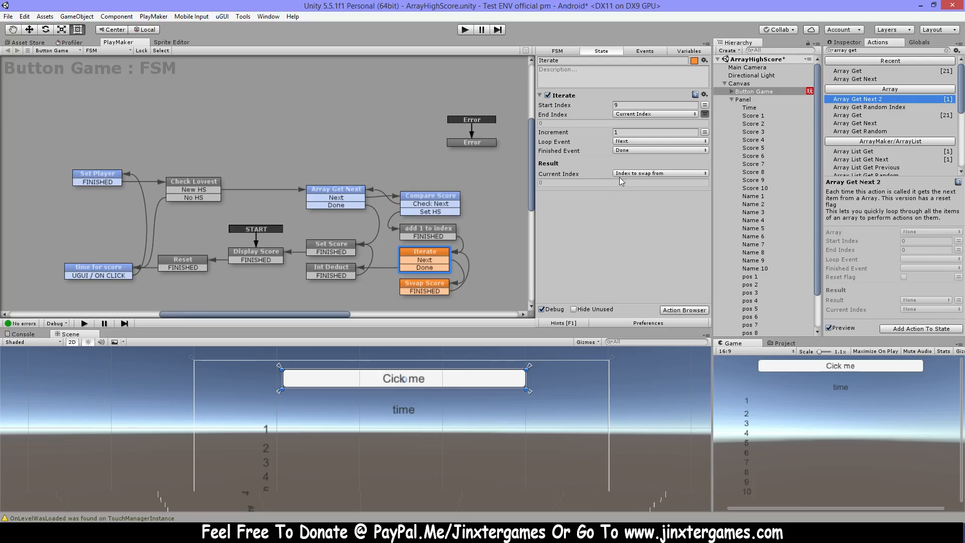
pyautogui.moveTo(693, 178)
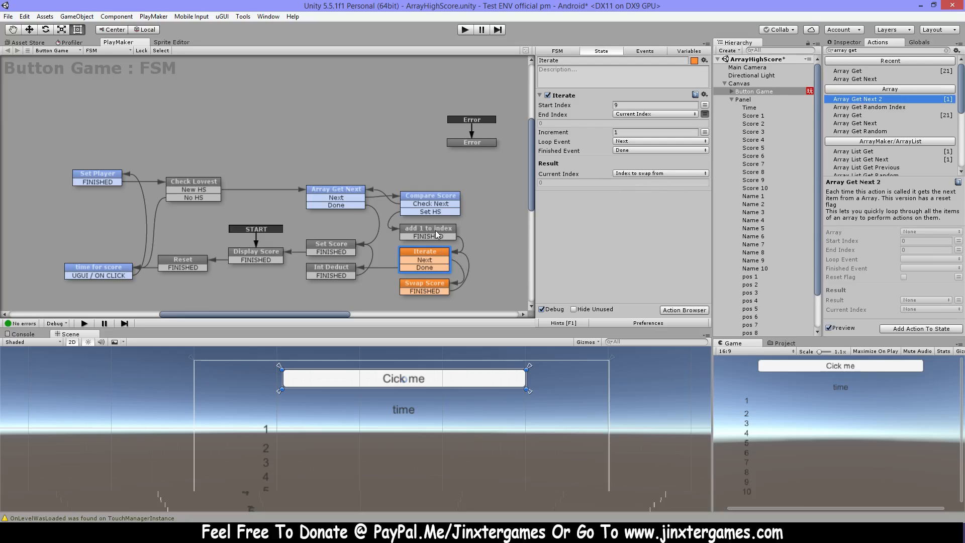
pyautogui.click(424, 283)
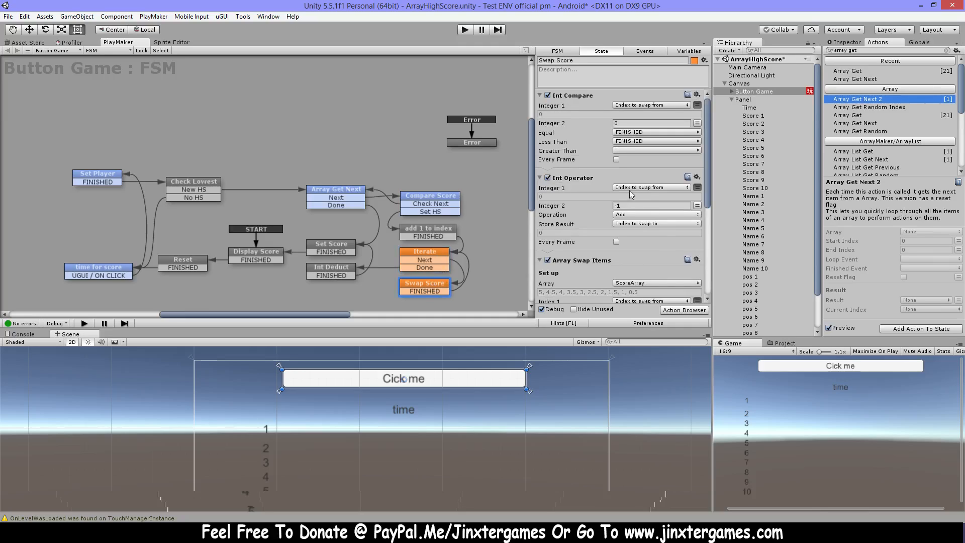
pyautogui.moveTo(652, 142)
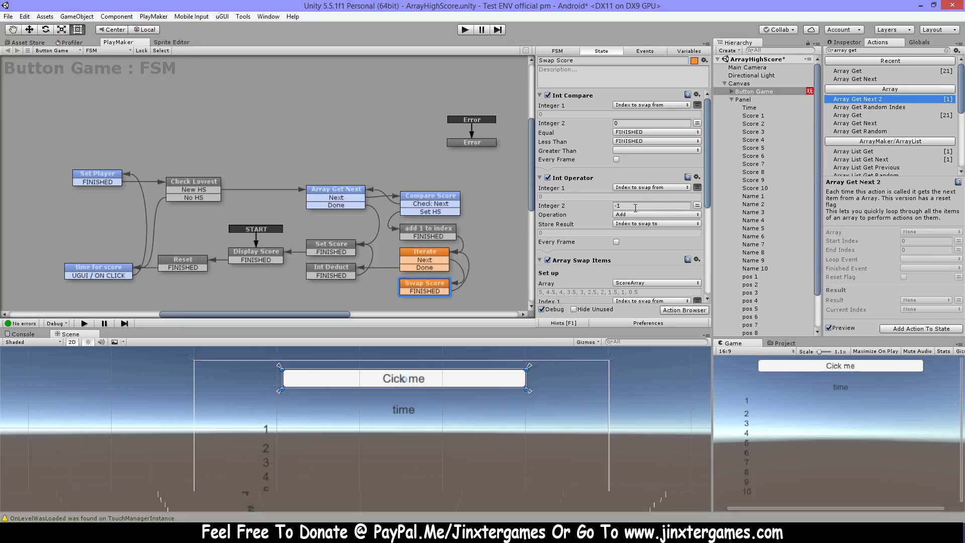
# Change Swap Score's Int Operator to Subtract 1 from the swap-from index, storing the swap-to index.
pyautogui.click(656, 214)
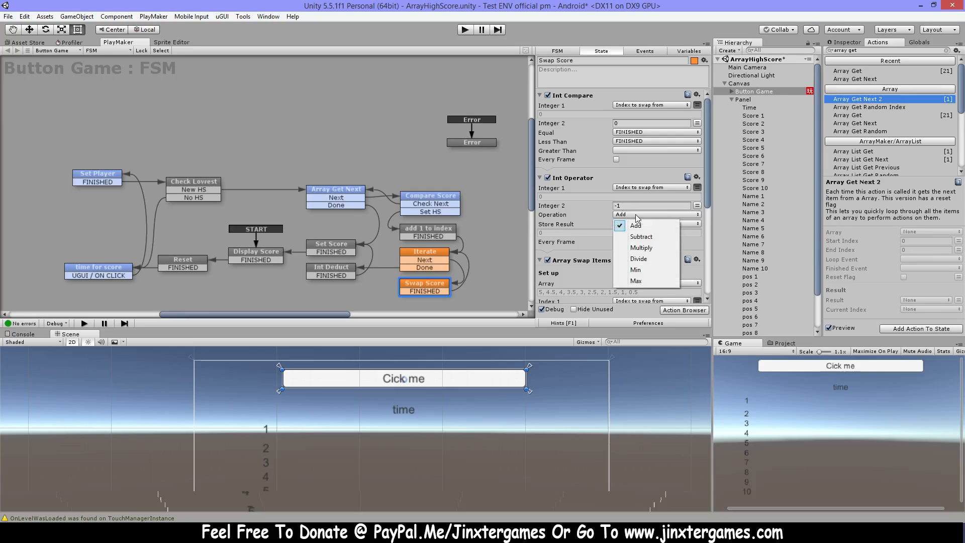
pyautogui.moveTo(643, 247)
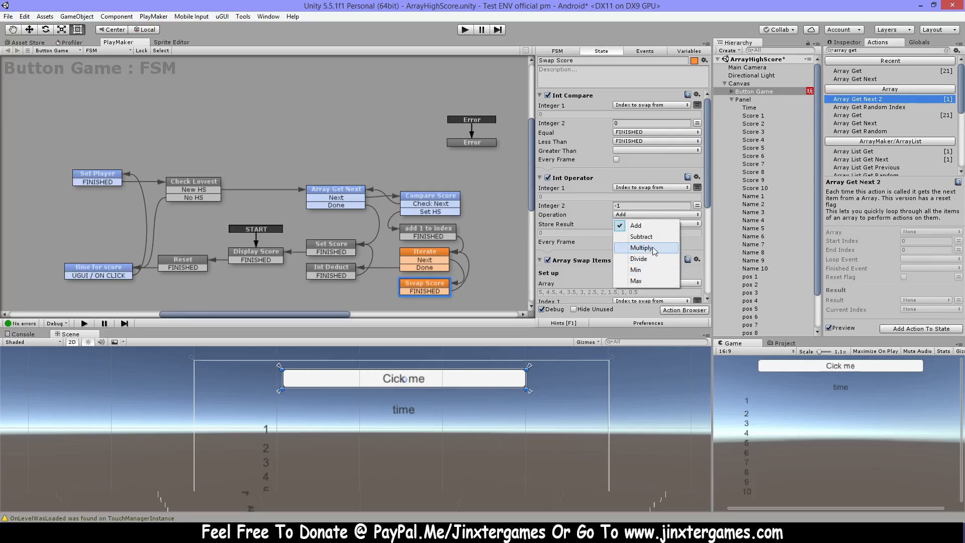
pyautogui.click(640, 236)
pyautogui.write('1')
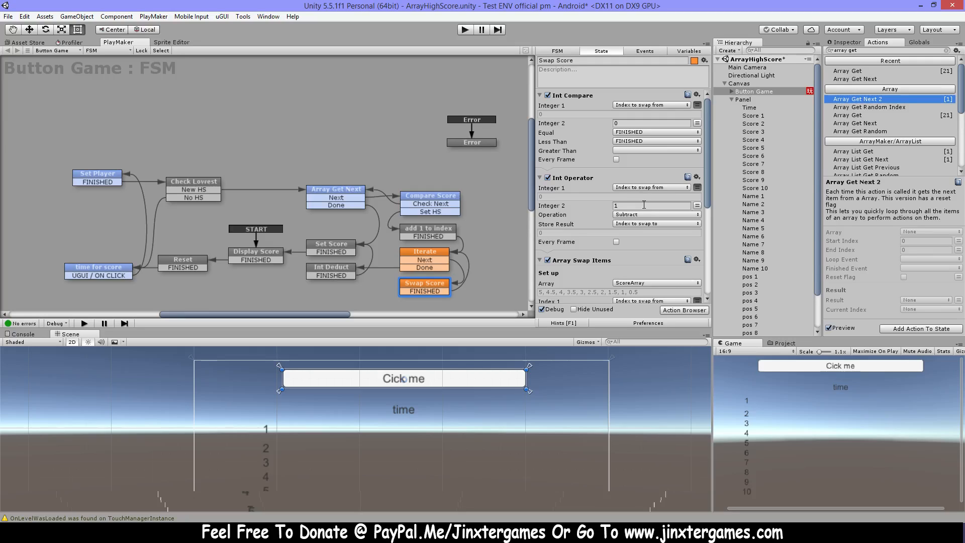
pyautogui.moveTo(642, 223)
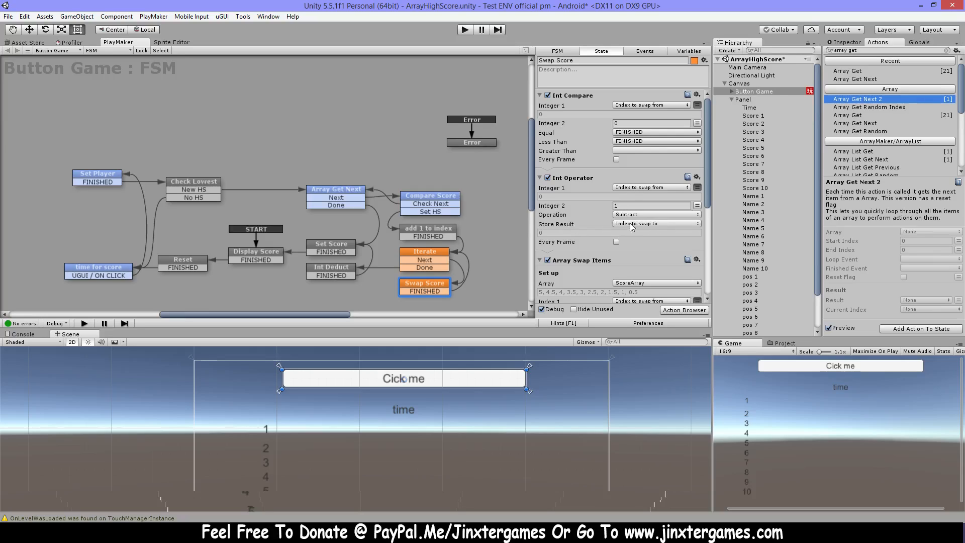
pyautogui.scroll(-3)
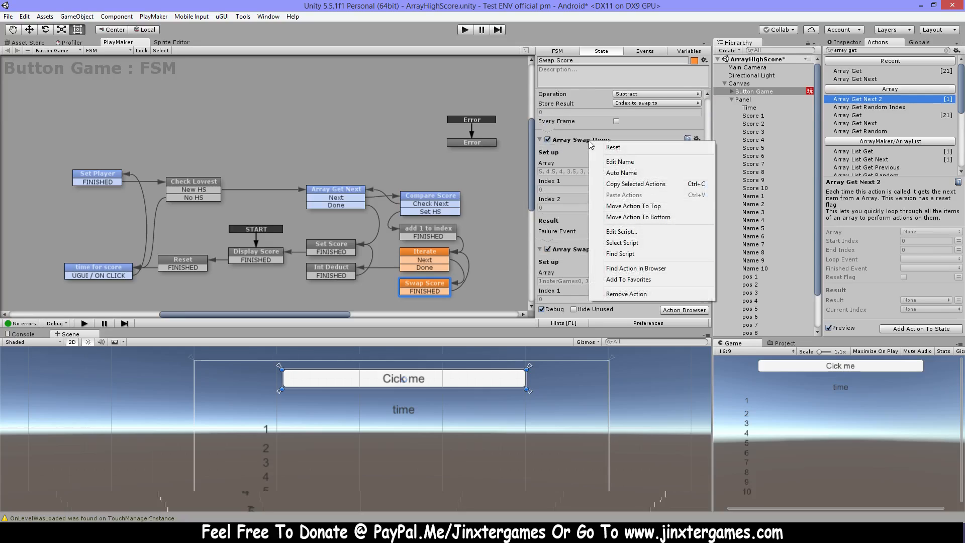
pyautogui.moveTo(559, 235)
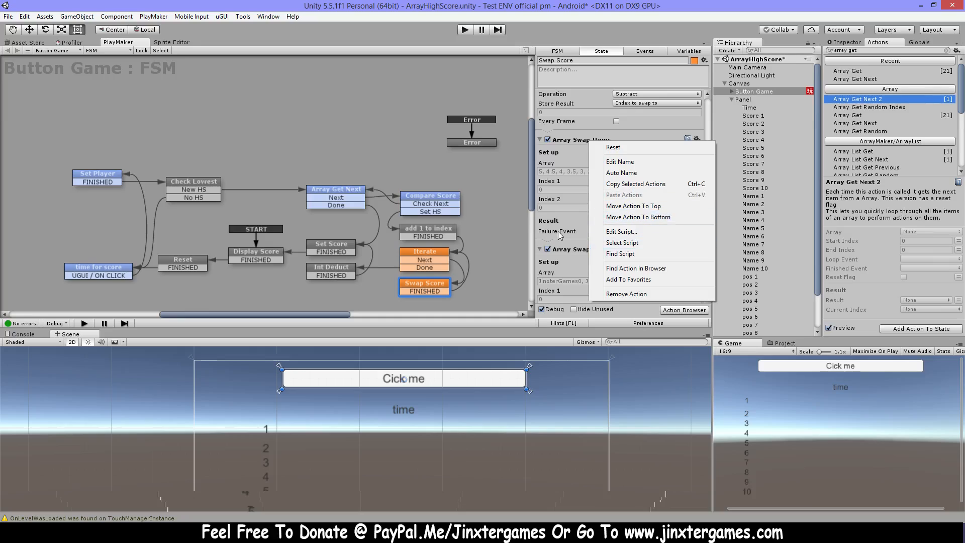
pyautogui.moveTo(649, 249)
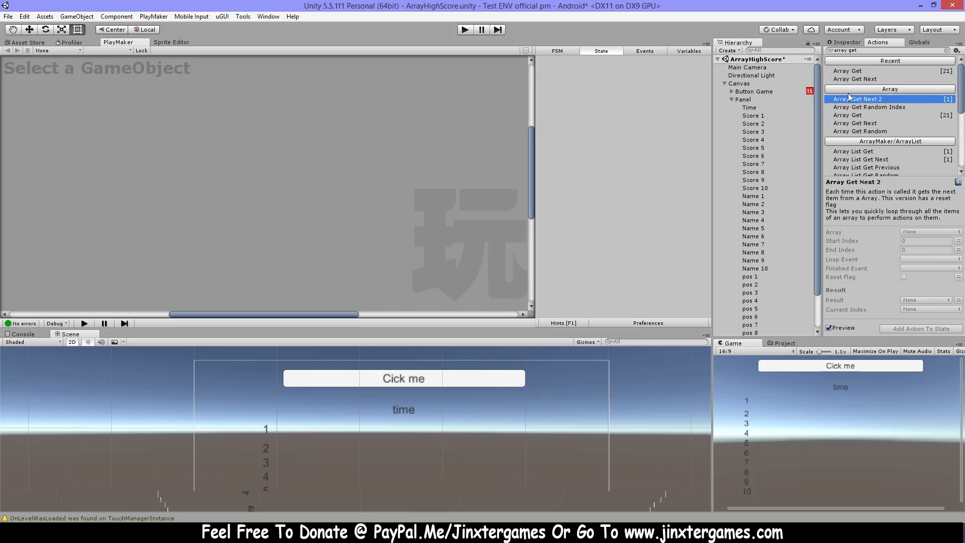
# Locate the ArraySwapItems custom action in the project's Array actions, then reselect Button Game's FSM.
pyautogui.click(783, 343)
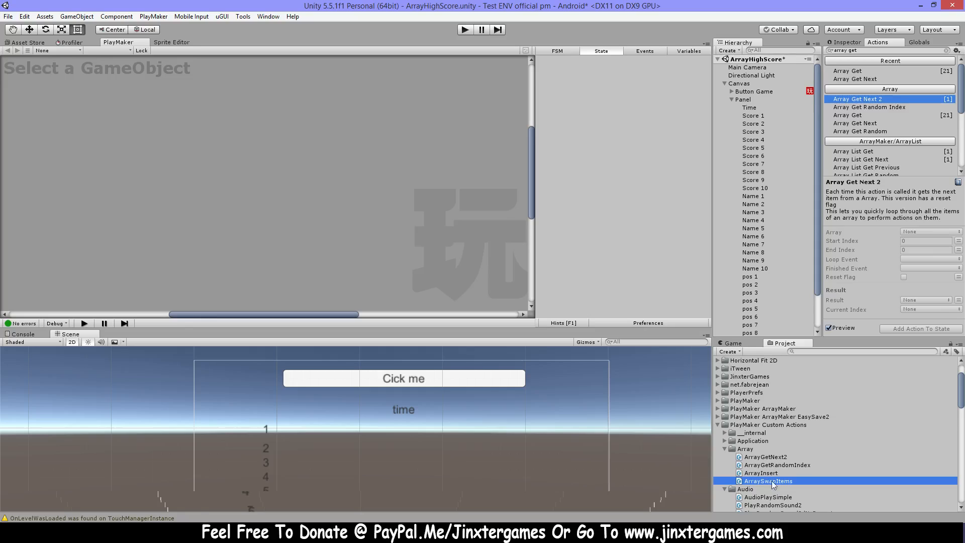
pyautogui.click(752, 92)
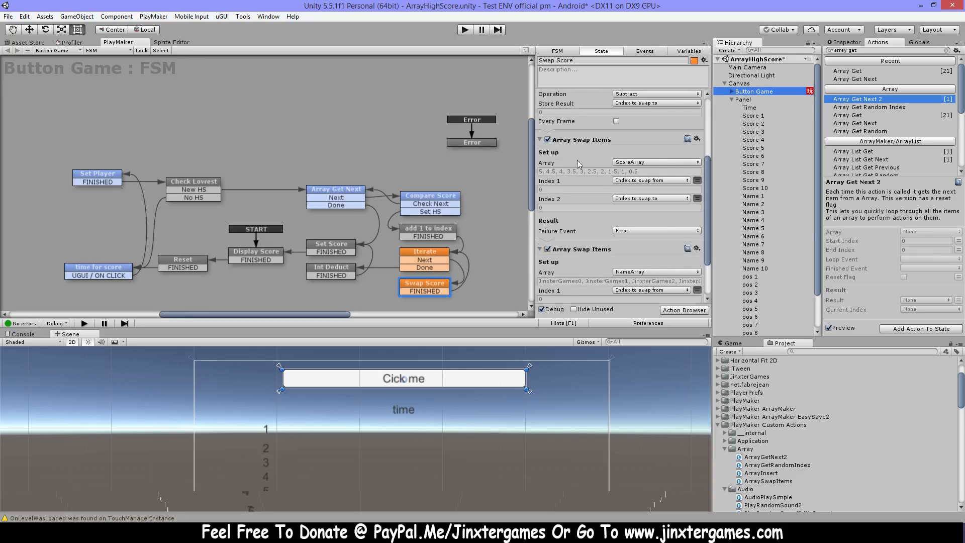
pyautogui.moveTo(673, 164)
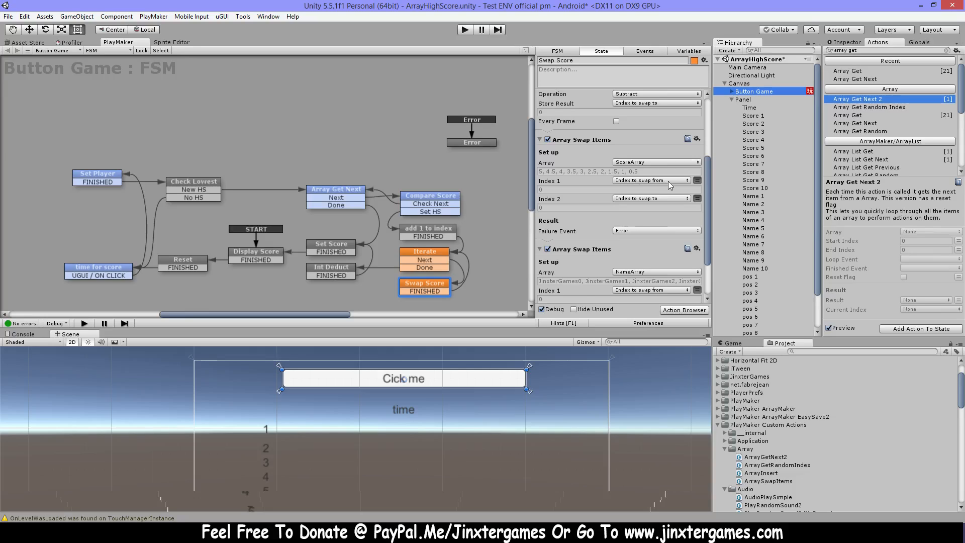
# Review Swap Score's array swaps, then show the Iterate state looping from index 9 toward the current index.
pyautogui.scroll(-3)
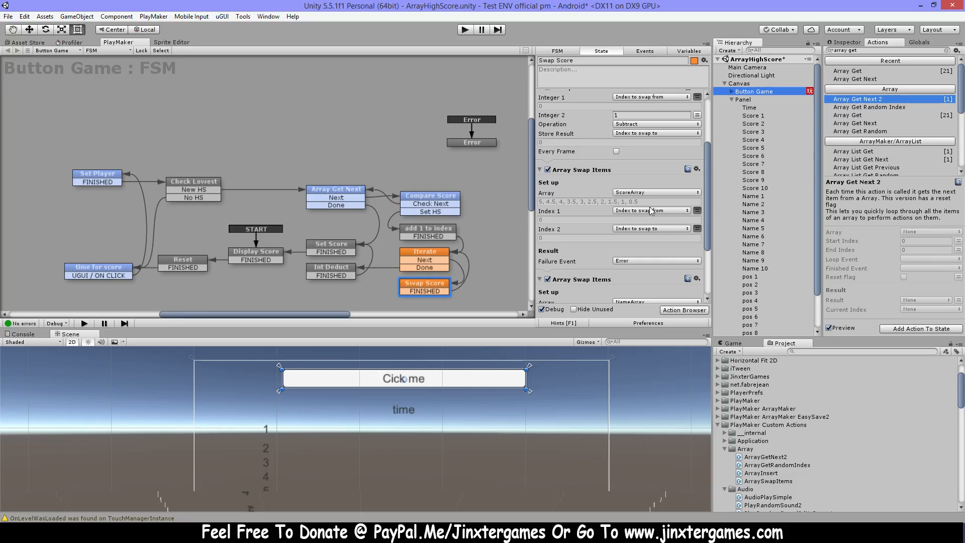
pyautogui.moveTo(618, 232)
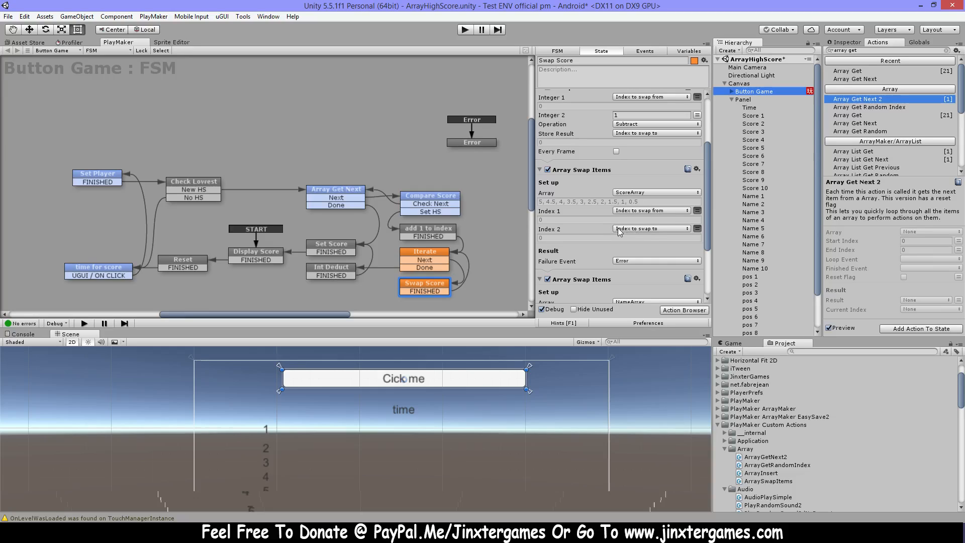
pyautogui.moveTo(664, 233)
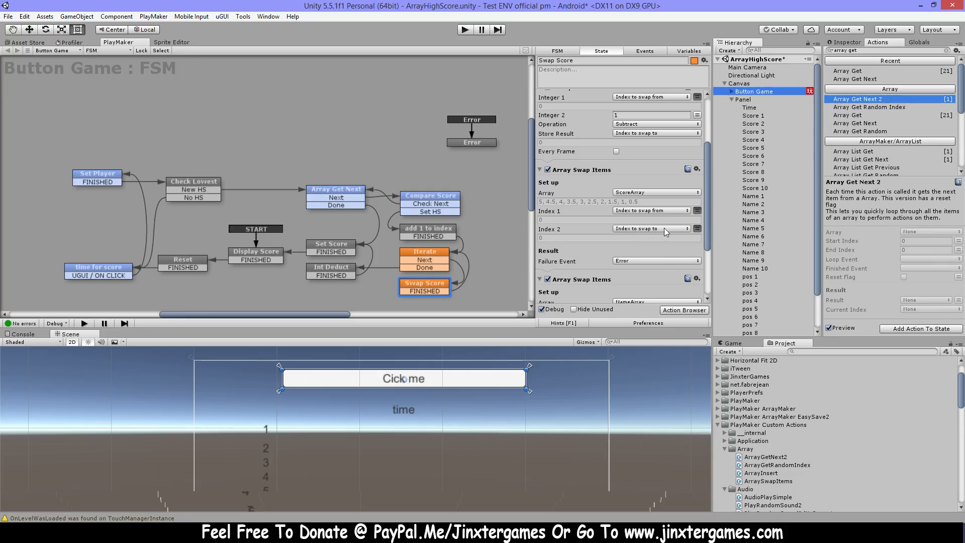
pyautogui.scroll(-3)
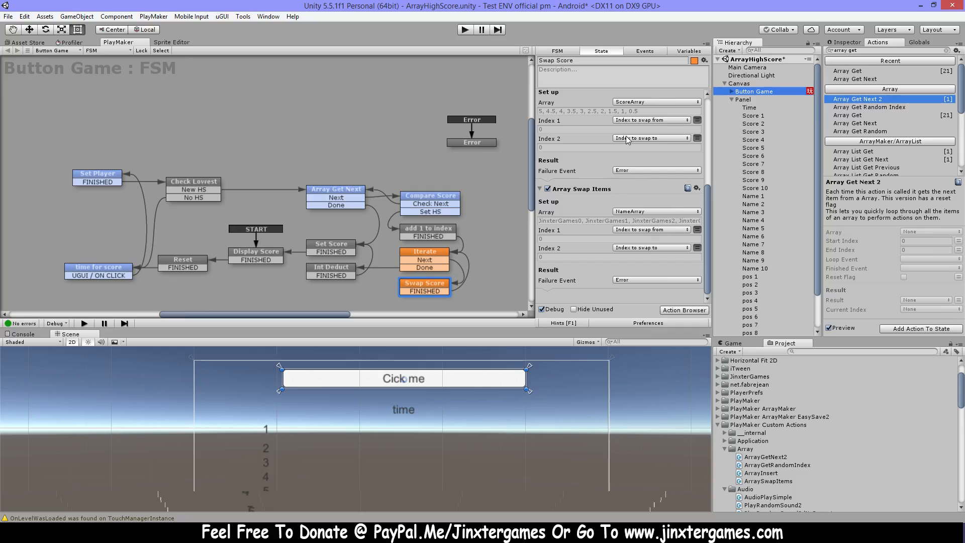
pyautogui.moveTo(635, 252)
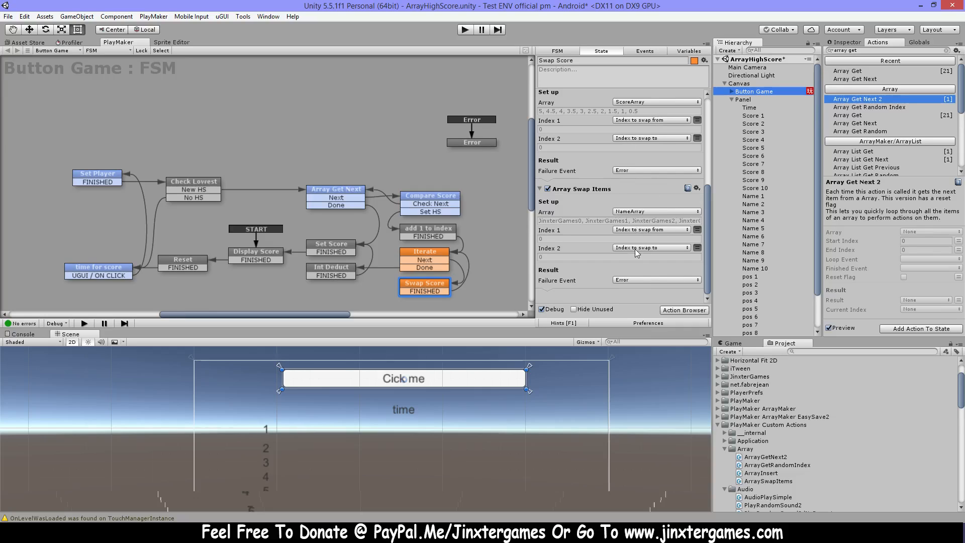
pyautogui.click(424, 251)
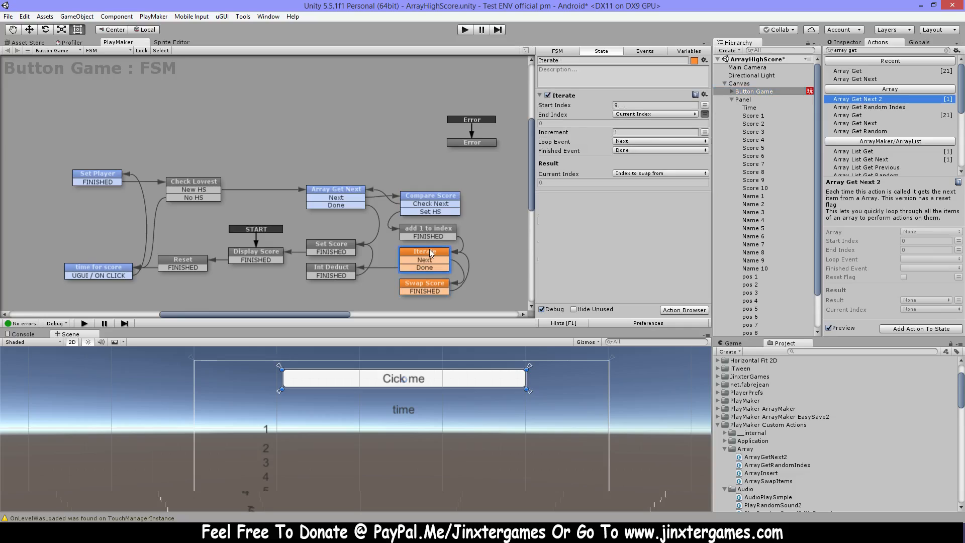
pyautogui.moveTo(439, 278)
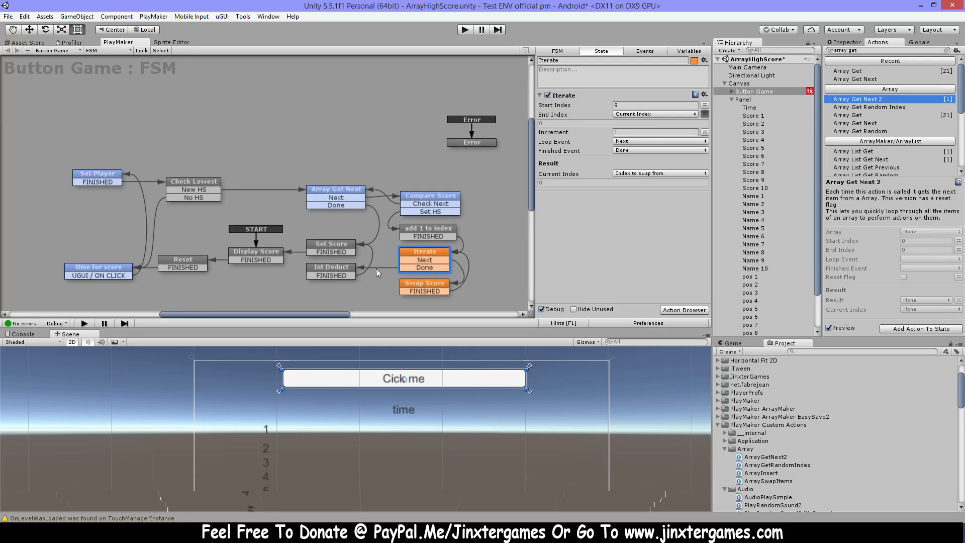
# Revisit Swap Score and Iterate, then show Int Deduct adding -1 to the current index.
pyautogui.click(423, 284)
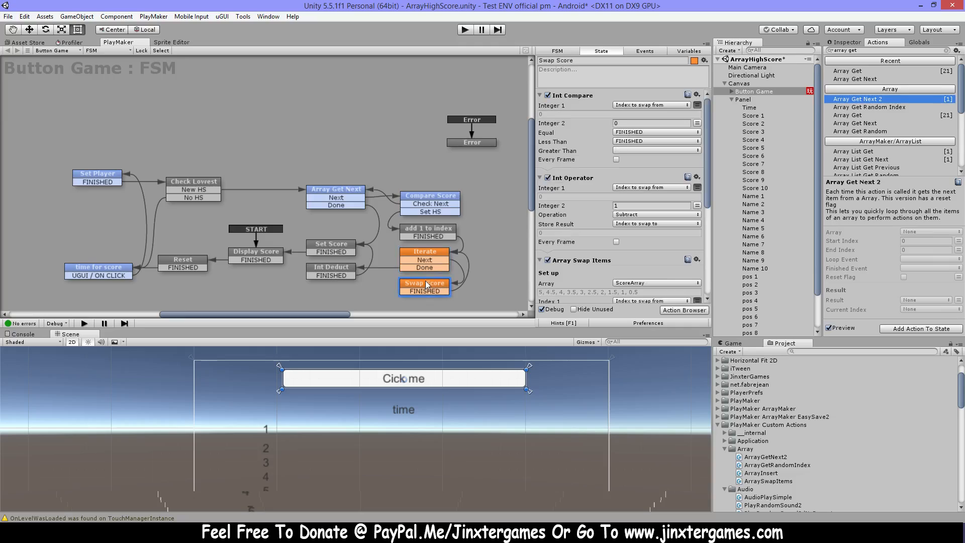
pyautogui.click(423, 252)
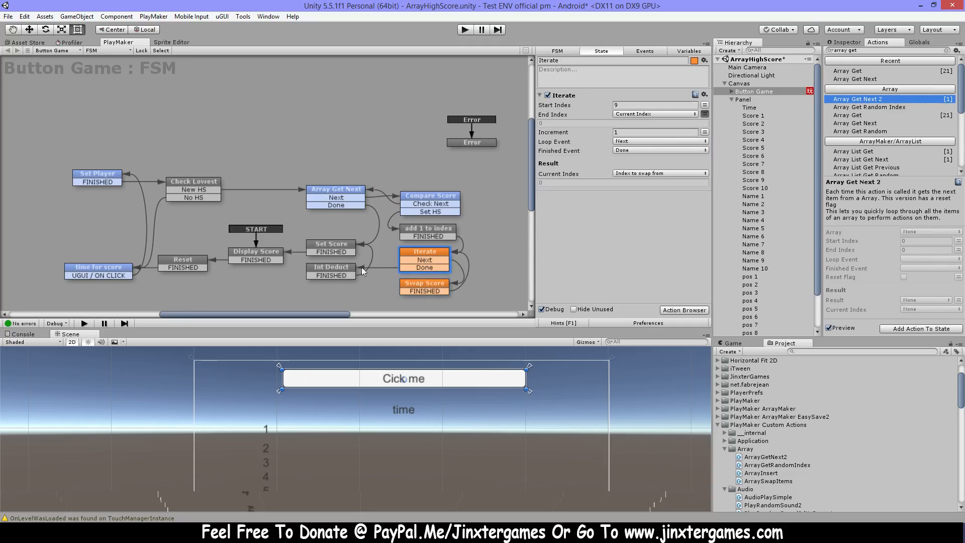
pyautogui.moveTo(304, 495)
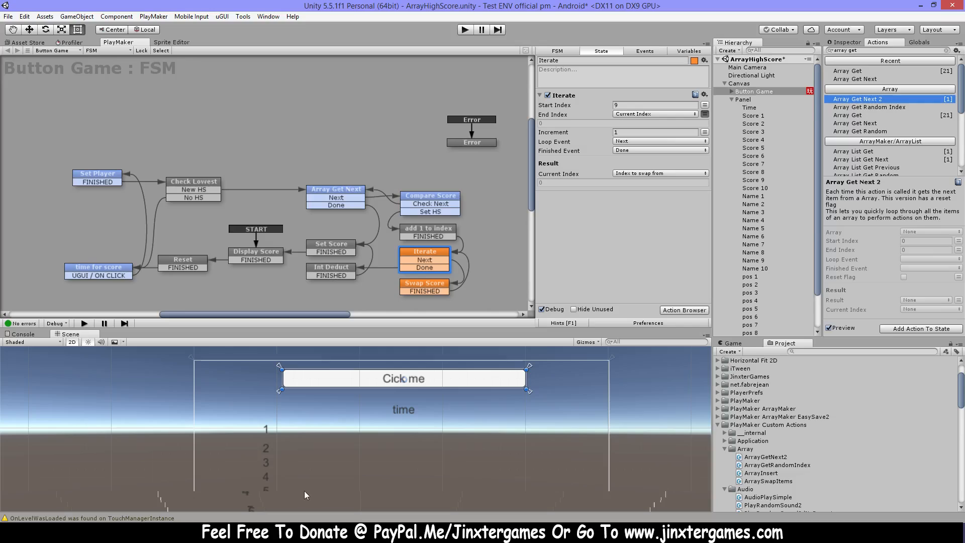
pyautogui.moveTo(439, 238)
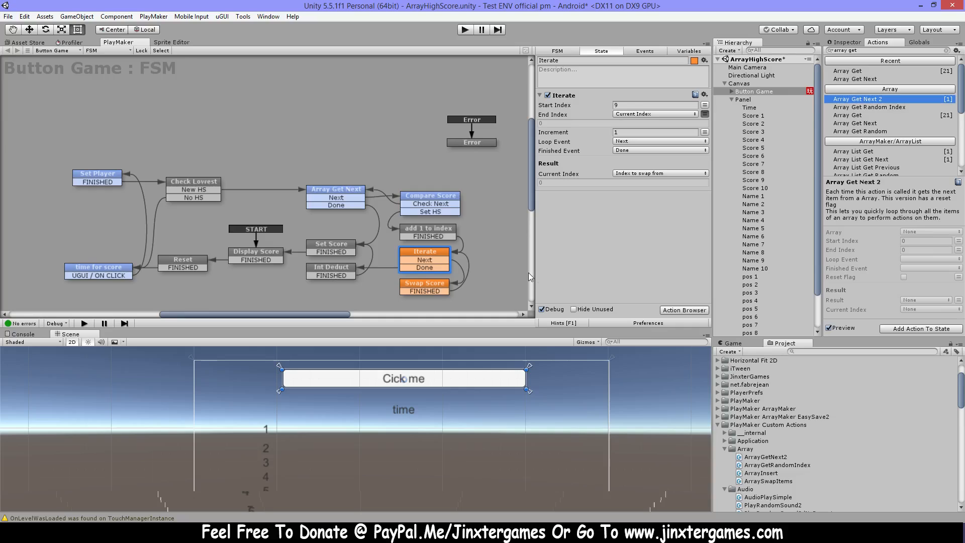
pyautogui.moveTo(342, 269)
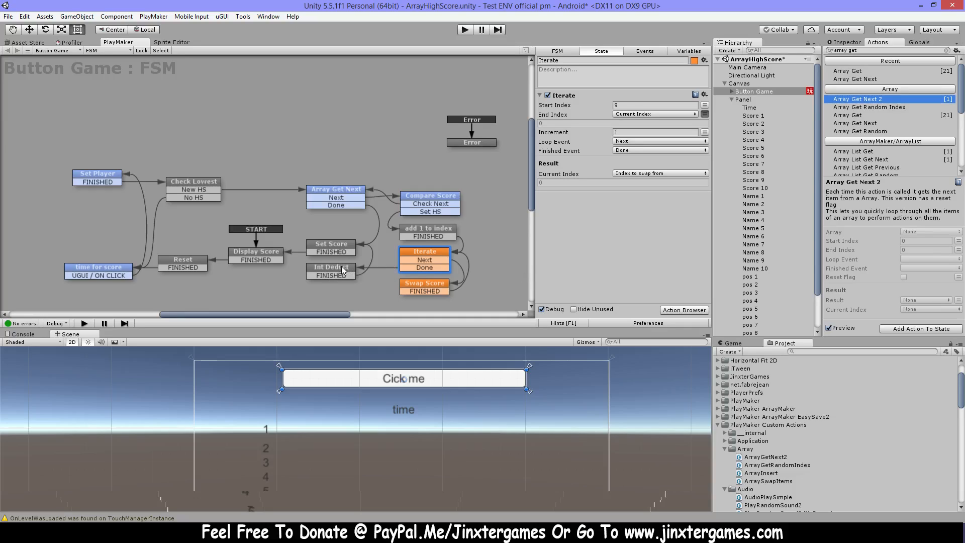
pyautogui.click(330, 267)
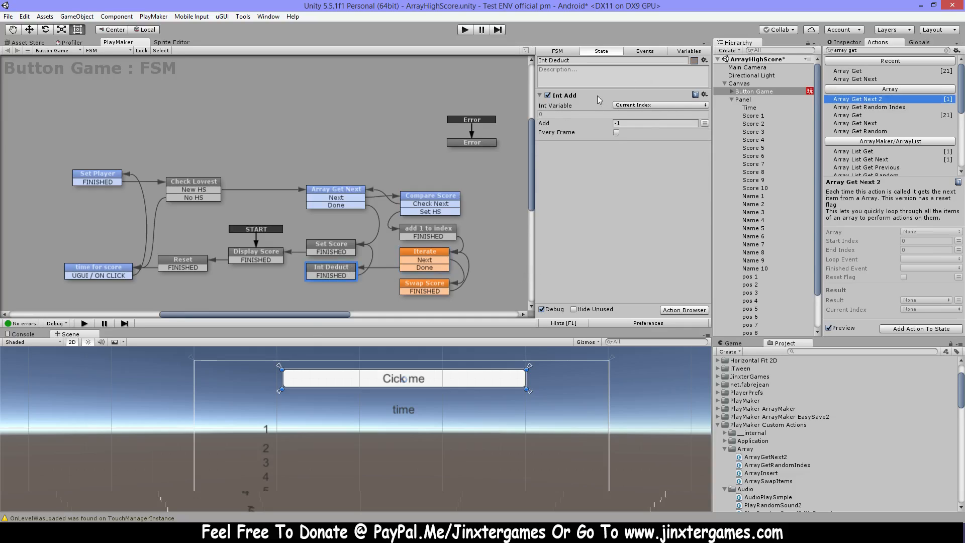
pyautogui.moveTo(627, 95)
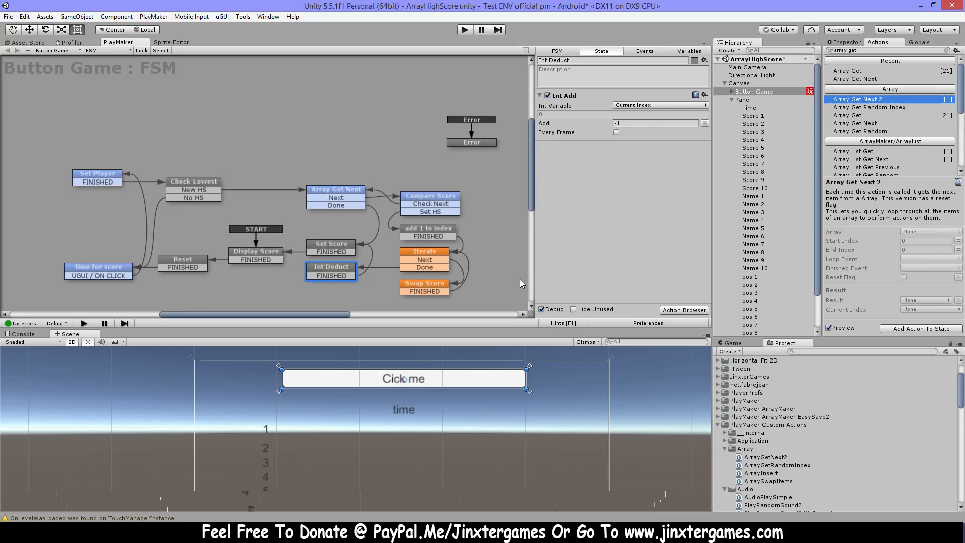
pyautogui.moveTo(432, 228)
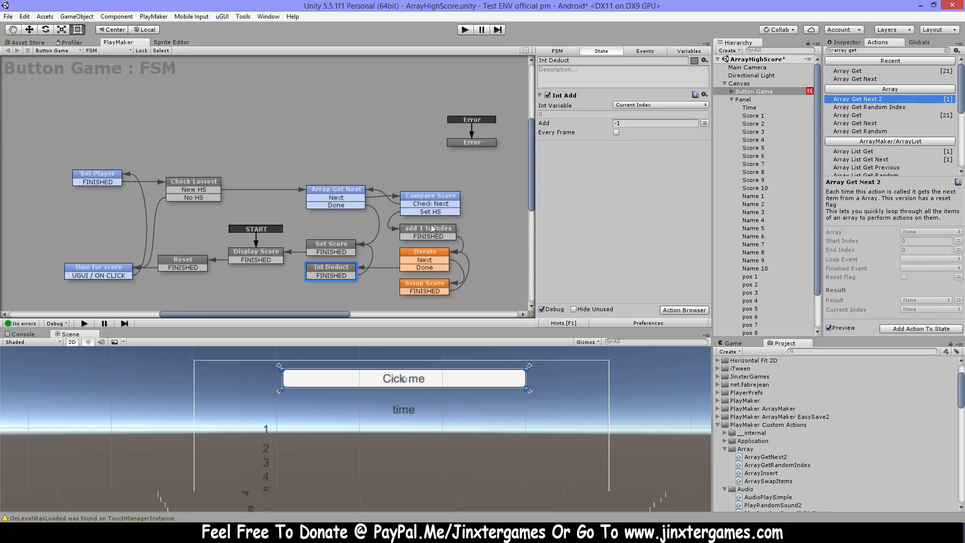
# Check add 1 to index, then show Set Score writing score and Name into ScoreArray and NameArray at the current index.
pyautogui.click(427, 228)
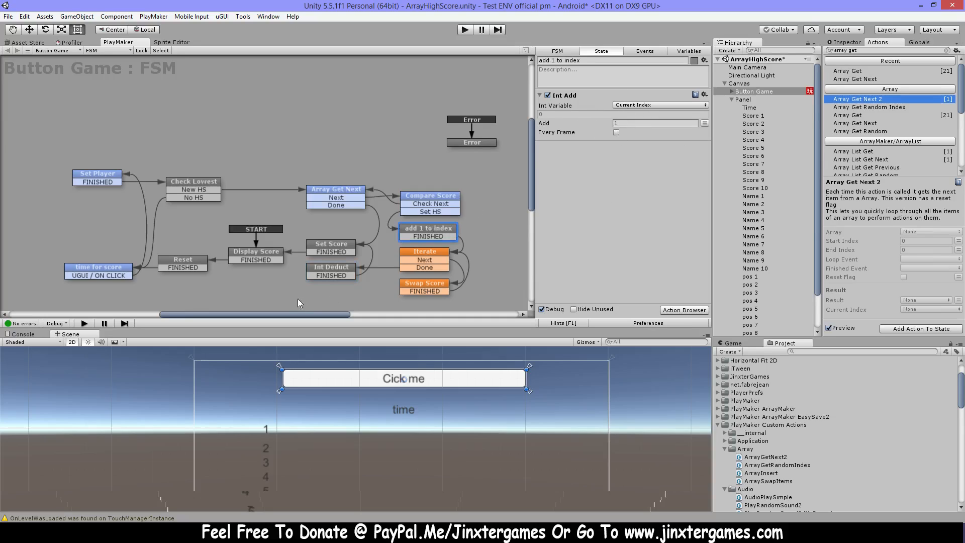
pyautogui.click(331, 267)
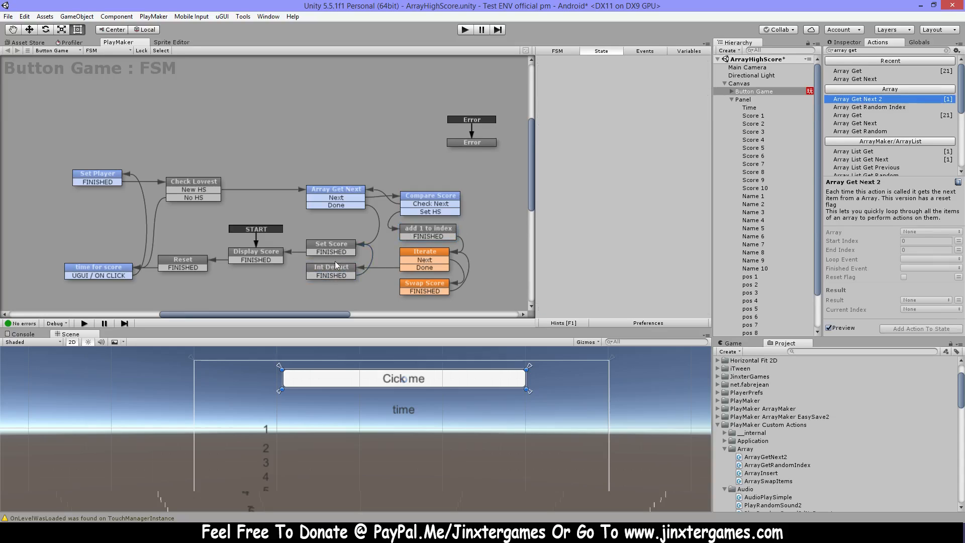
pyautogui.click(330, 243)
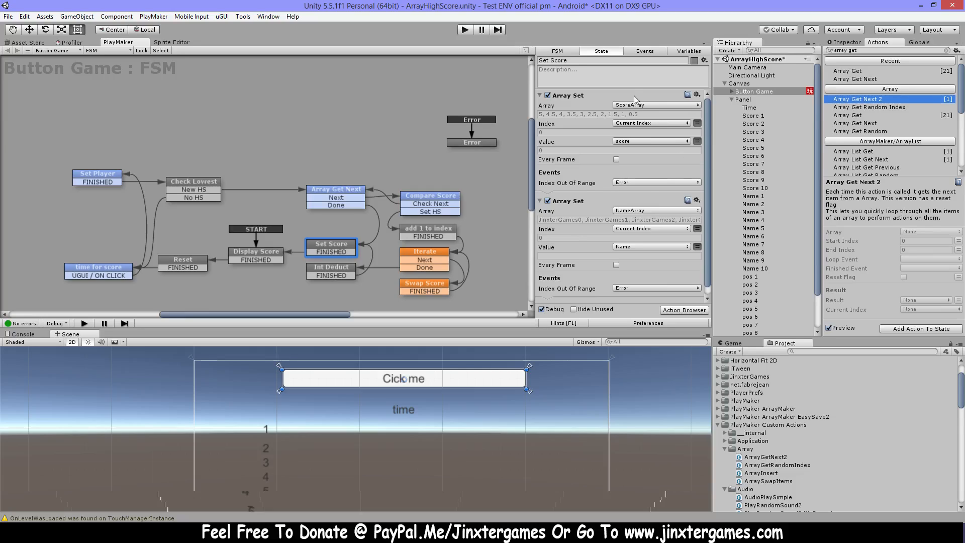
pyautogui.moveTo(596, 99)
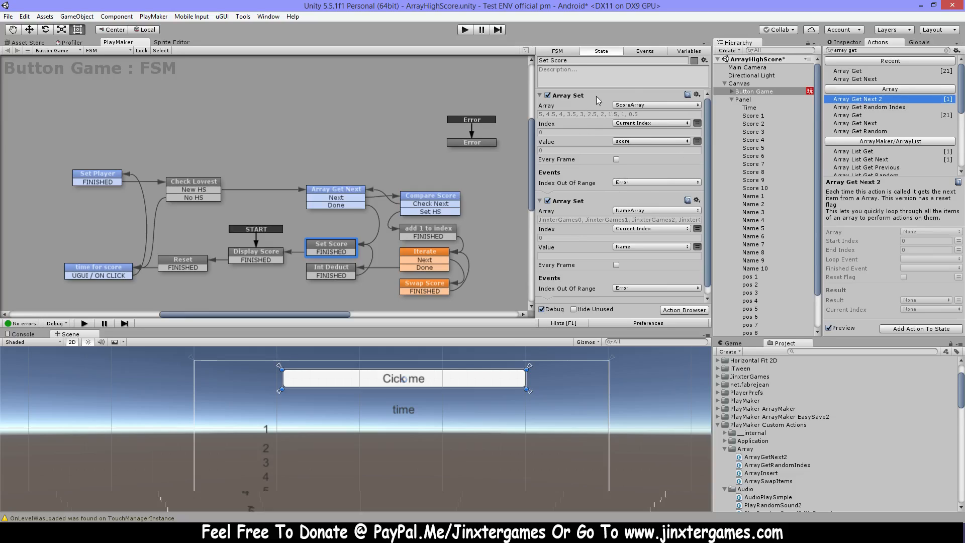
pyautogui.moveTo(625, 163)
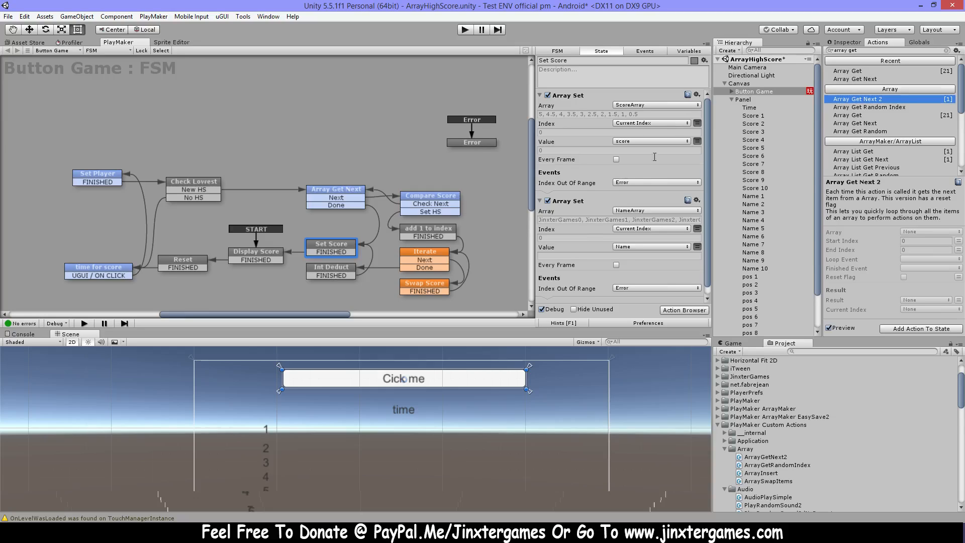
pyautogui.moveTo(615, 147)
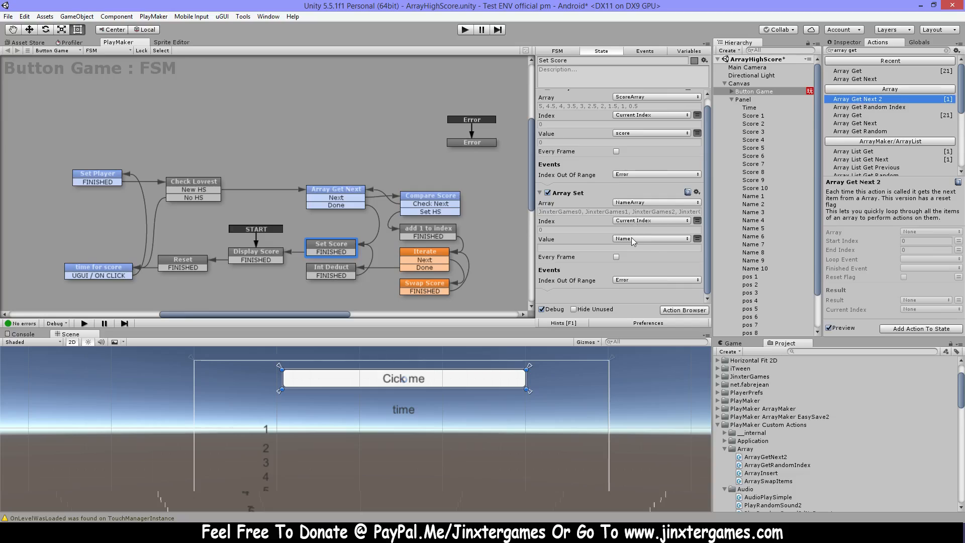
pyautogui.moveTo(643, 204)
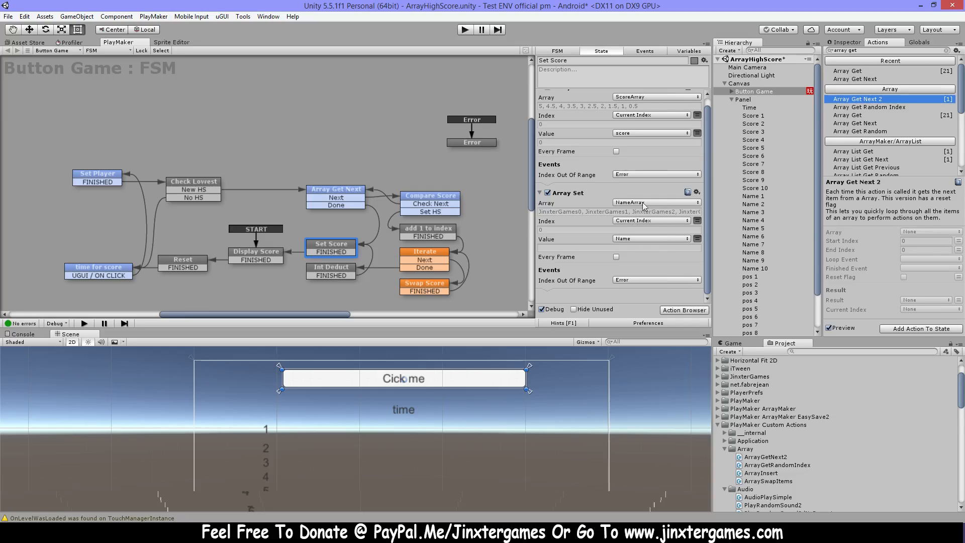
pyautogui.moveTo(620, 245)
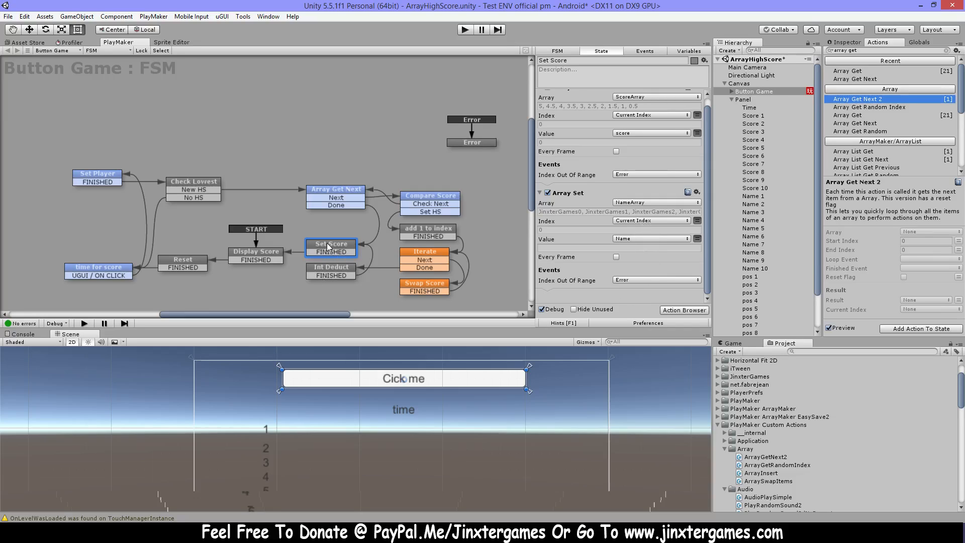
# Show the Display Score state's array-get, float-to-string and UI text-setting actions.
pyautogui.click(255, 251)
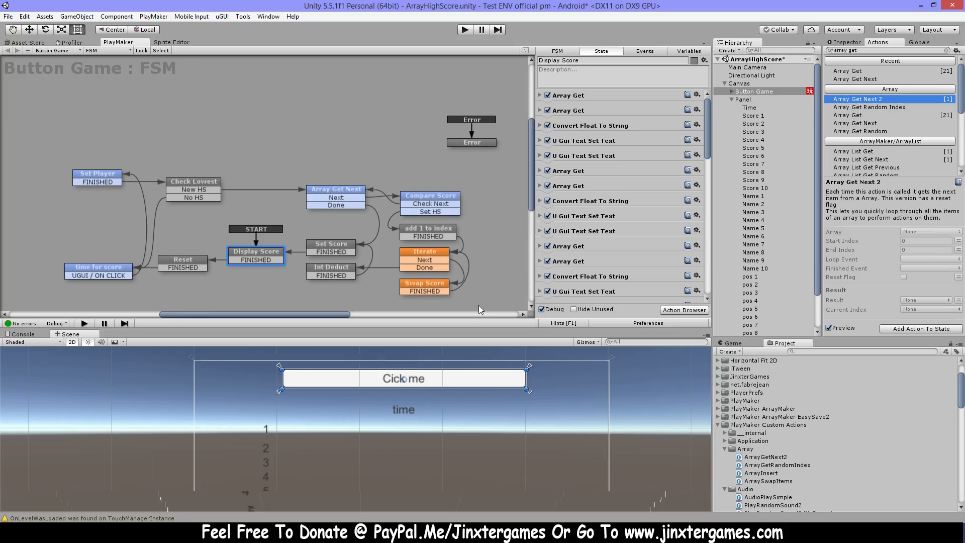
pyautogui.moveTo(493, 272)
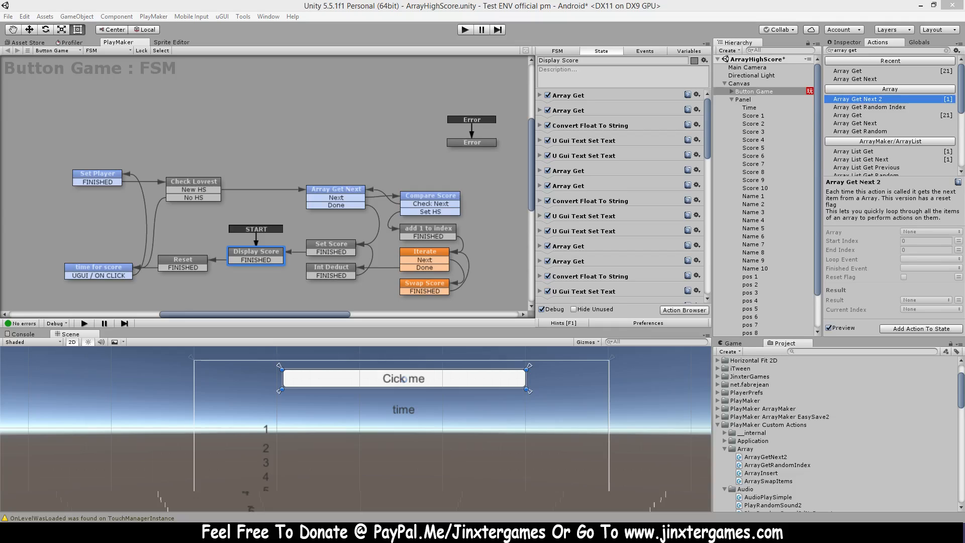
pyautogui.moveTo(374, 225)
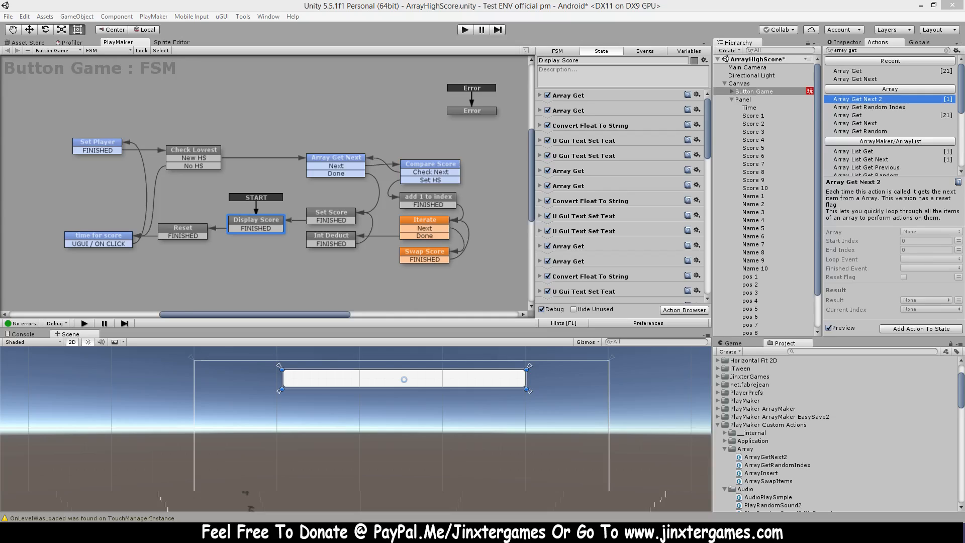
pyautogui.moveTo(390, 197)
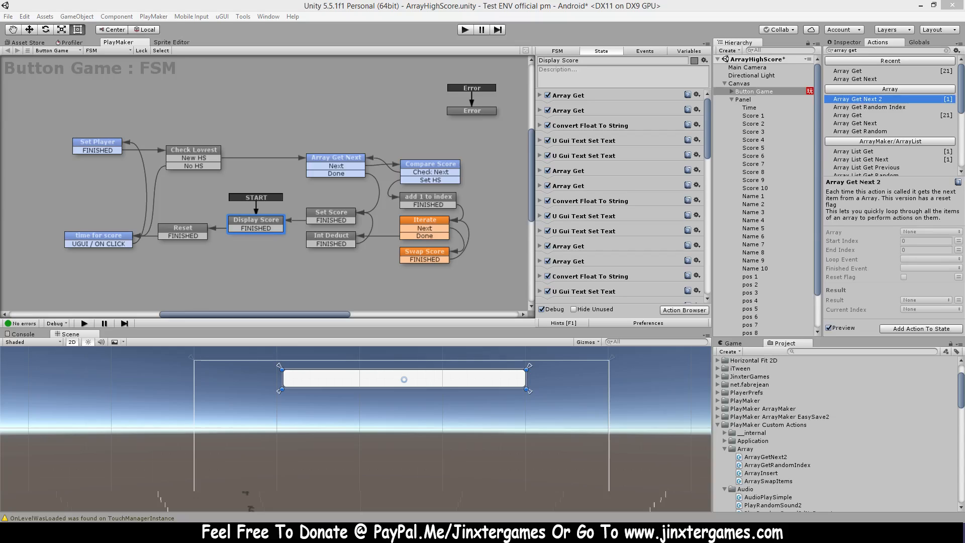
pyautogui.moveTo(478, 150)
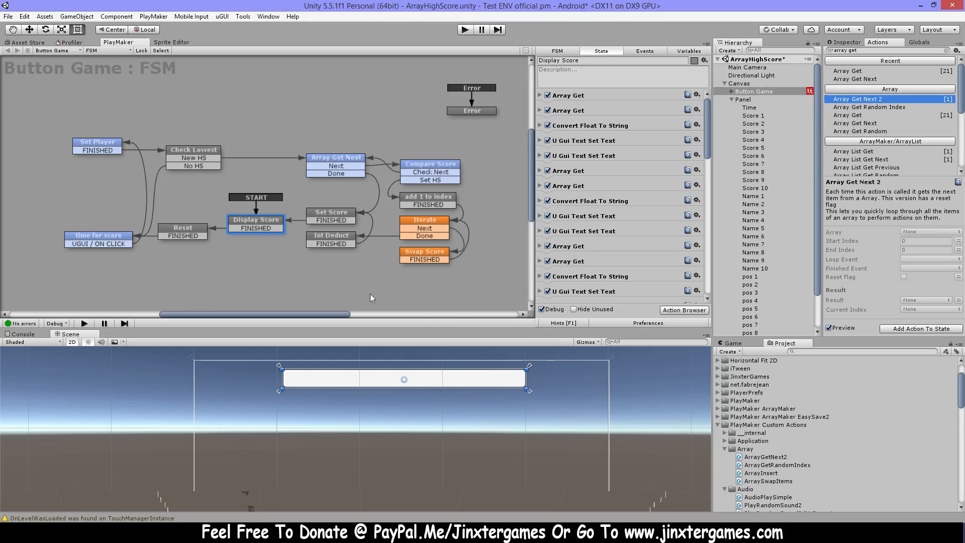
pyautogui.moveTo(531, 6)
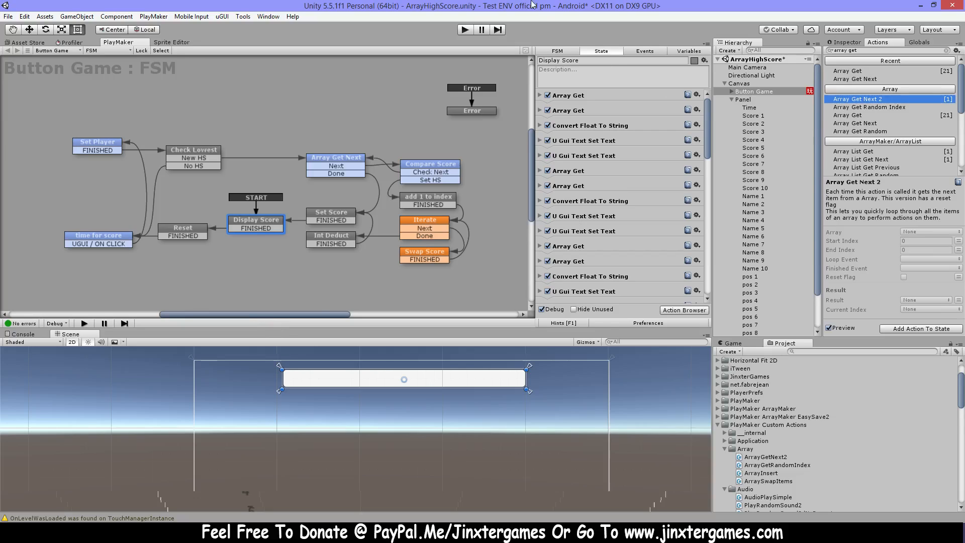